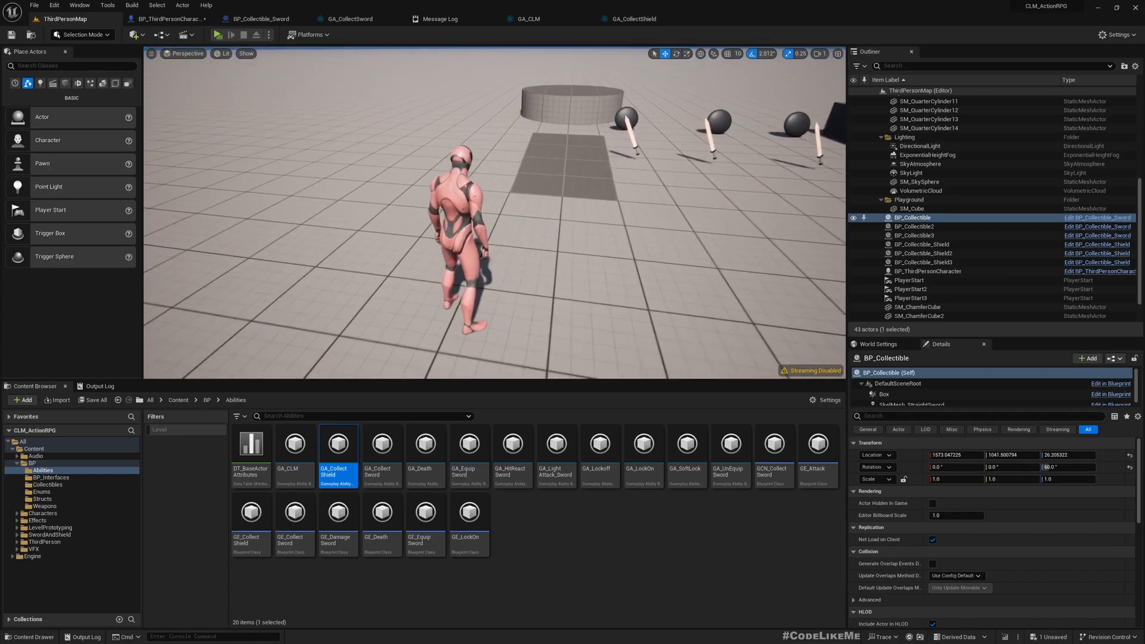
- Select the placed BP_ThirdPersonCharacter and clear Default Weapons entry index 1 under General
{"action": "left_click", "coordinate": [928, 271]}
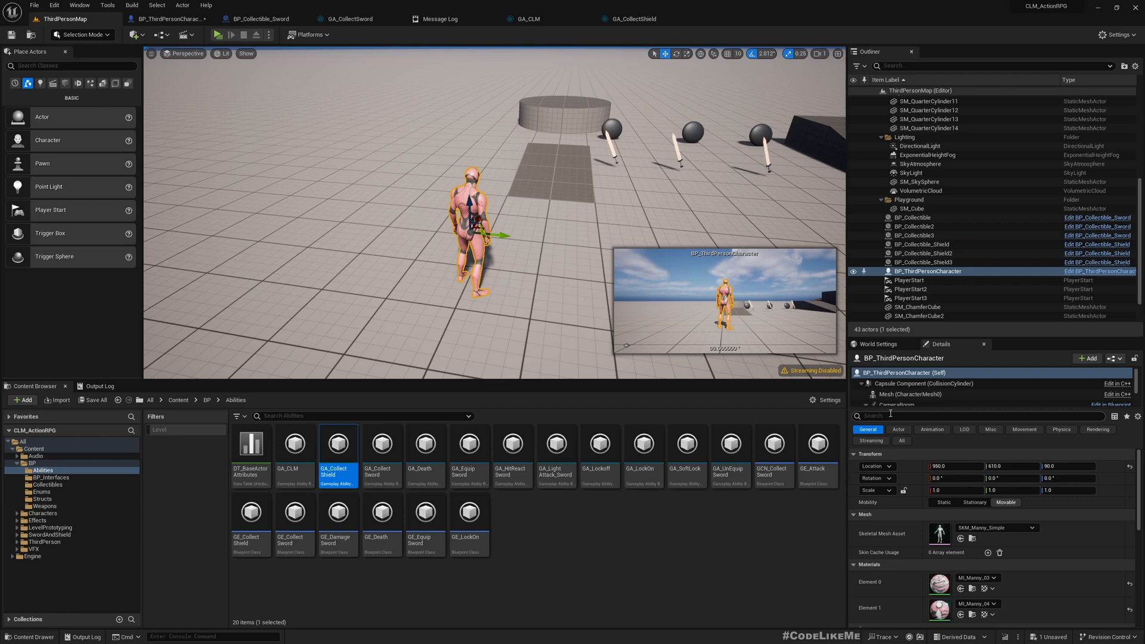
{"action": "scroll", "scroll_direction": "down", "scroll_amount": 3}
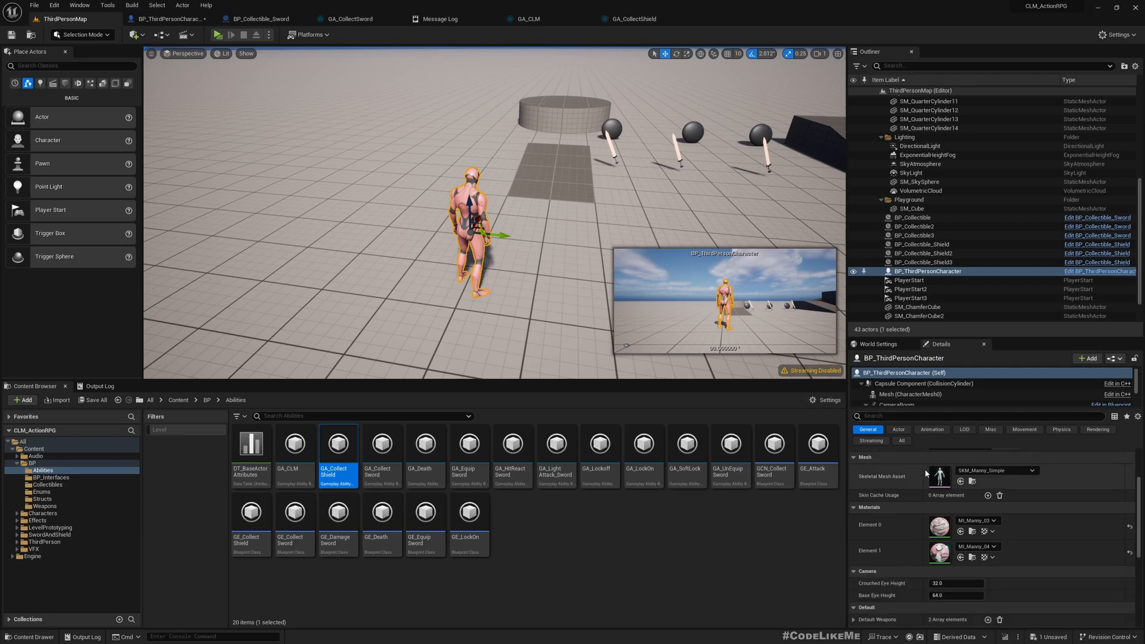
{"action": "scroll", "scroll_direction": "down", "scroll_amount": 3}
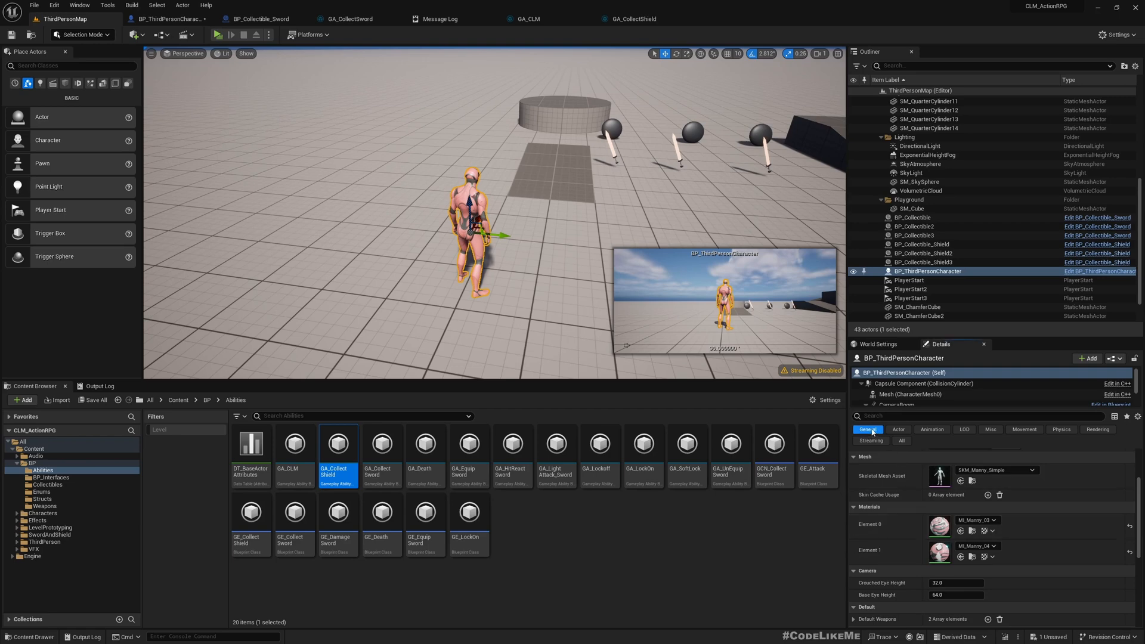
{"action": "left_click", "coordinate": [854, 561]}
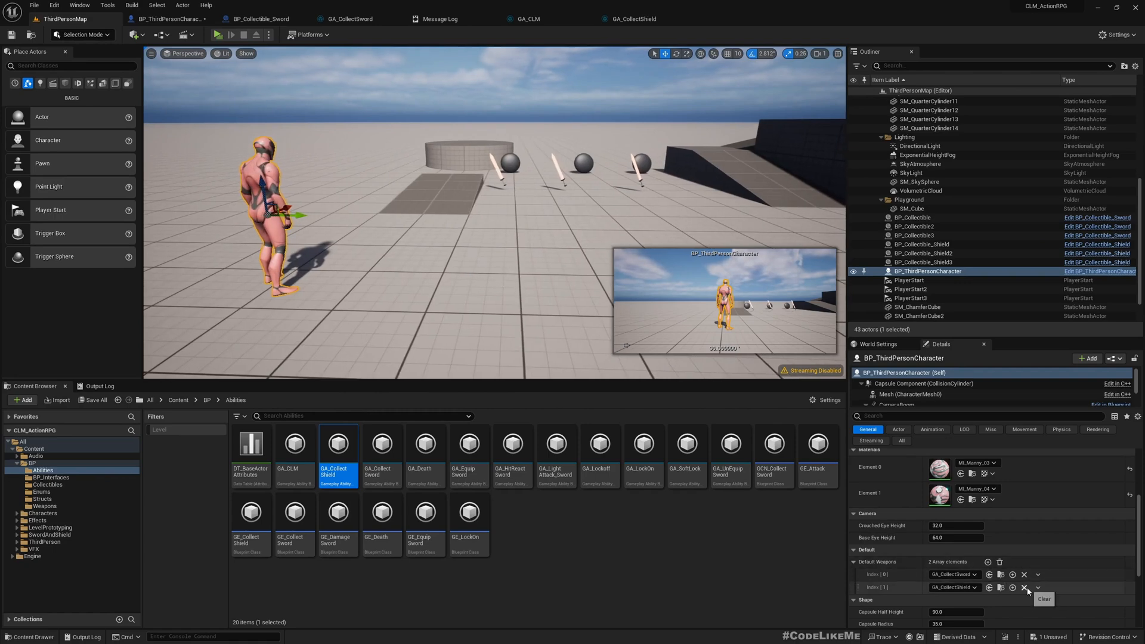
{"action": "left_click", "coordinate": [1025, 587]}
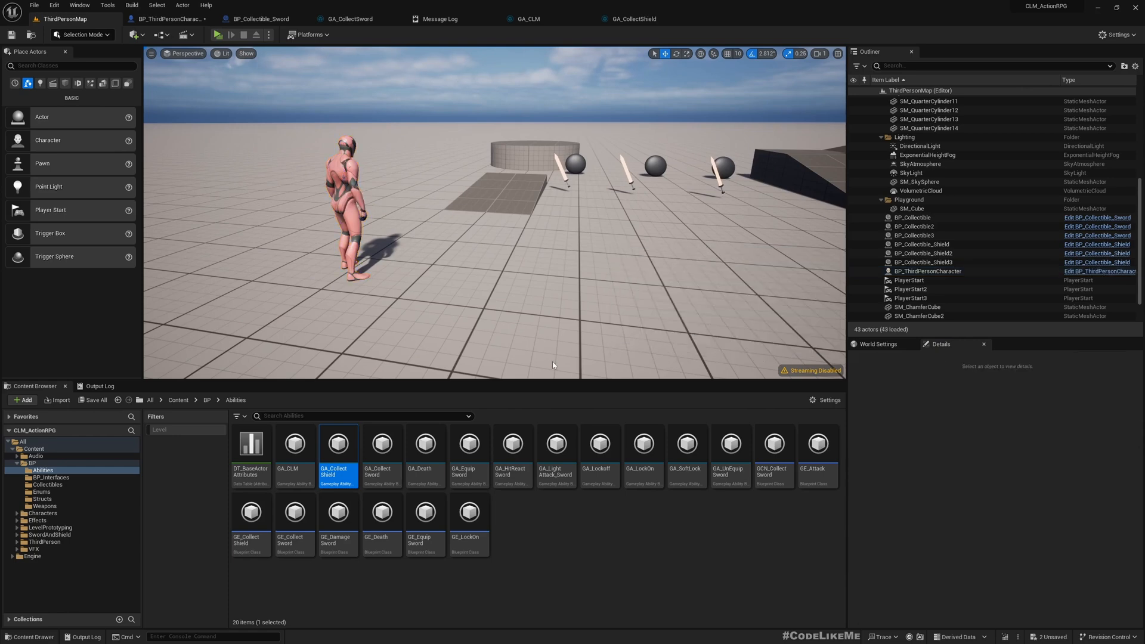
{"action": "mouse_move", "coordinate": [305, 198]}
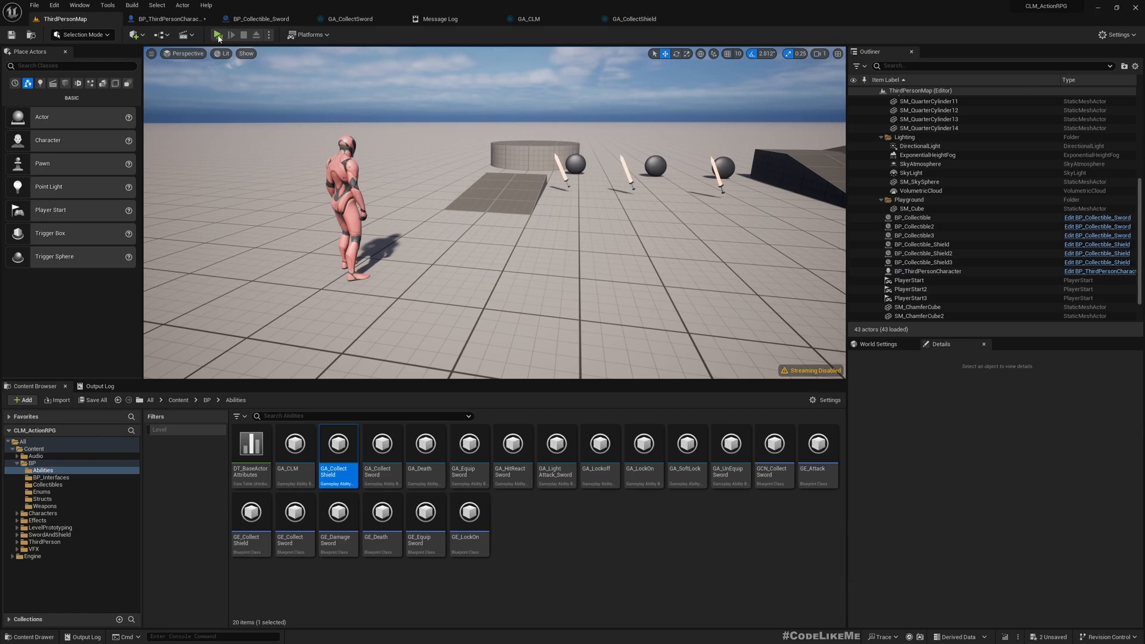
- Play the level in the editor to test the character's weapons
{"action": "left_click", "coordinate": [216, 35]}
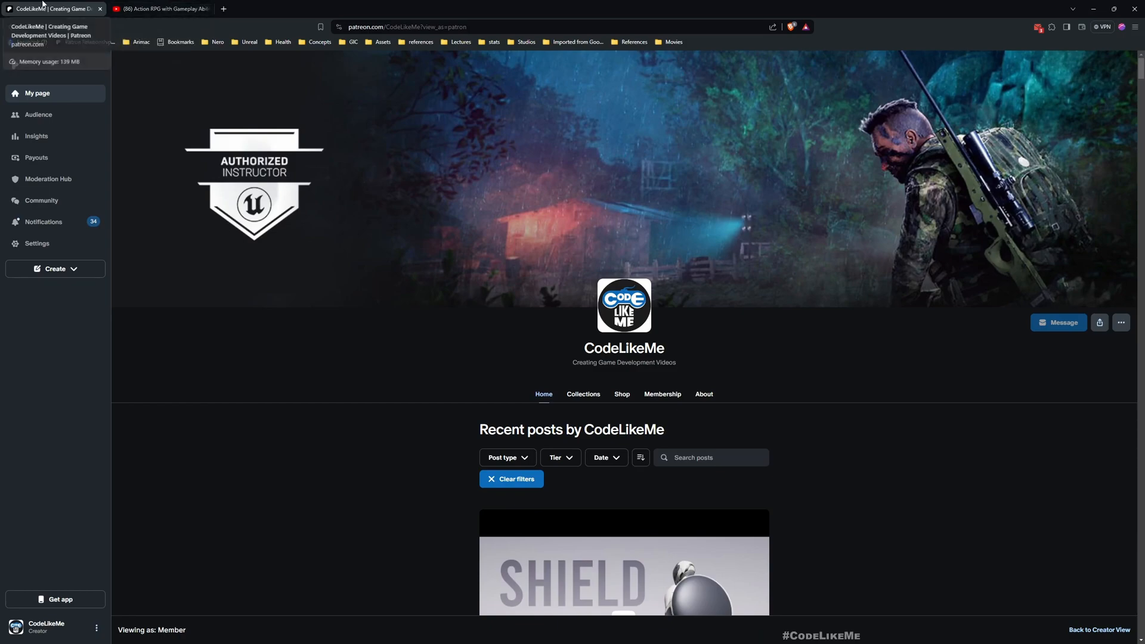
- Scroll through the YouTube playlist page and then the recent Patreon posts
{"action": "left_click", "coordinate": [157, 8]}
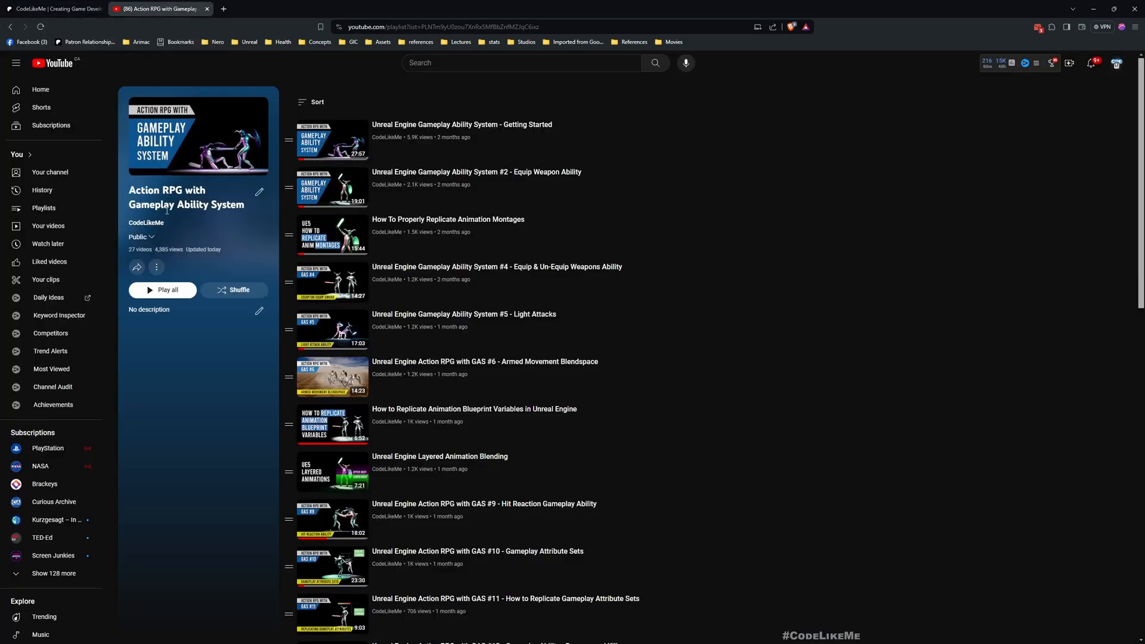
{"action": "scroll", "scroll_direction": "down", "scroll_amount": 3}
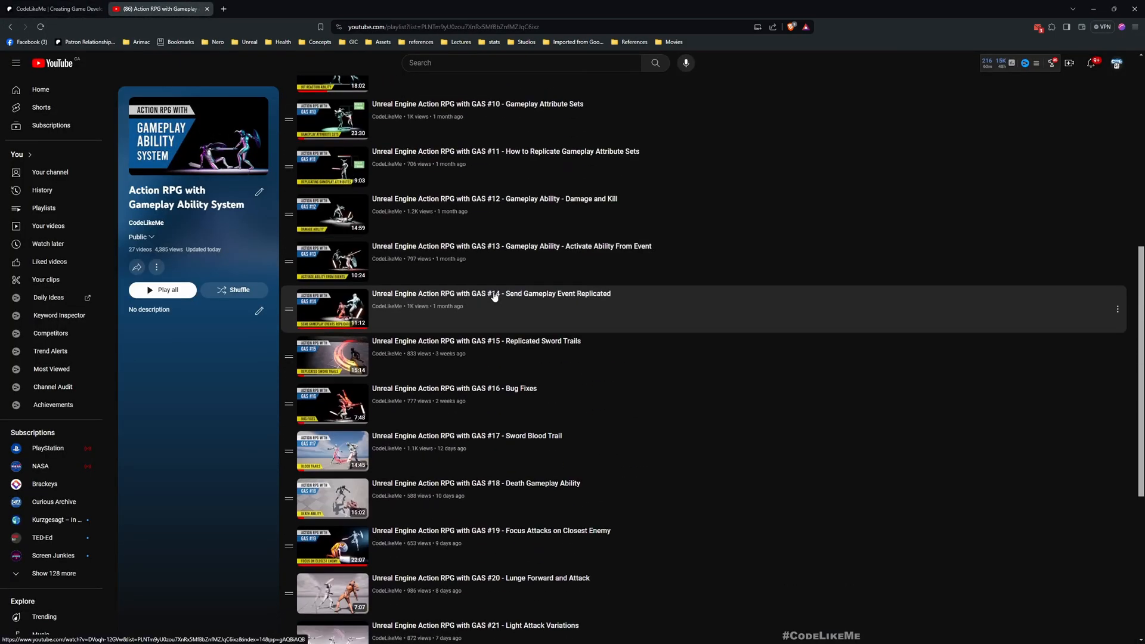
{"action": "scroll", "scroll_direction": "down", "scroll_amount": 3}
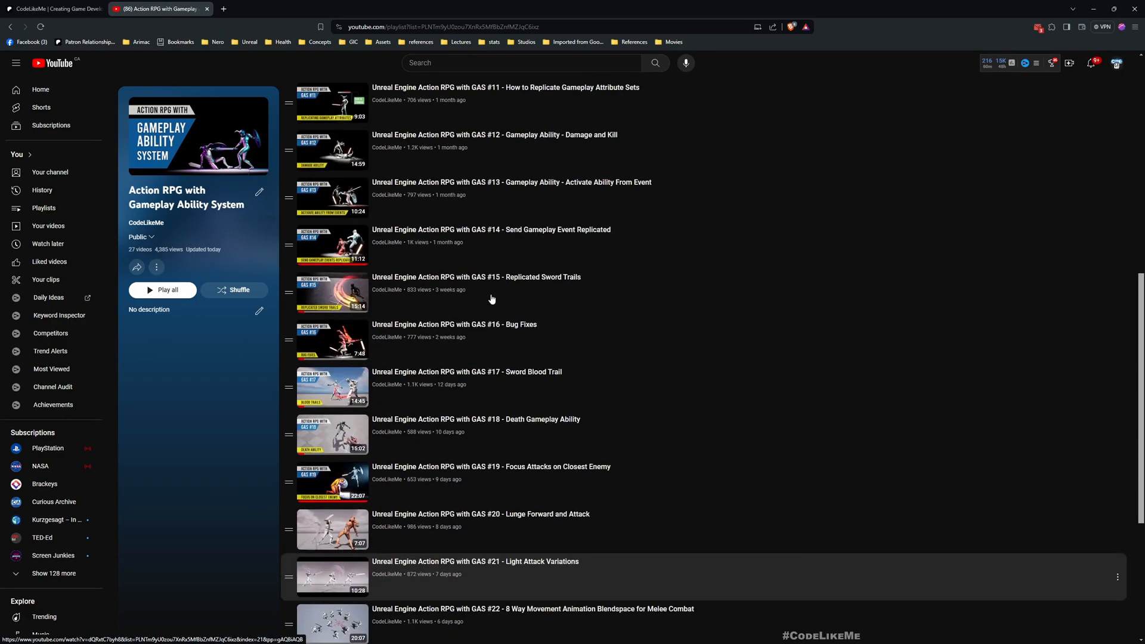
{"action": "scroll", "scroll_direction": "down", "scroll_amount": 3}
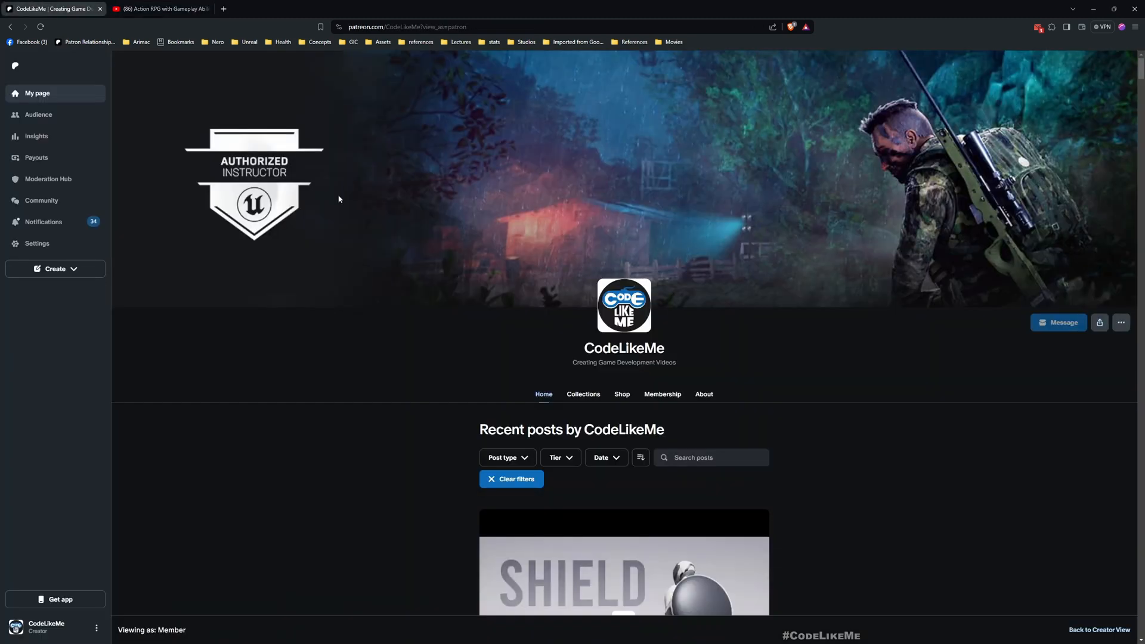
{"action": "scroll", "scroll_direction": "down", "scroll_amount": 3}
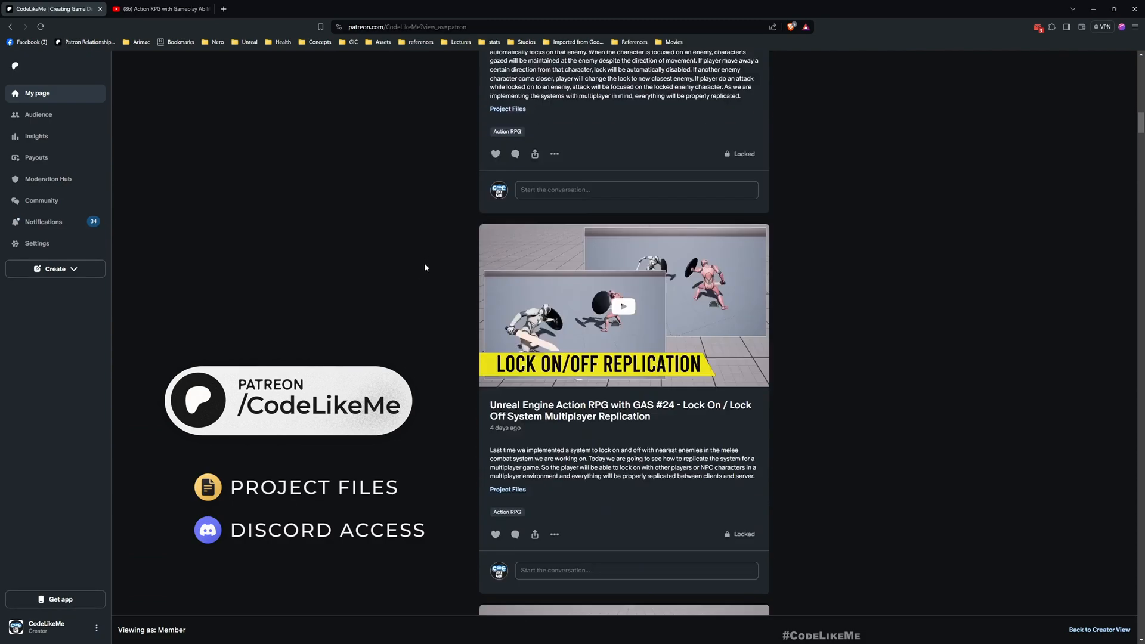
{"action": "scroll", "scroll_direction": "down", "scroll_amount": 3}
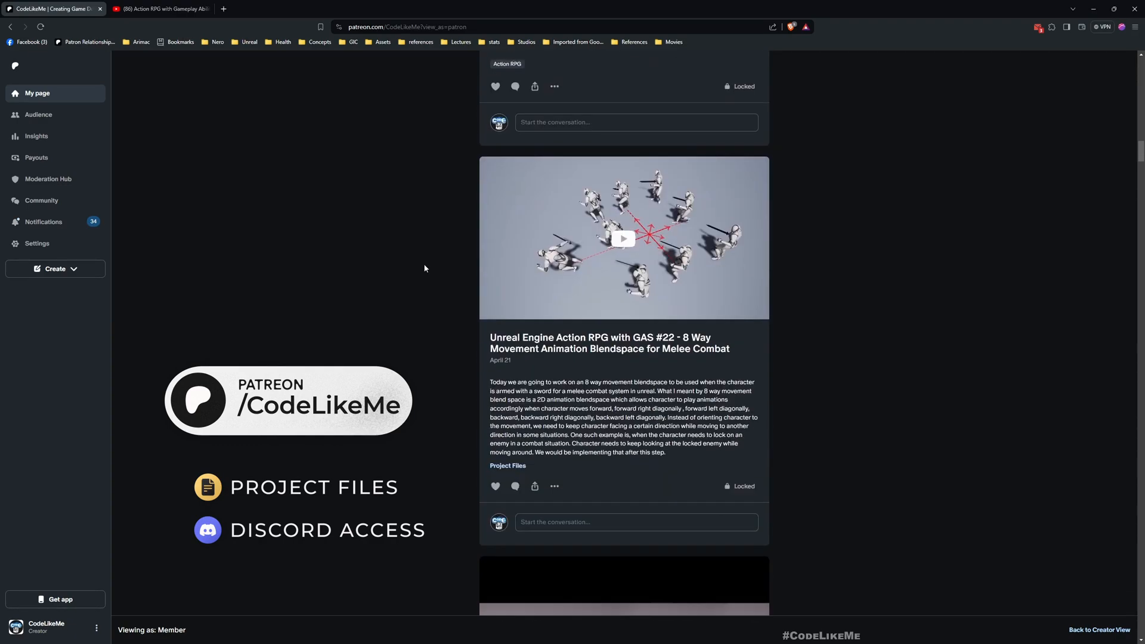
{"action": "scroll", "scroll_direction": "down", "scroll_amount": 3}
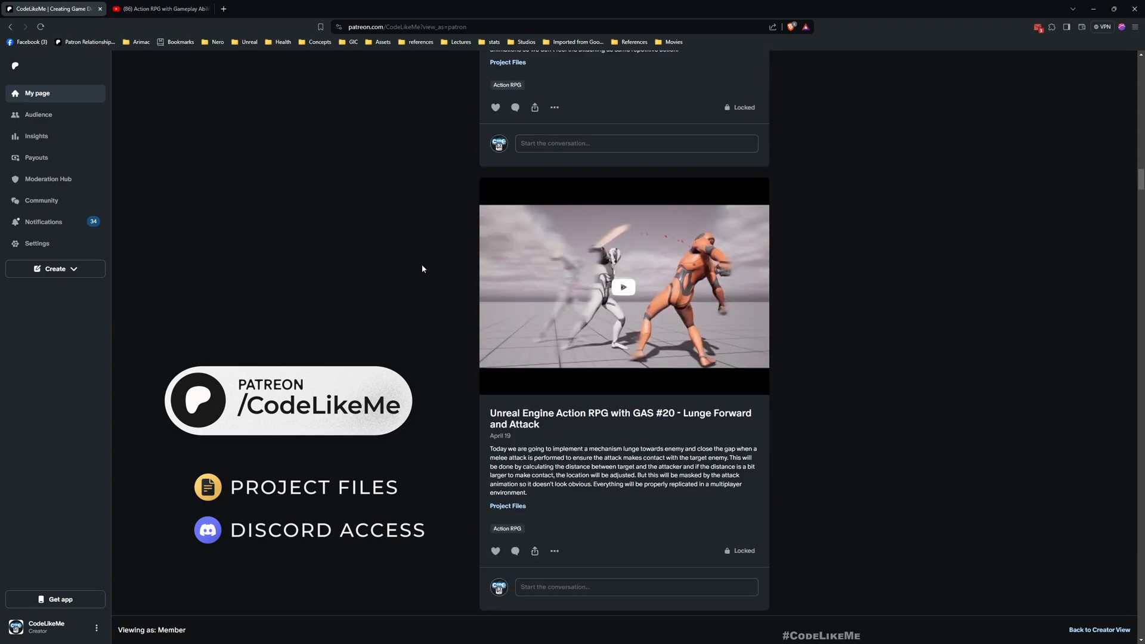
{"action": "scroll", "scroll_direction": "down", "scroll_amount": 3}
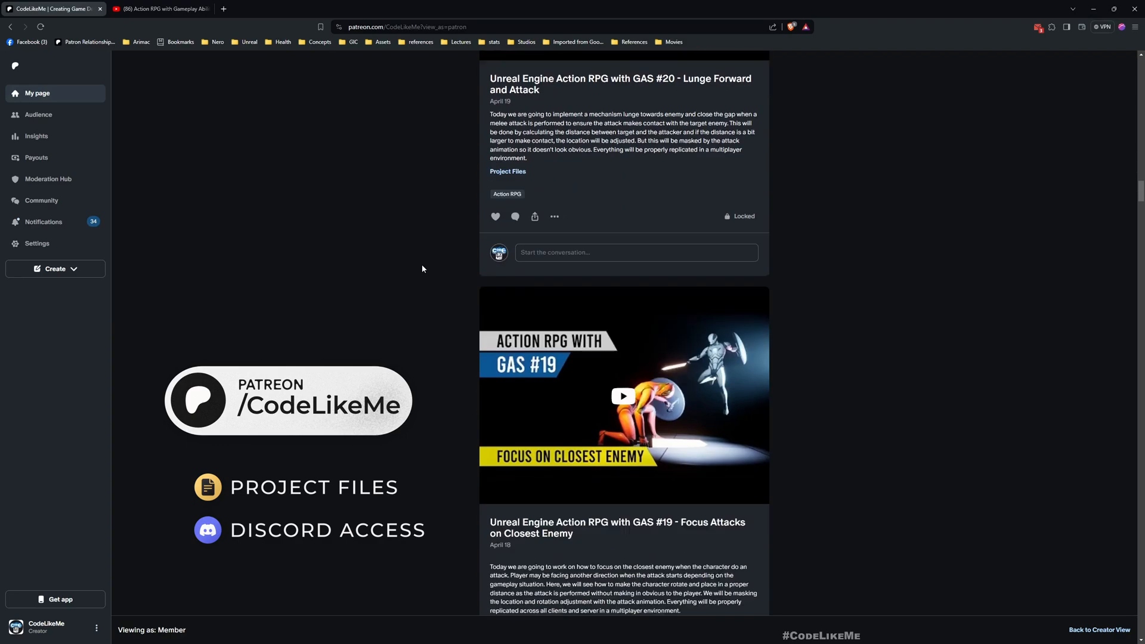
{"action": "scroll", "scroll_direction": "down", "scroll_amount": 3}
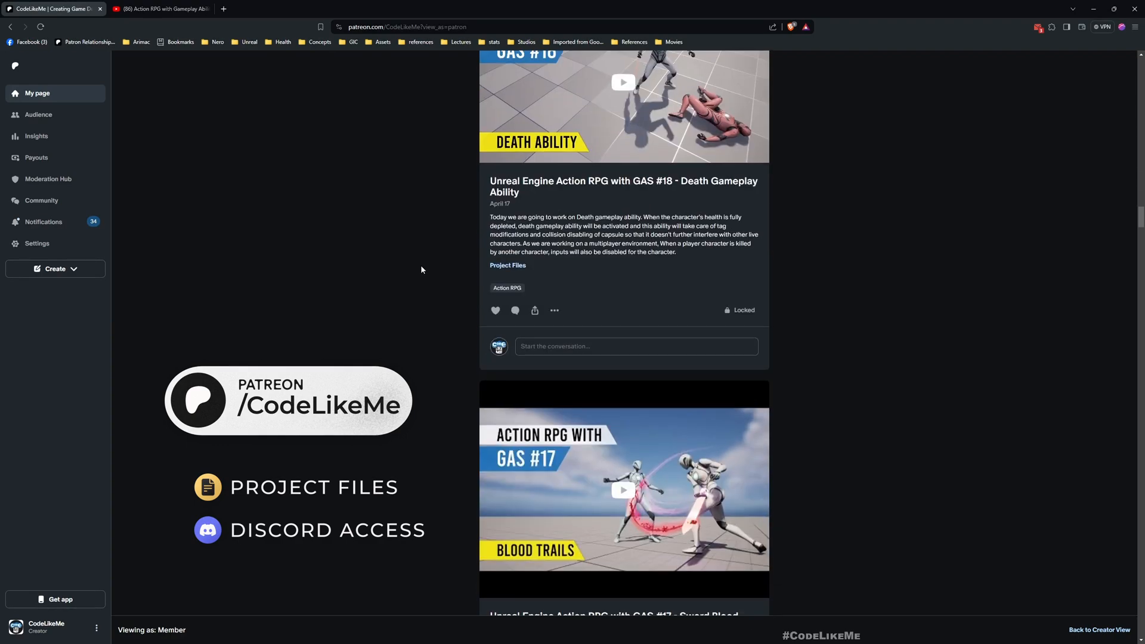
{"action": "scroll", "scroll_direction": "down", "scroll_amount": 3}
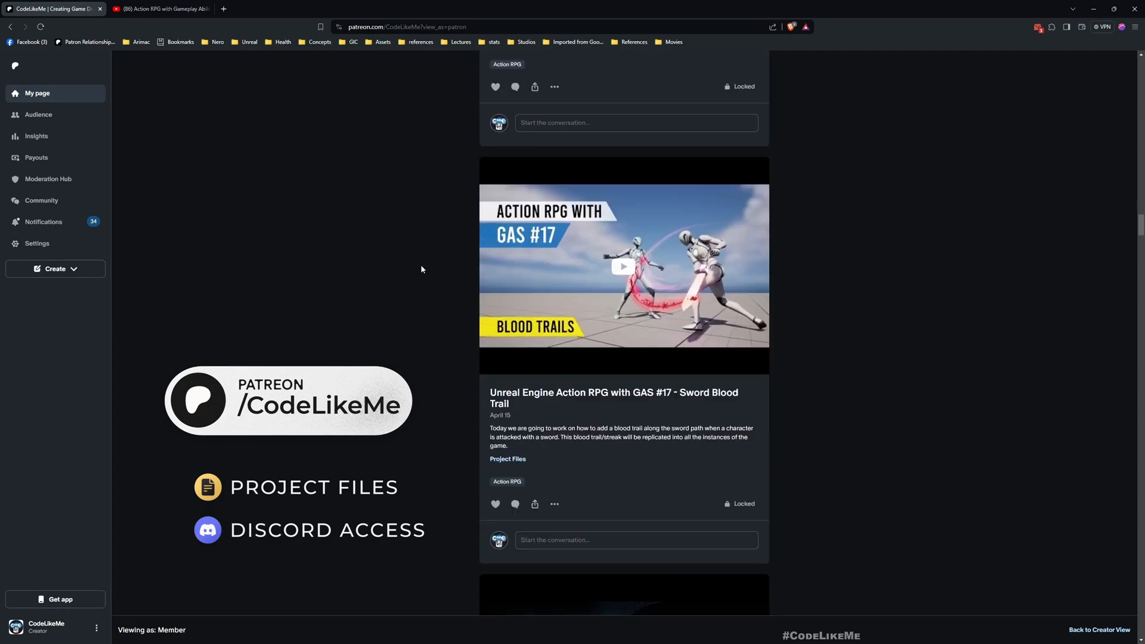
{"action": "scroll", "scroll_direction": "down", "scroll_amount": 3}
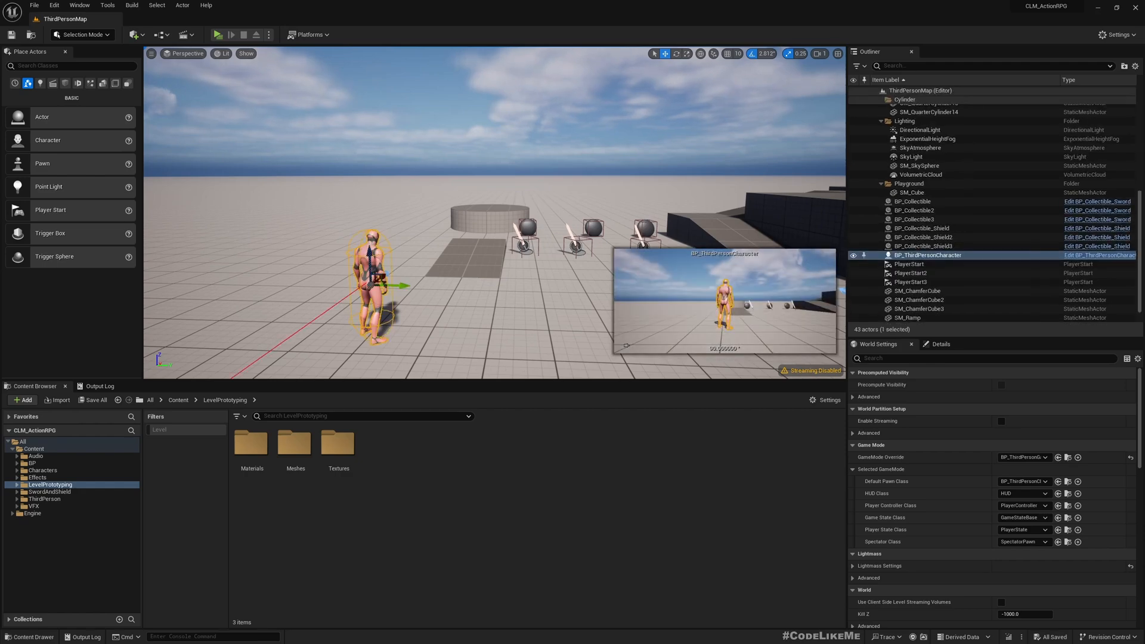
{"action": "mouse_move", "coordinate": [1099, 255]}
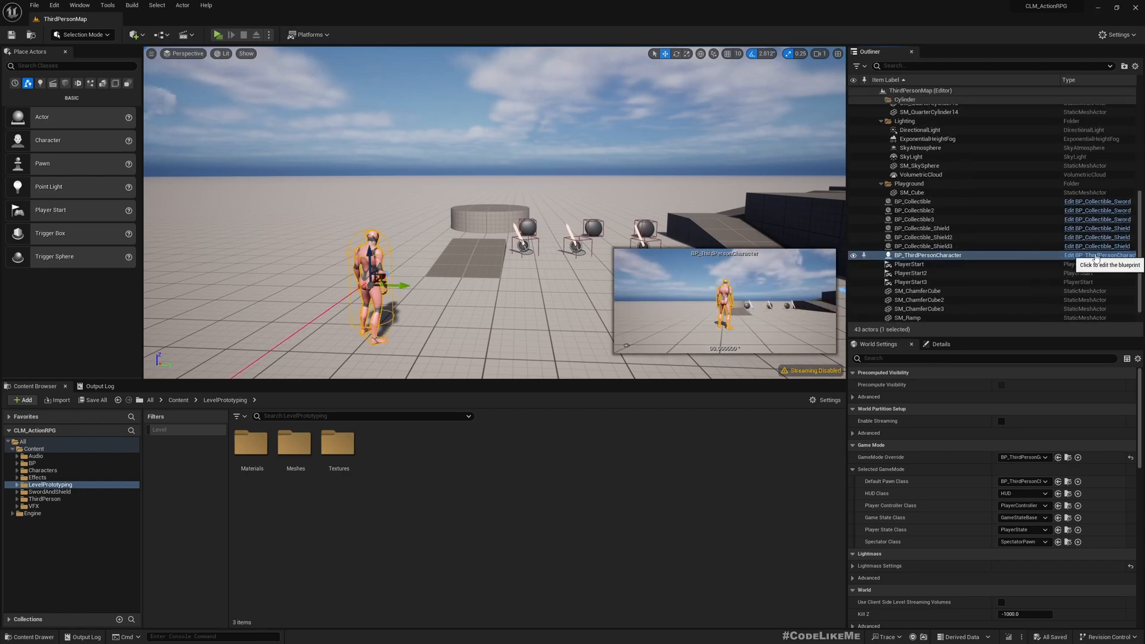
- Open BP_ThirdPersonCharacter for editing and browse into Content/BP/Abilities toward its Event Graph
{"action": "double_click", "coordinate": [928, 255]}
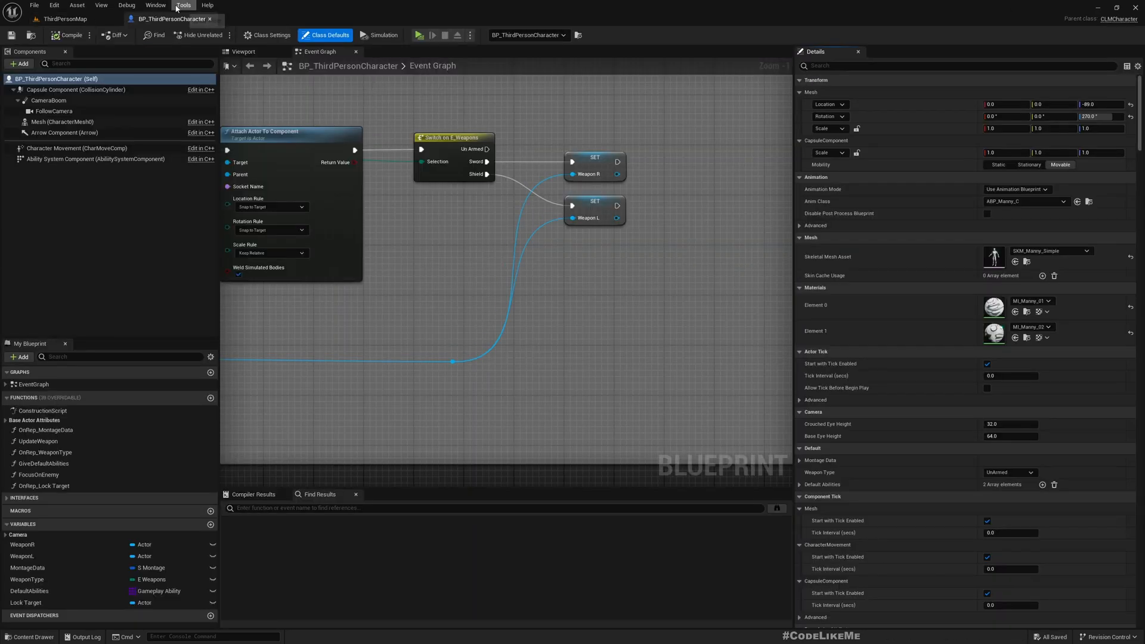
{"action": "left_click", "coordinate": [59, 17]}
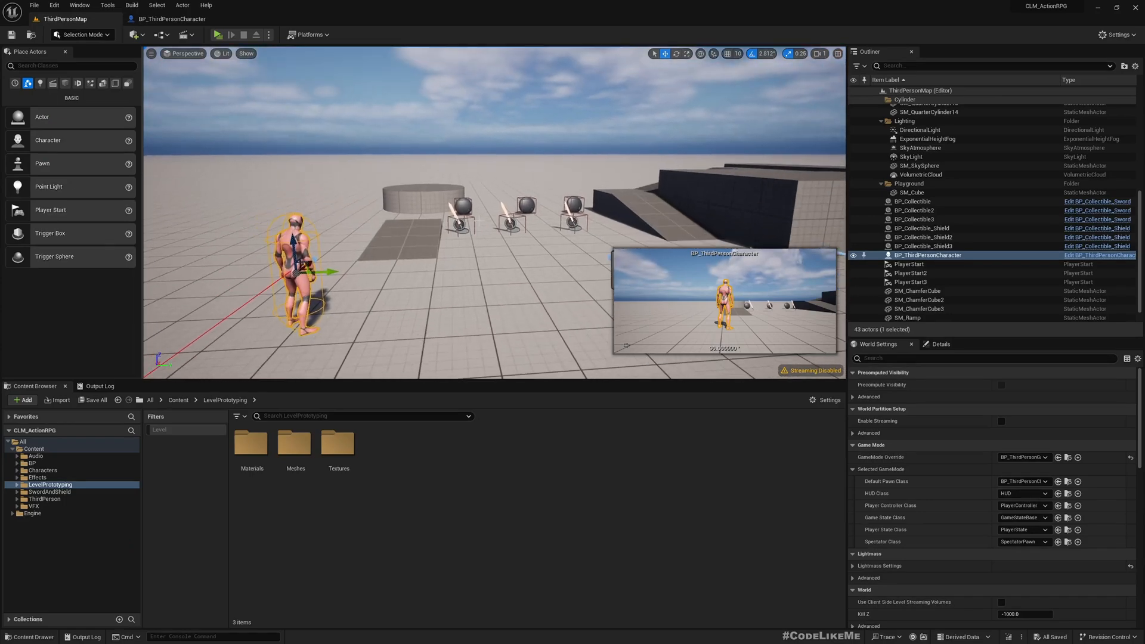
{"action": "left_click", "coordinate": [31, 463]}
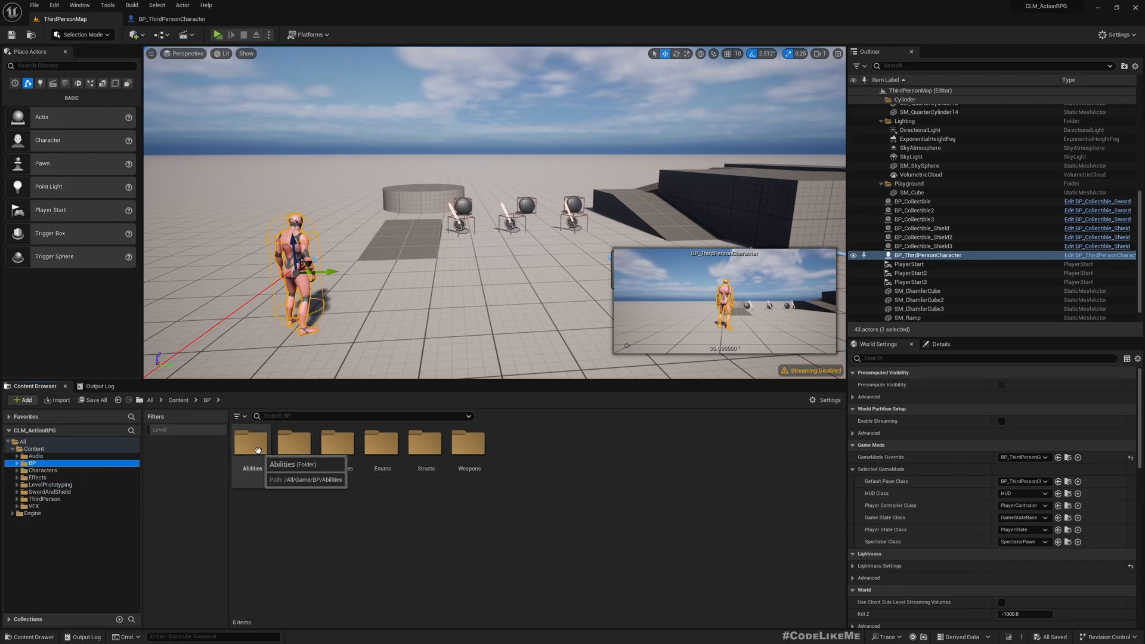
{"action": "double_click", "coordinate": [252, 441]}
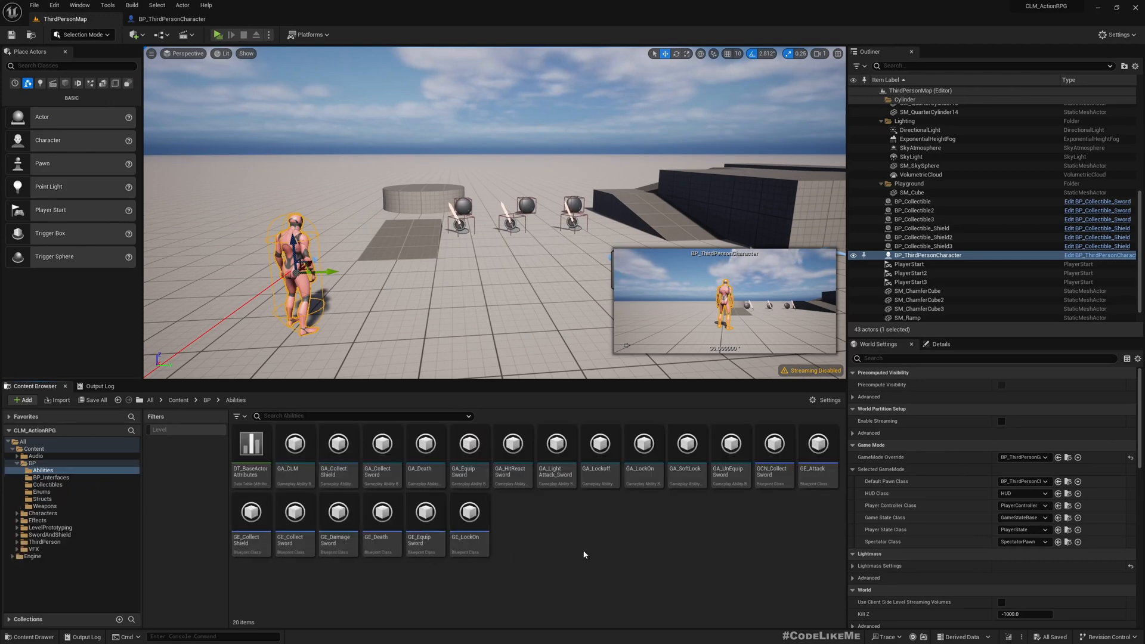
{"action": "left_click", "coordinate": [337, 444]}
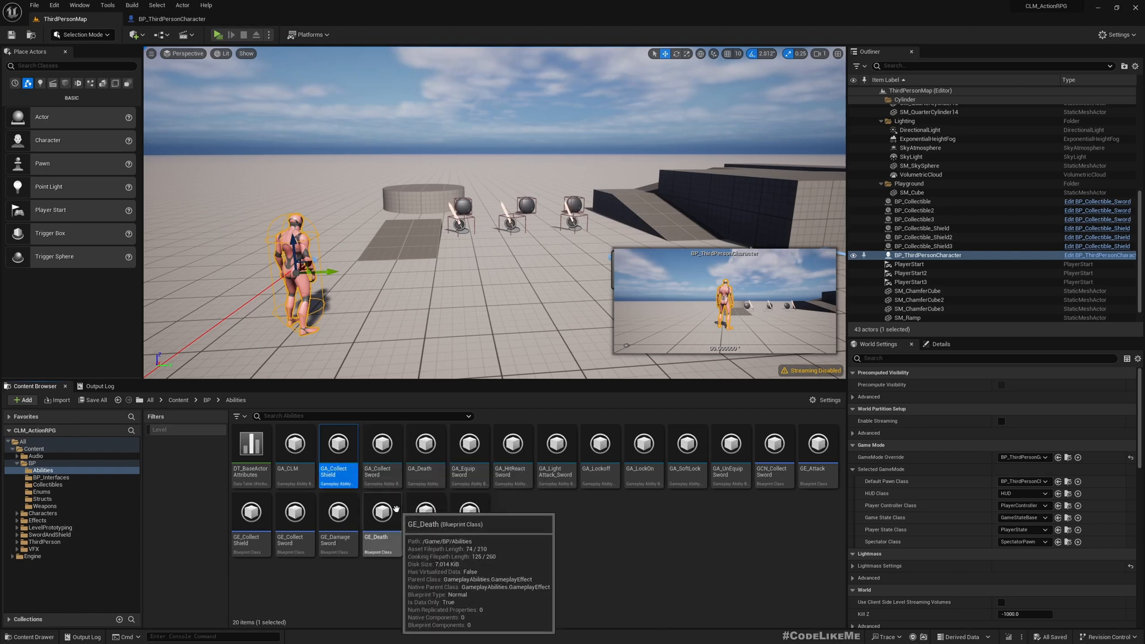
{"action": "double_click", "coordinate": [380, 450]}
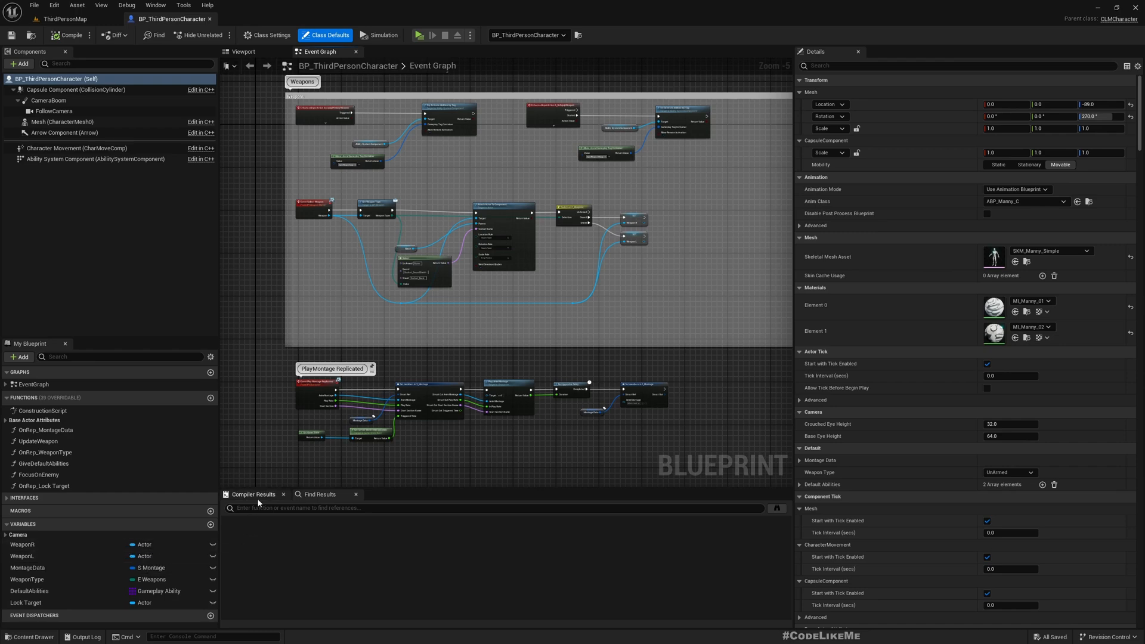
{"action": "mouse_move", "coordinate": [251, 494]}
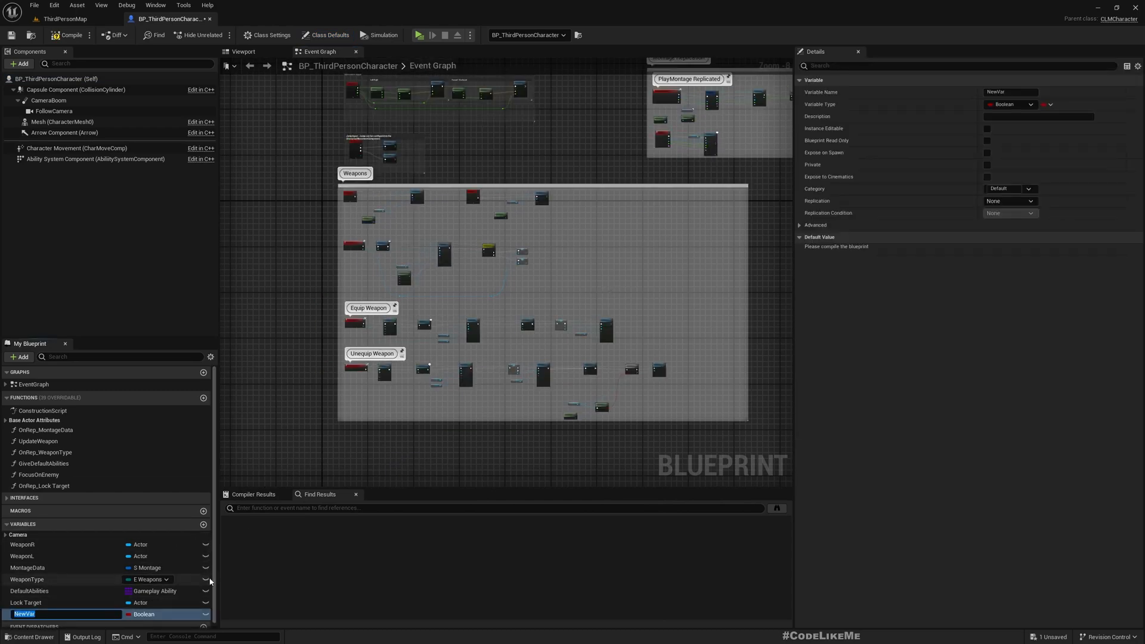
- Add a DefaultWeapons variable typed as a Gameplay Ability class array
{"action": "type", "text": "DefaultWeapons"}
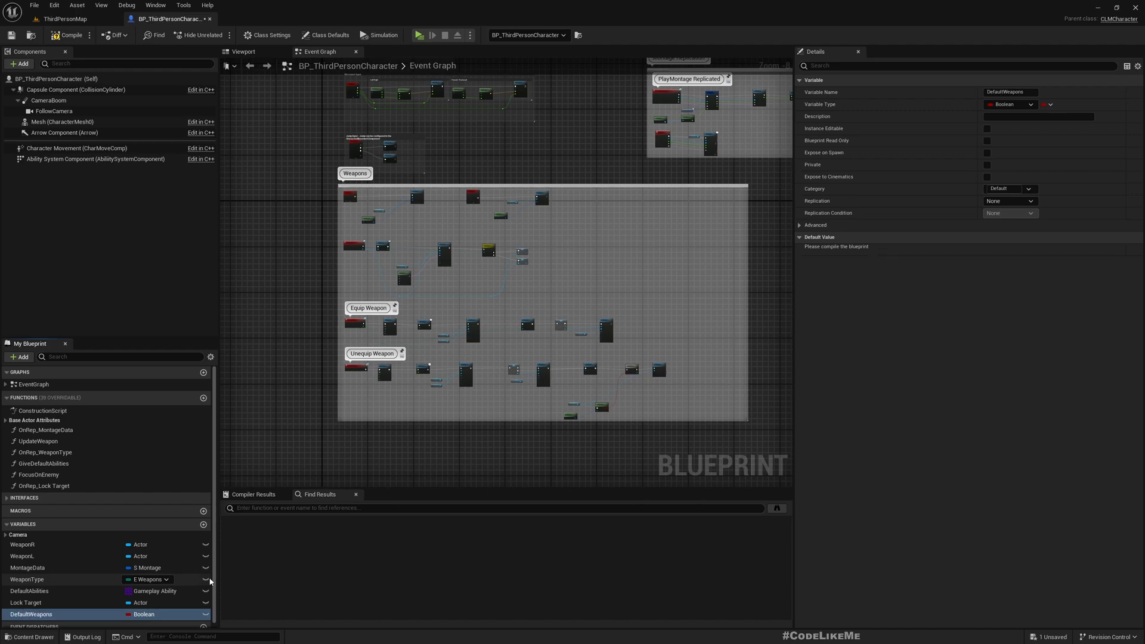
{"action": "left_click", "coordinate": [145, 614]}
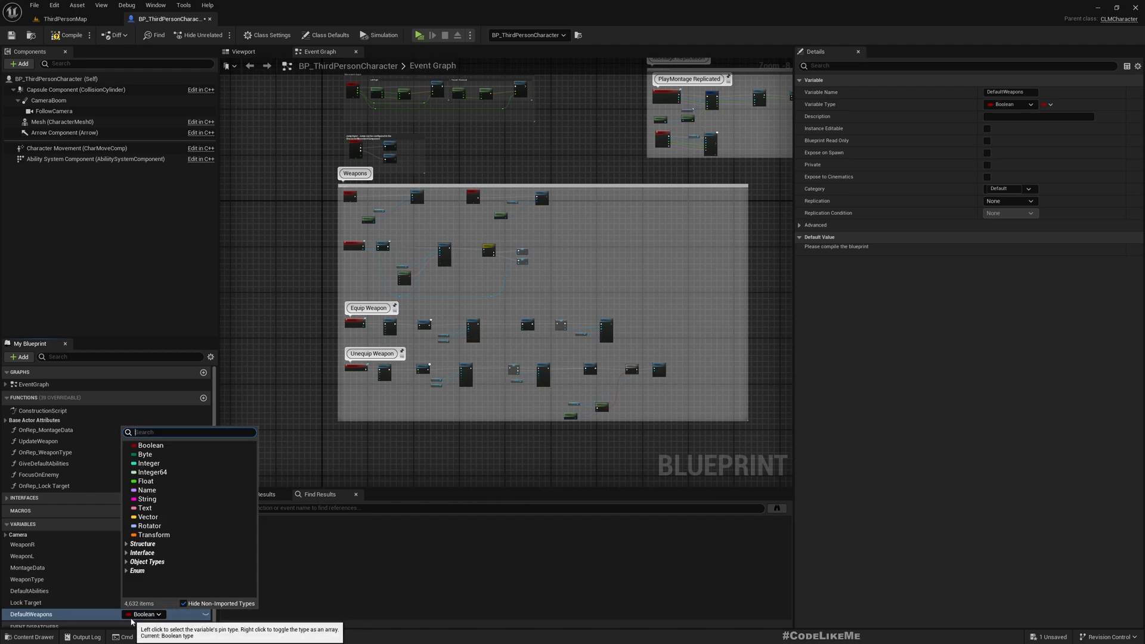
{"action": "type", "text": "gameplay abi"}
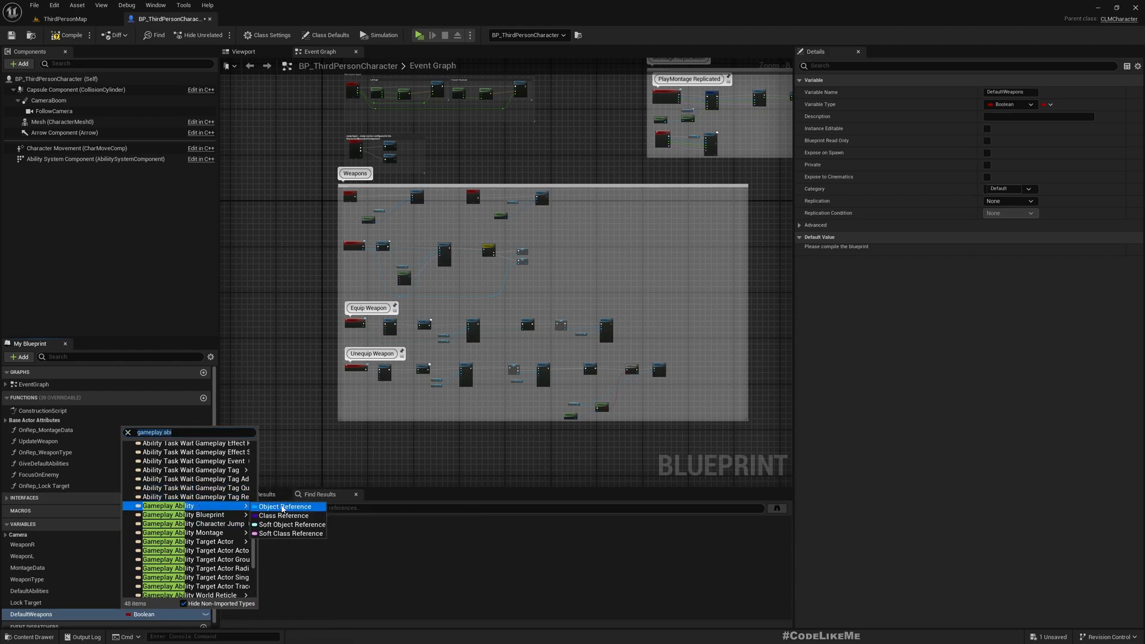
{"action": "left_click", "coordinate": [284, 507]}
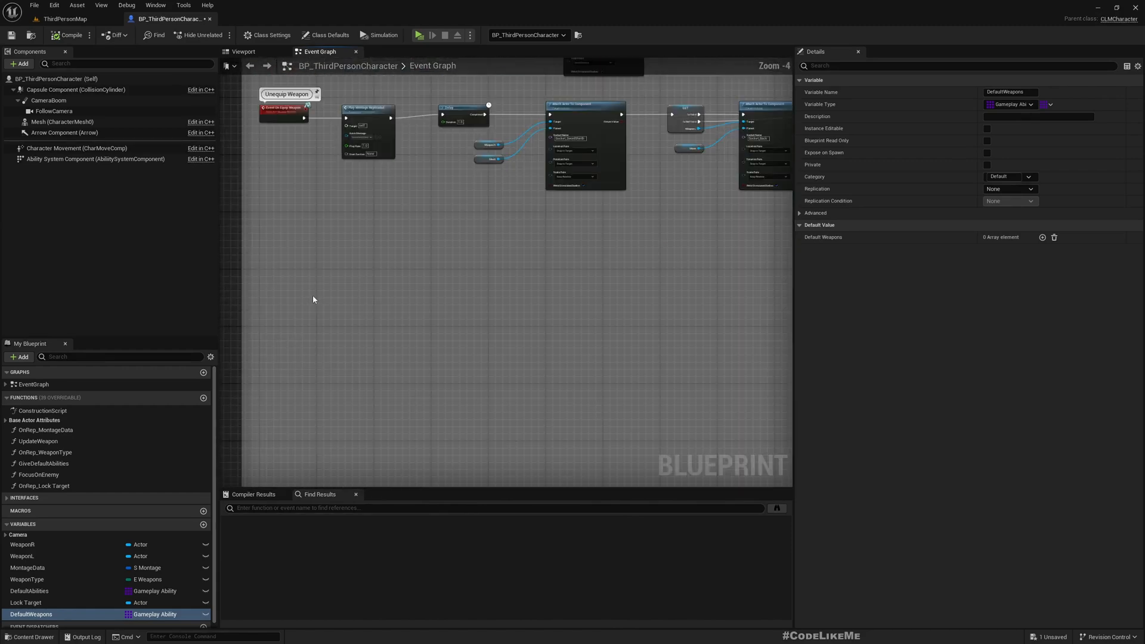
- Create an AddDefaultWeapons custom event looping over DefaultWeapons beside the Ability System Component
{"action": "type", "text": "cu"}
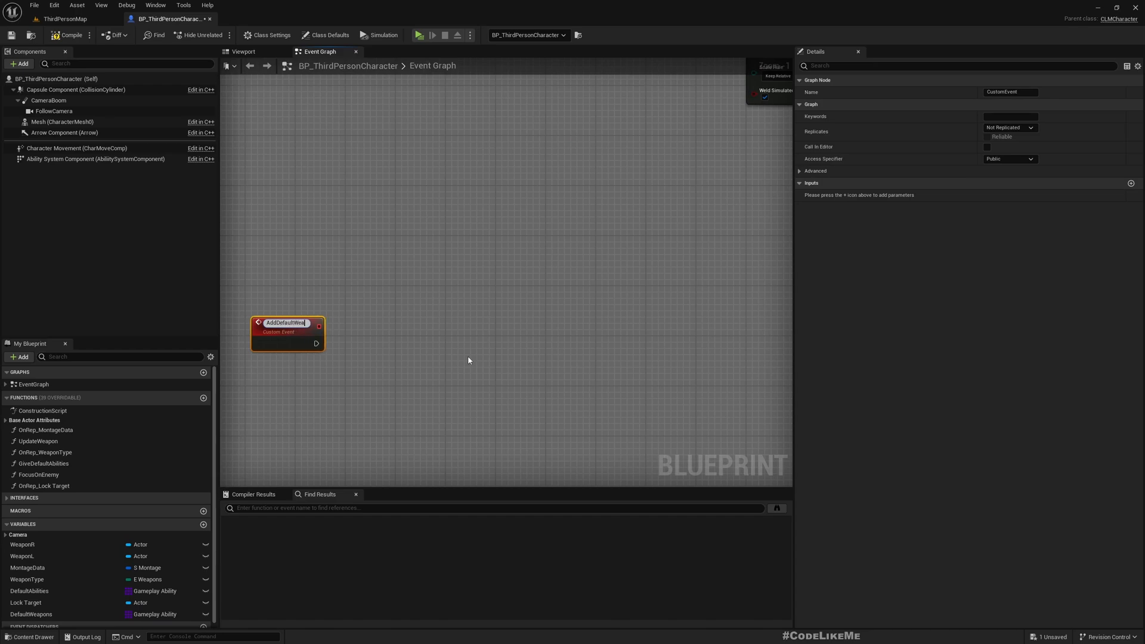
{"action": "type", "text": "AddDefaultWeapons"}
{"action": "type", "text": "Deafault Weapons"}
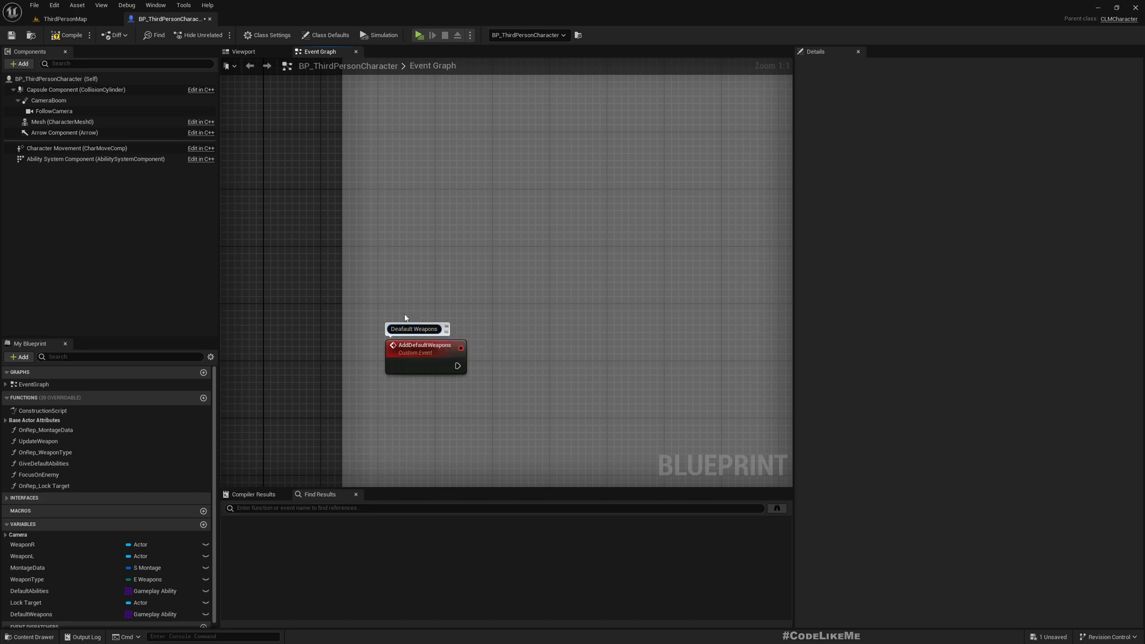
{"action": "scroll", "scroll_direction": "down", "scroll_amount": 3}
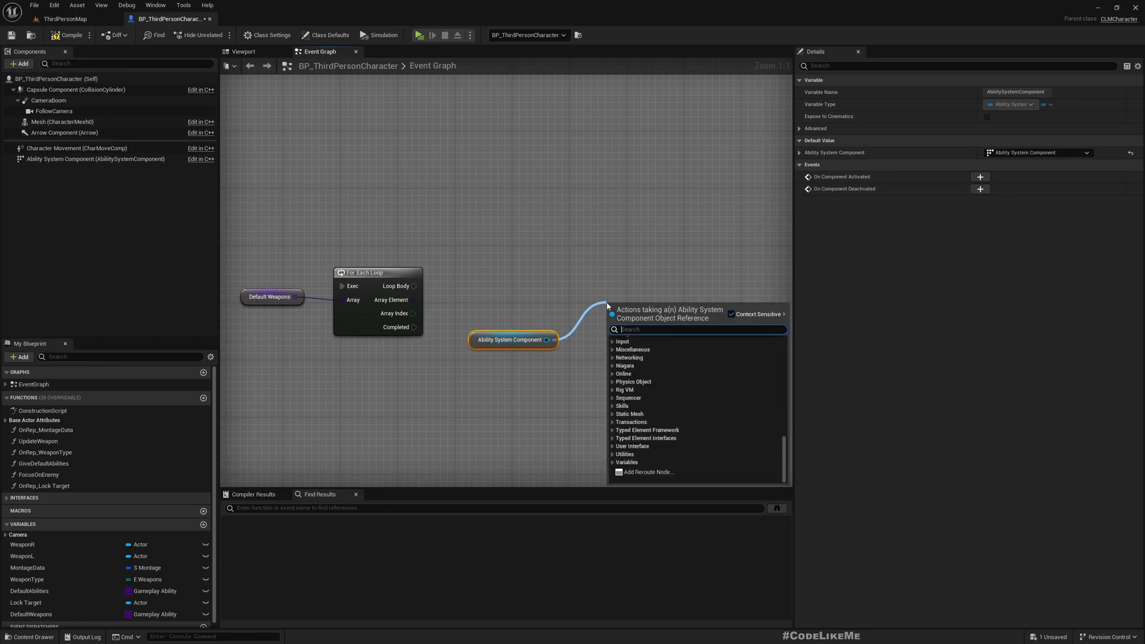
- Wire a Give Ability node so each DefaultWeapons element is granted via the Ability System Component
{"action": "type", "text": "give abili"}
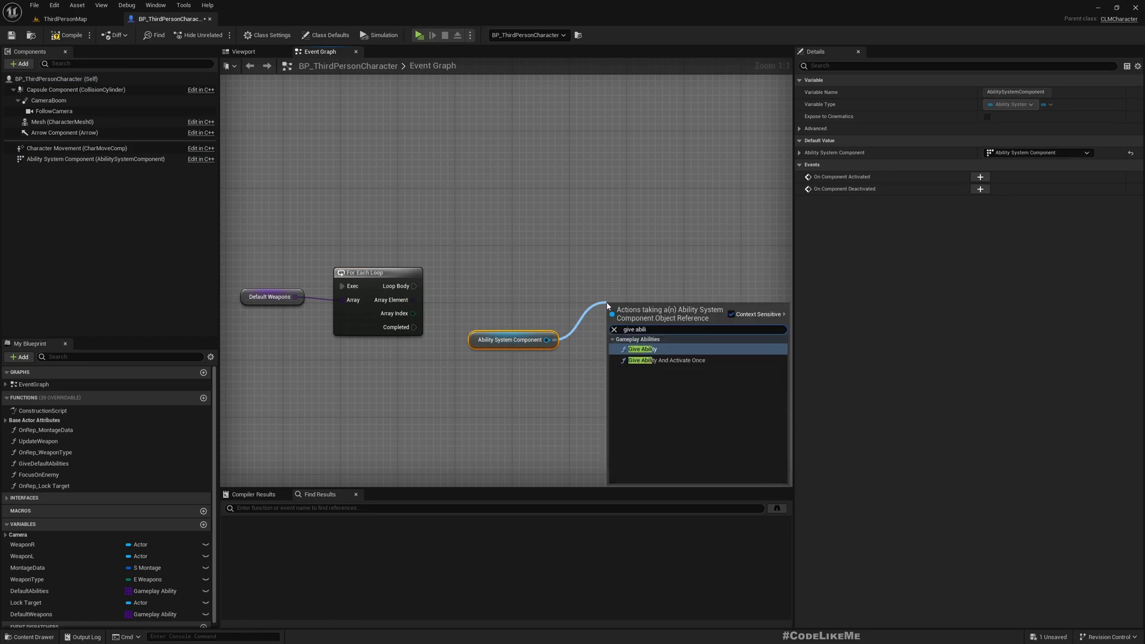
{"action": "left_click", "coordinate": [666, 361]}
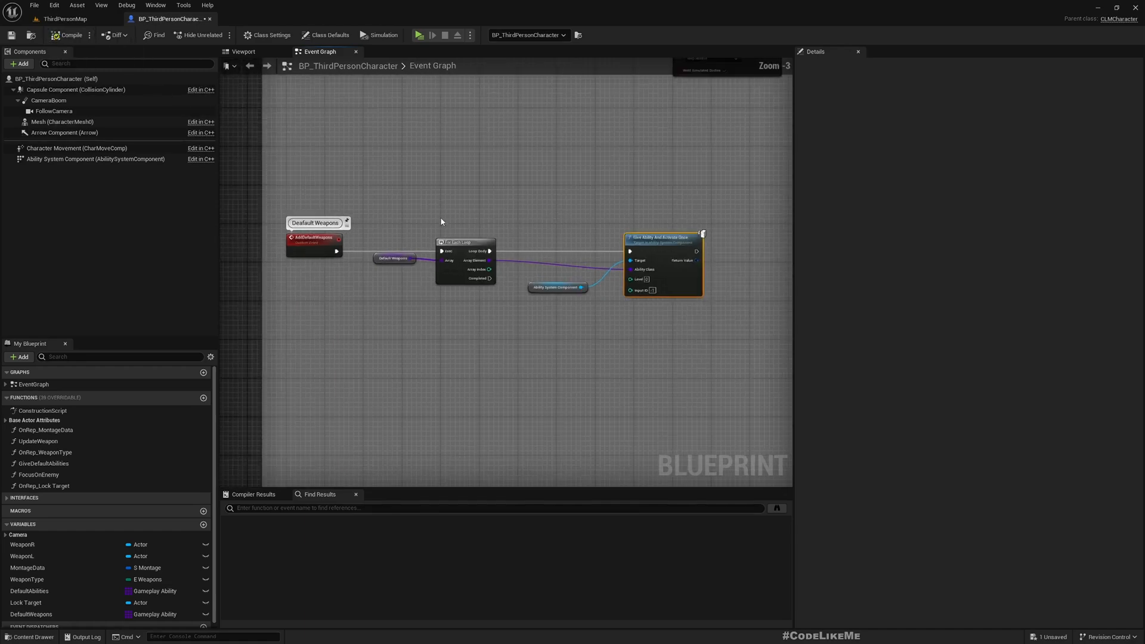
{"action": "left_click", "coordinate": [392, 257]}
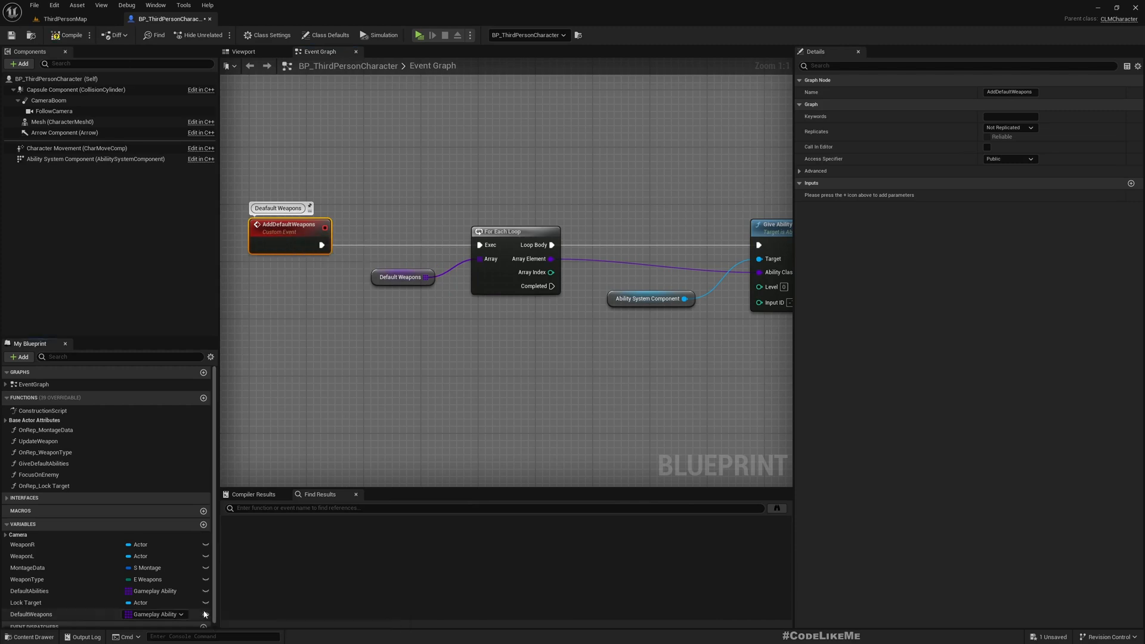
{"action": "mouse_move", "coordinate": [67, 564]}
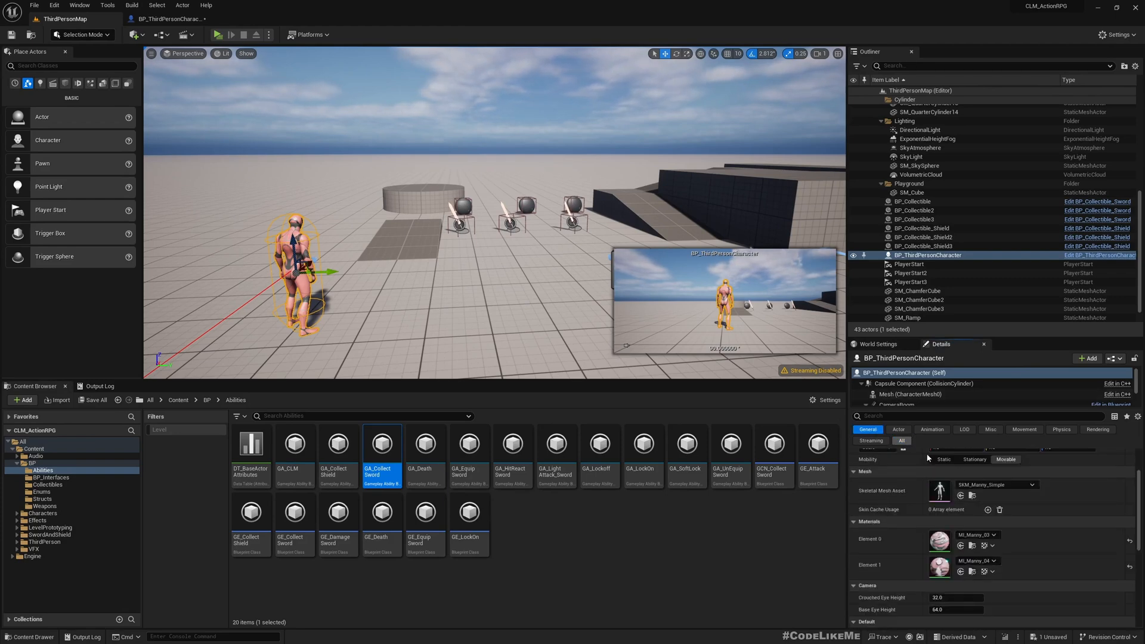
- Show the placed character's empty Default Weapons array in its Details
{"action": "scroll", "scroll_direction": "down", "scroll_amount": 3}
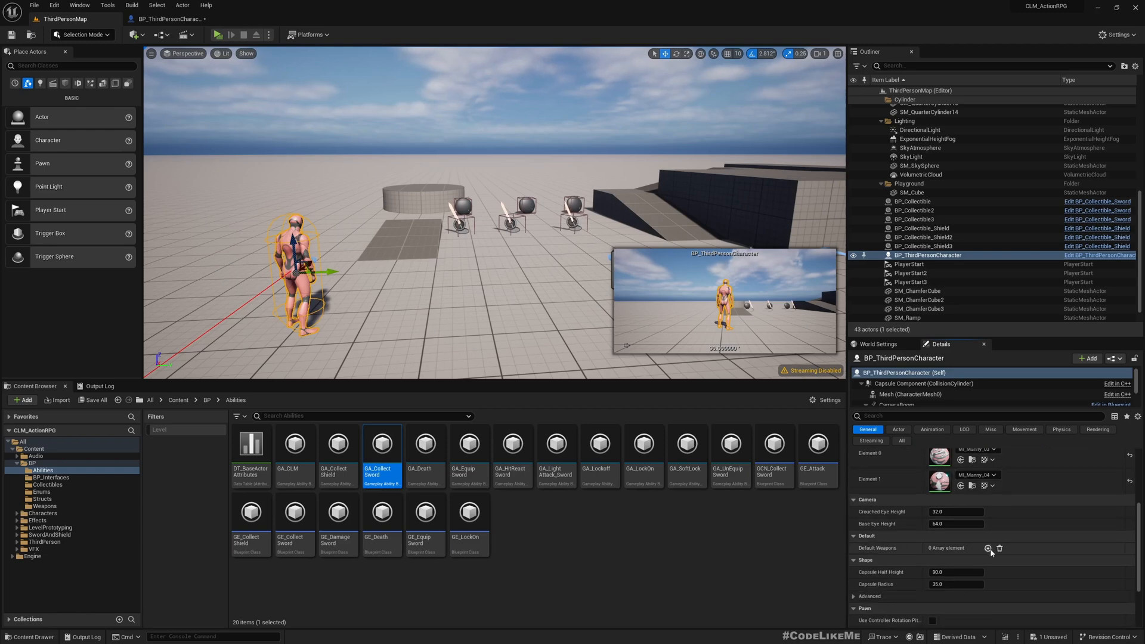
{"action": "mouse_move", "coordinate": [1016, 552]}
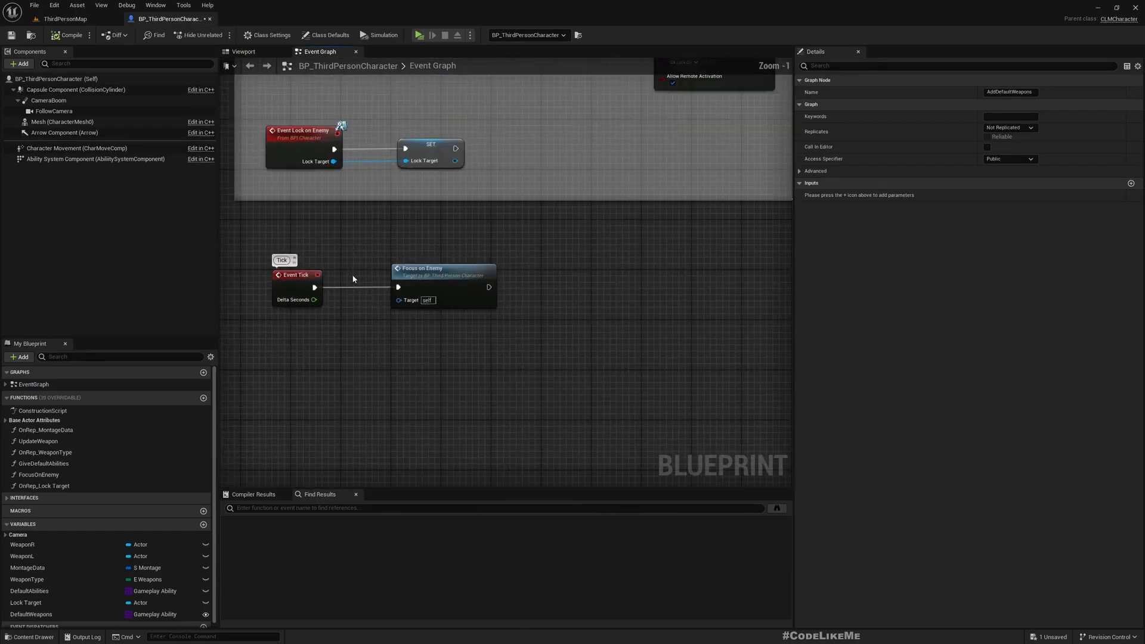
- Chain an Add Default Weapons call after Give Default Abilities in BeginPlay
{"action": "scroll", "scroll_direction": "down", "scroll_amount": 3}
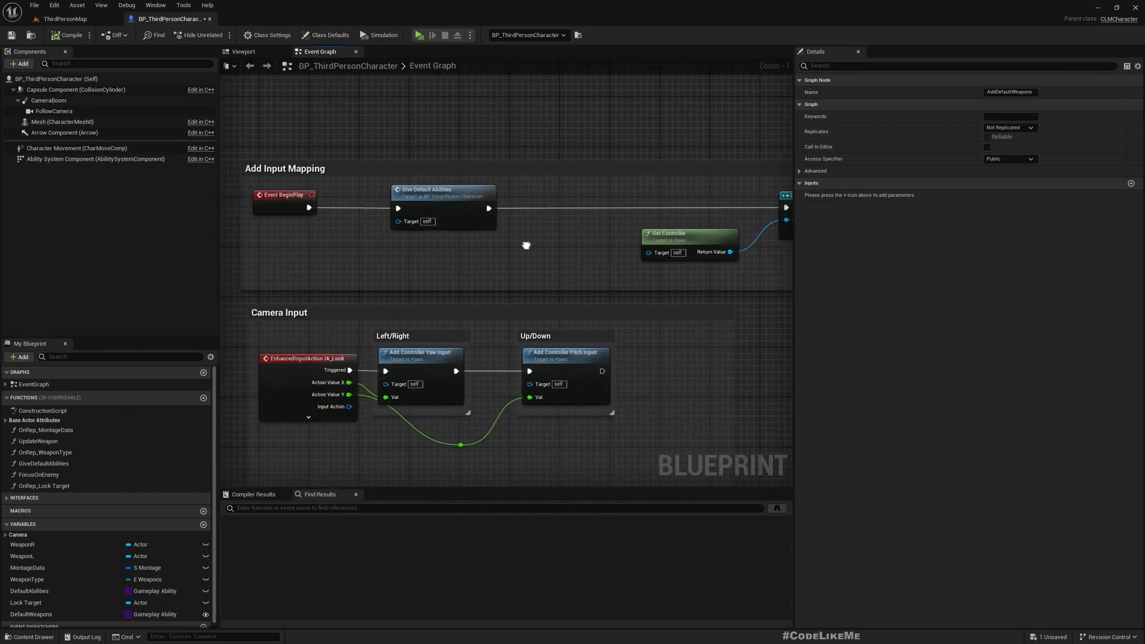
{"action": "left_click_drag", "start_coordinate": [489, 209], "coordinate": [544, 212]}
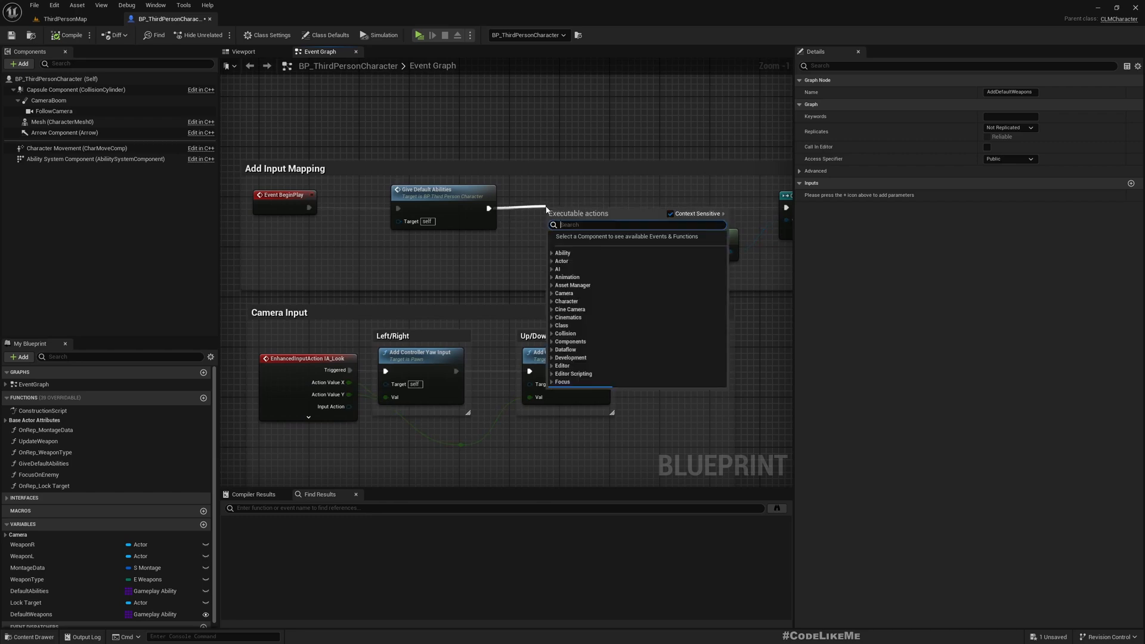
{"action": "type", "text": "add defau"}
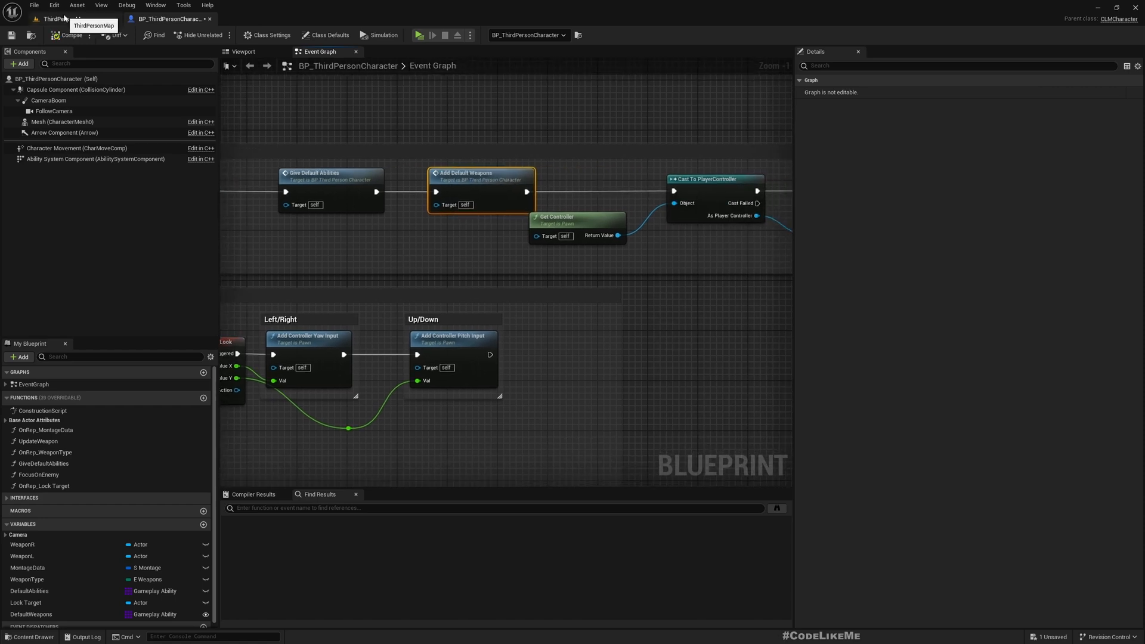
- Give DefaultWeapons two default entries, each set to a gameplay ability class
{"action": "left_click", "coordinate": [31, 614]}
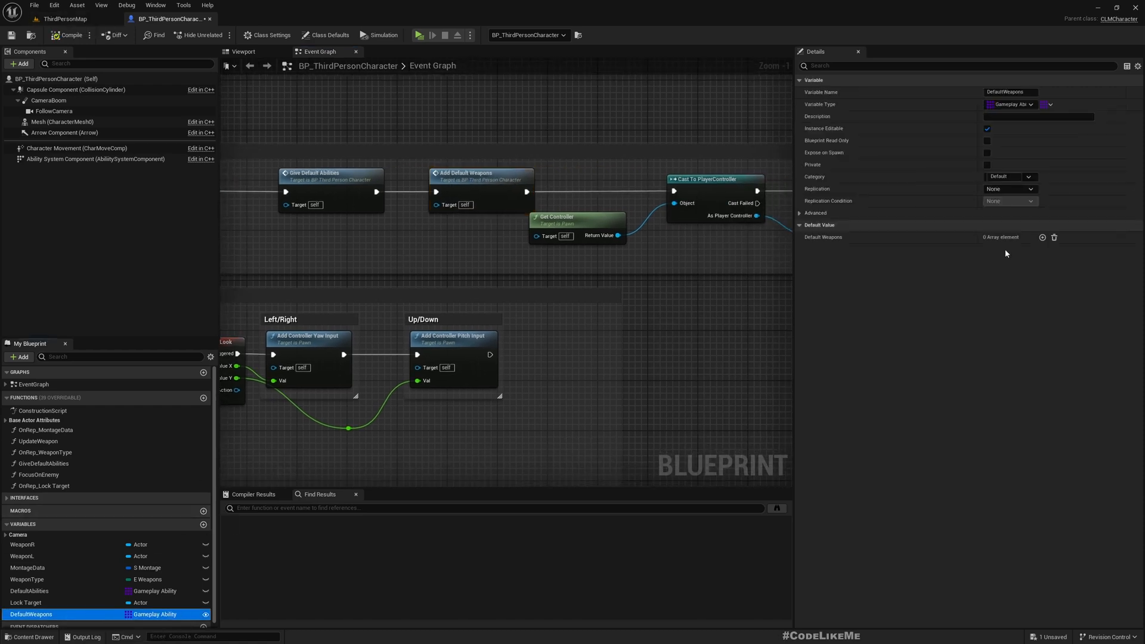
{"action": "left_click", "coordinate": [1042, 236]}
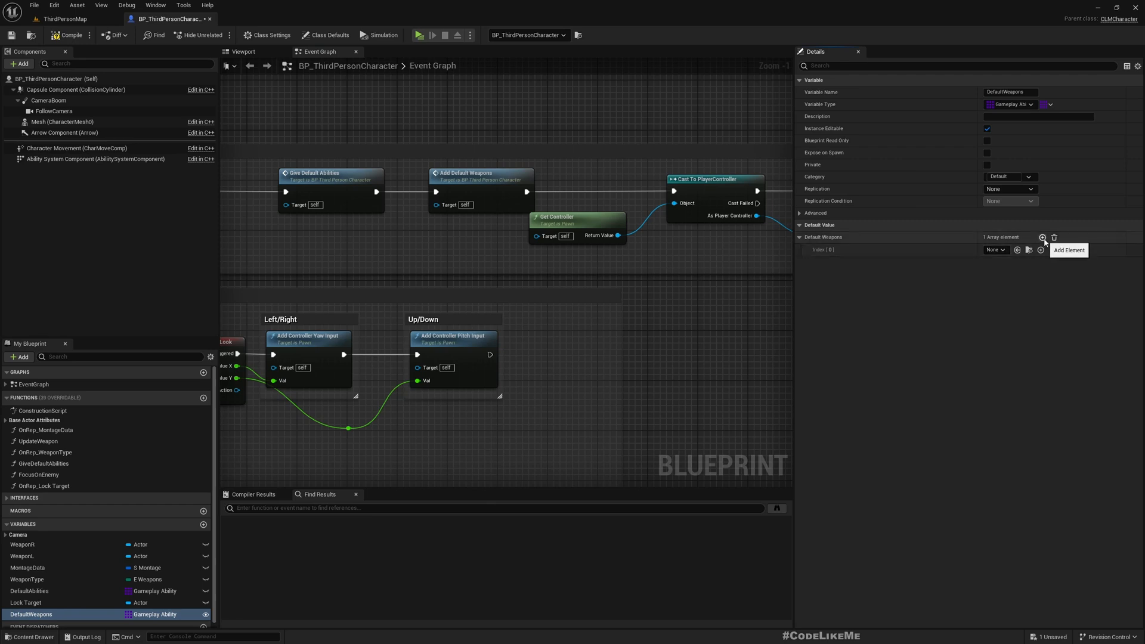
{"action": "left_click", "coordinate": [1045, 236]}
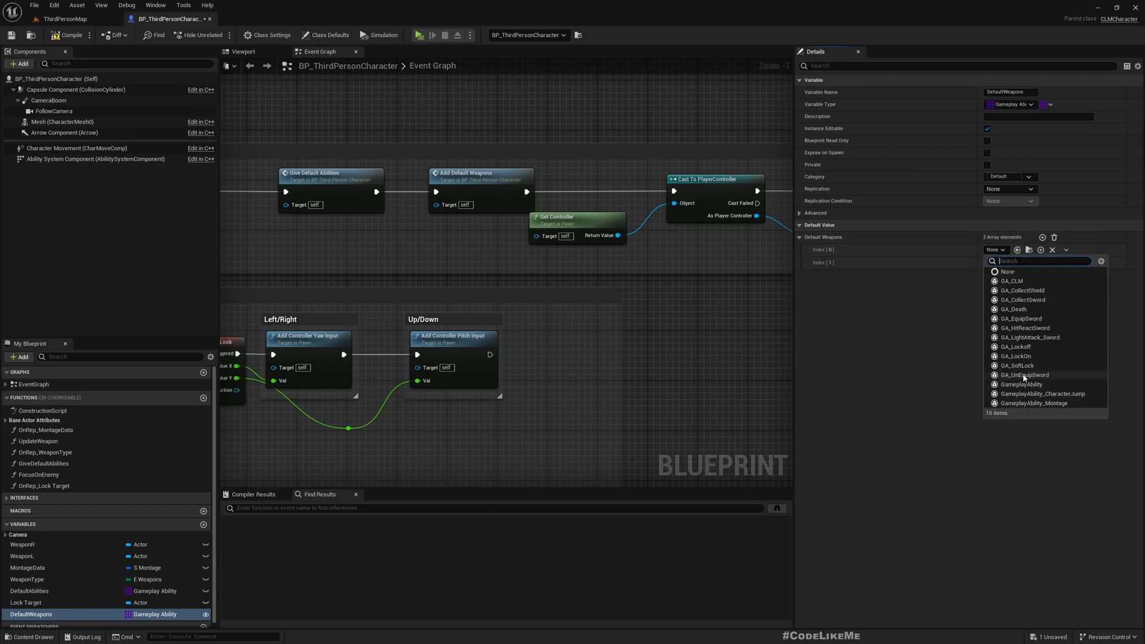
{"action": "mouse_move", "coordinate": [1023, 300]}
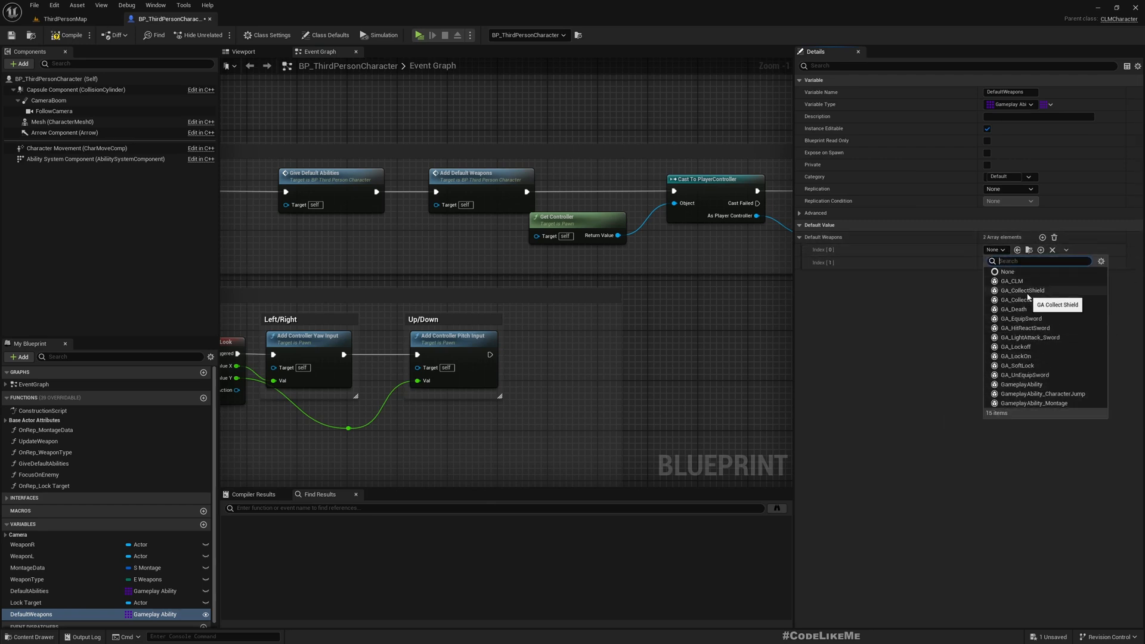
{"action": "left_click", "coordinate": [1023, 298]}
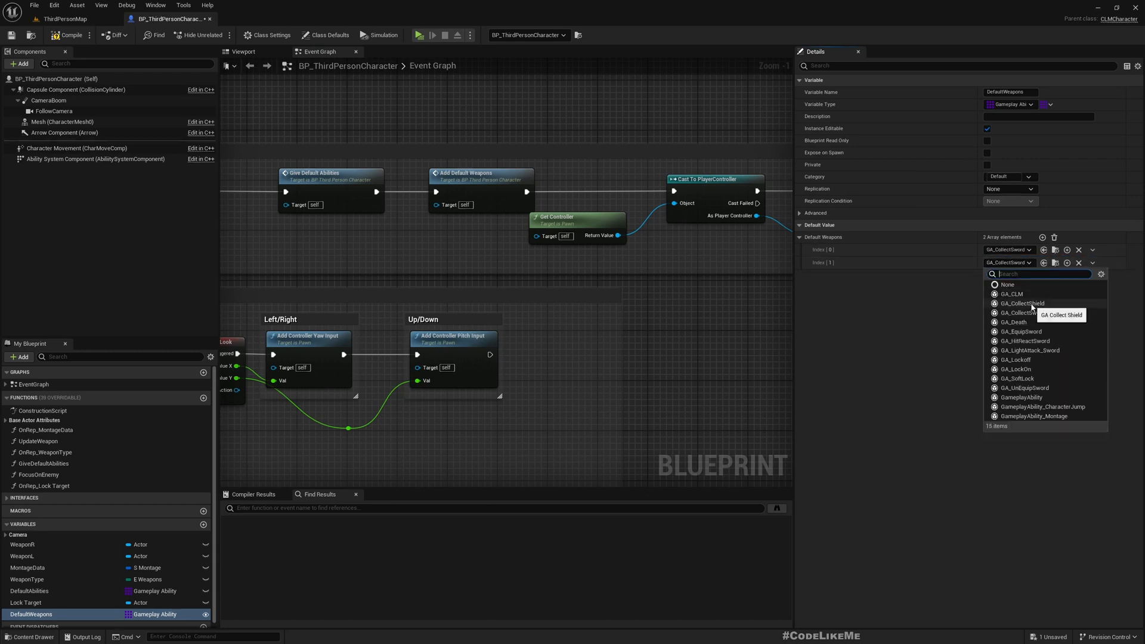
{"action": "left_click", "coordinate": [1024, 303]}
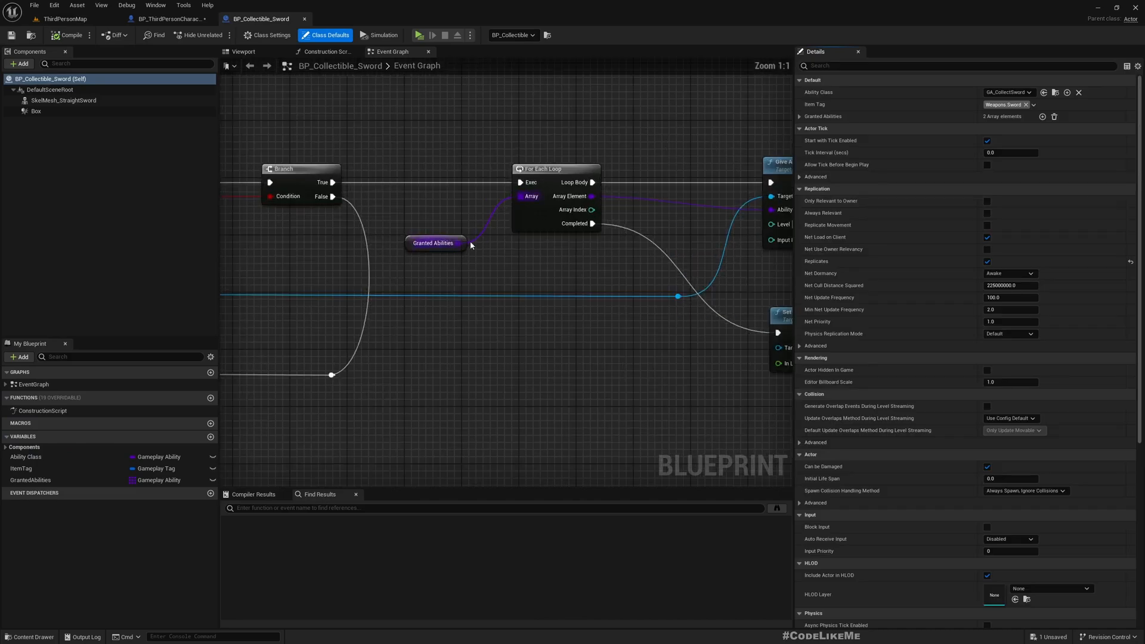
- Inspect BP_Collectible_Sword's GrantedAbilities defaults (equip and unequip sword) and its ItemTag variable
{"action": "left_click", "coordinate": [434, 242]}
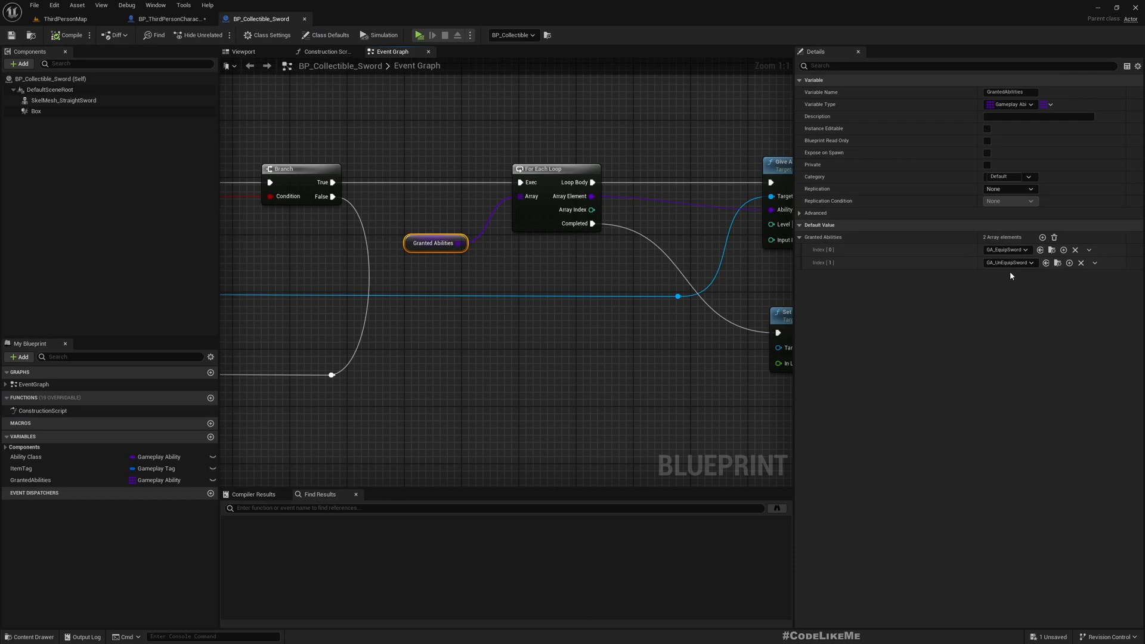
{"action": "left_click", "coordinate": [30, 479]}
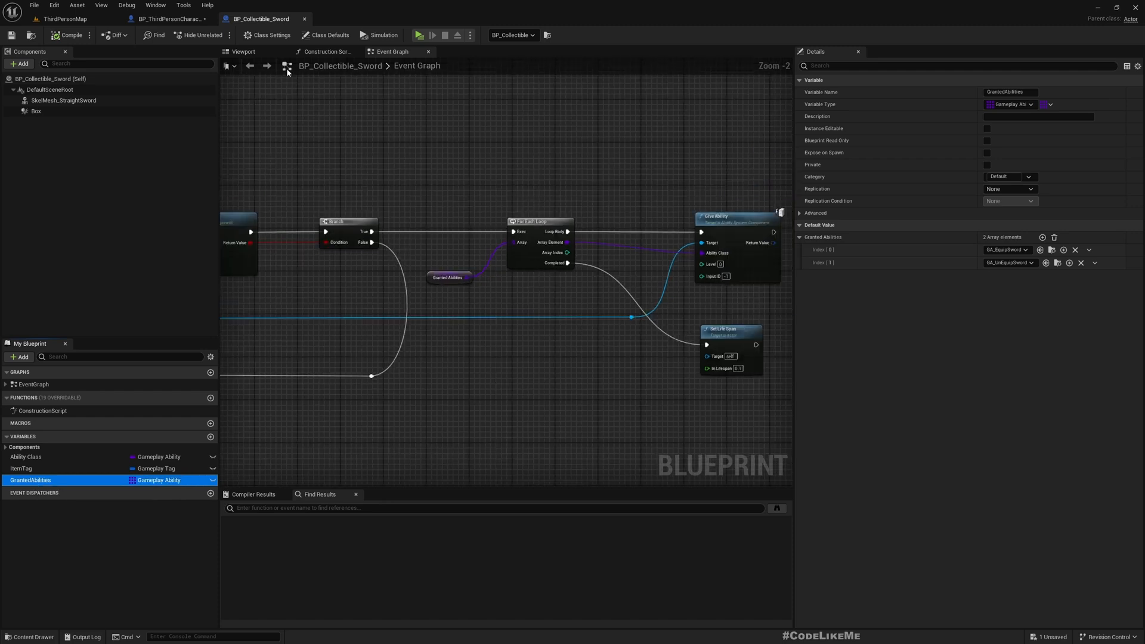
{"action": "mouse_move", "coordinate": [557, 292]}
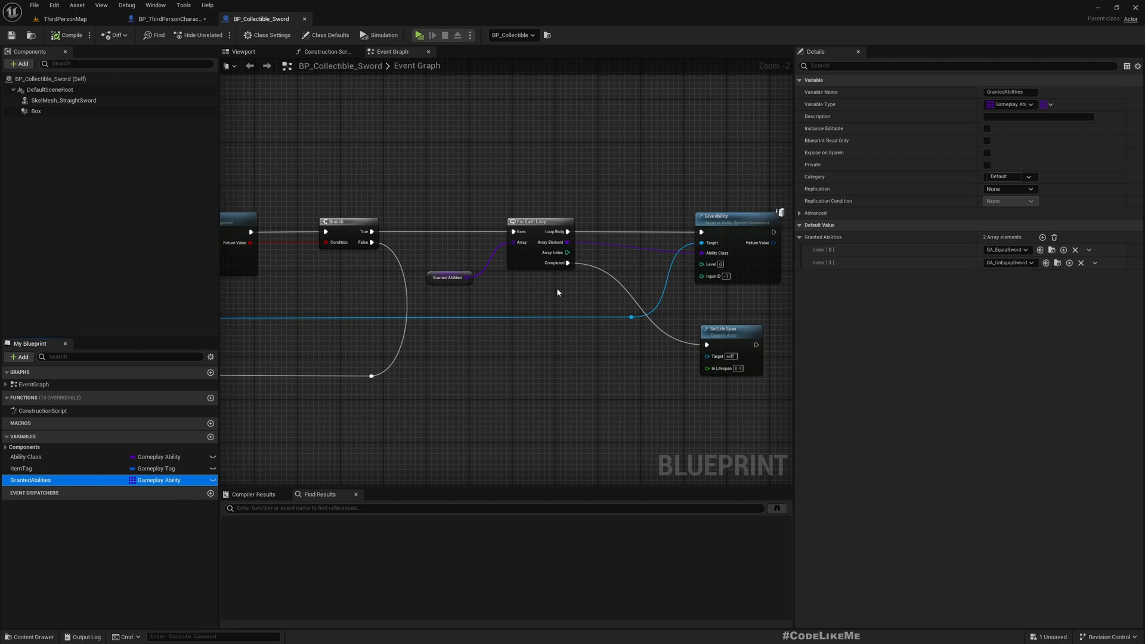
{"action": "left_click", "coordinate": [21, 467]}
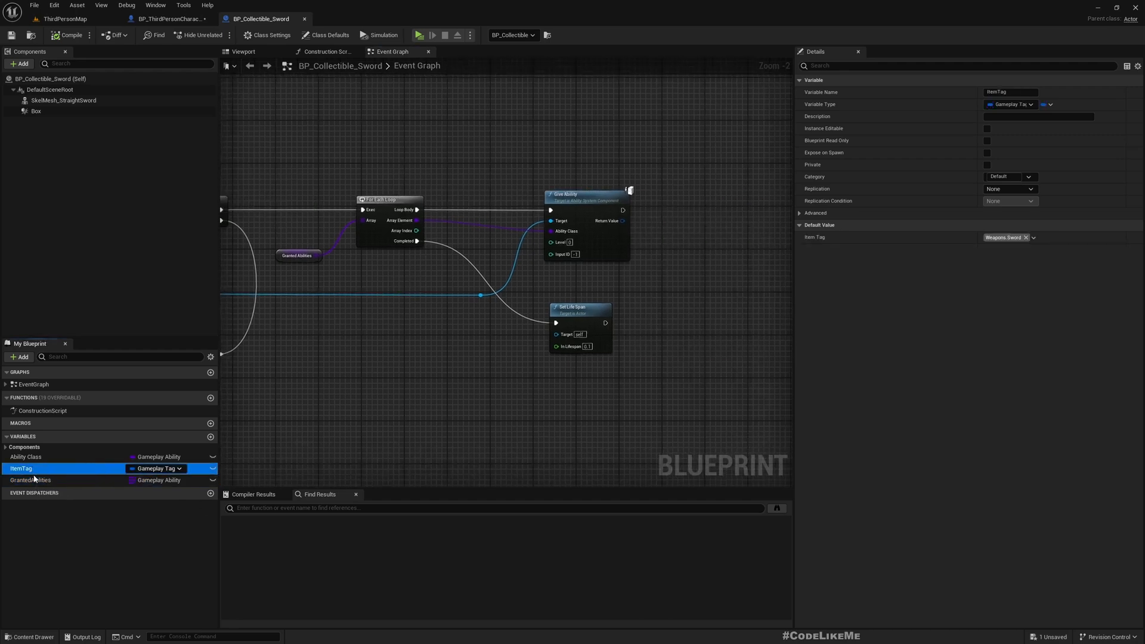
{"action": "left_click", "coordinate": [31, 479]}
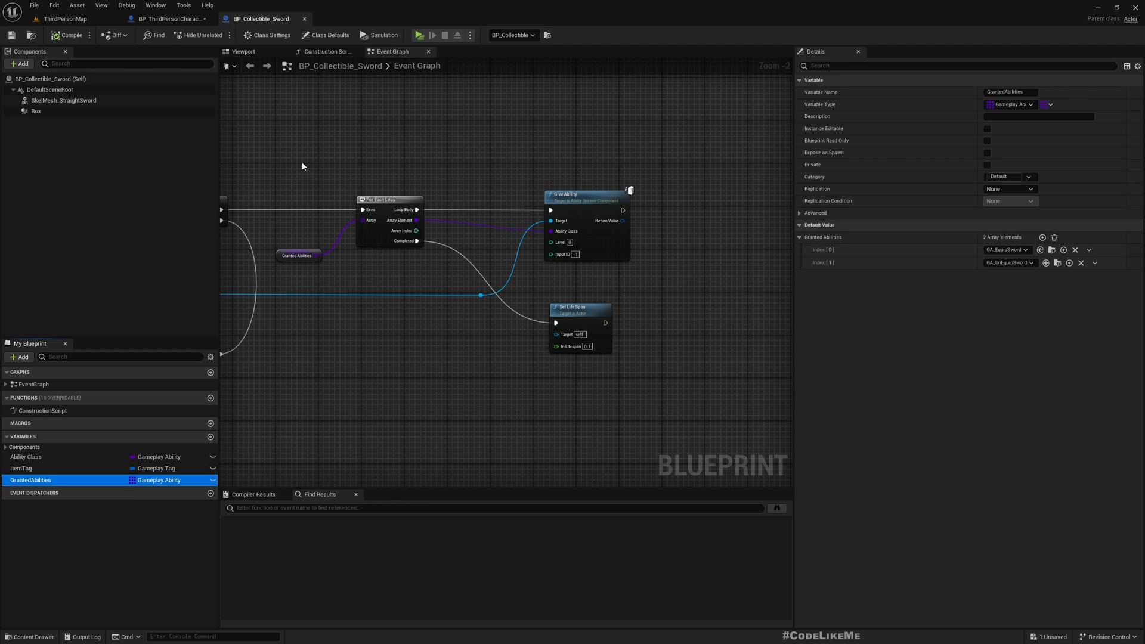
{"action": "left_click_drag", "start_coordinate": [275, 158], "coordinate": [630, 284]}
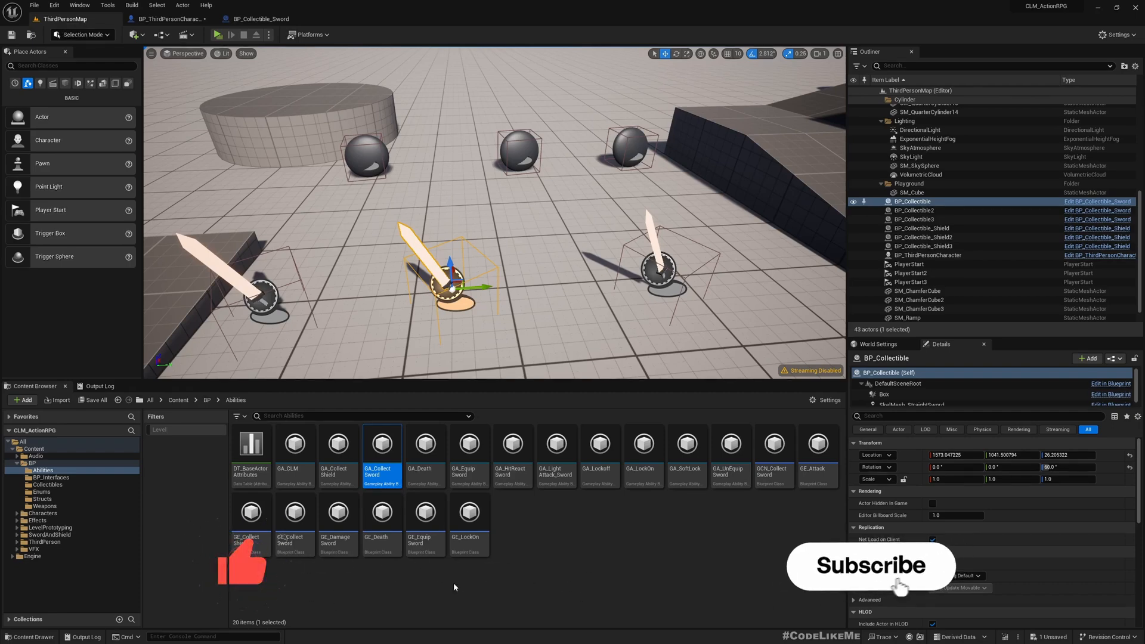
{"action": "mouse_move", "coordinate": [381, 445]}
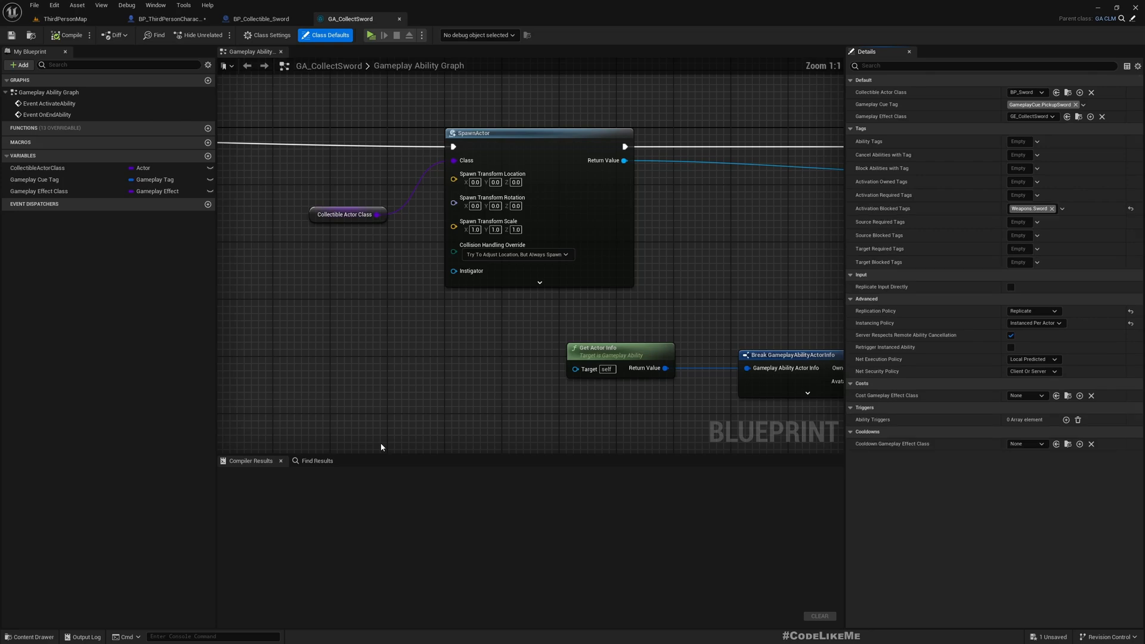
- Zoom out in the GA_CollectSword graph and switch to the GA_CLM ability graph
{"action": "scroll", "scroll_direction": "down", "scroll_amount": 3}
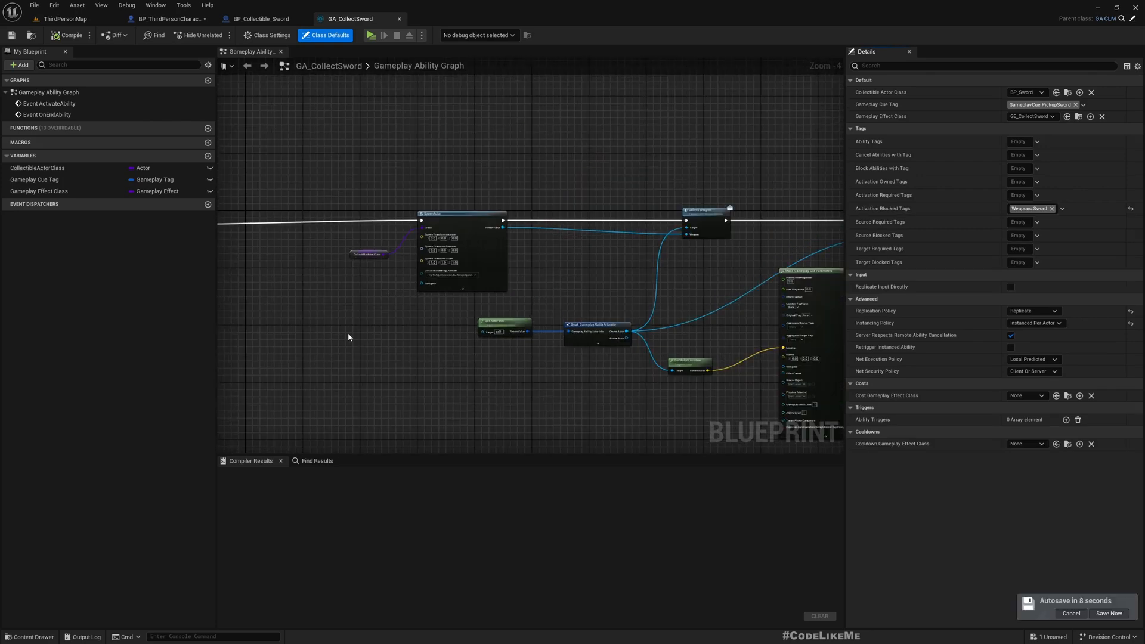
{"action": "mouse_move", "coordinate": [349, 18]}
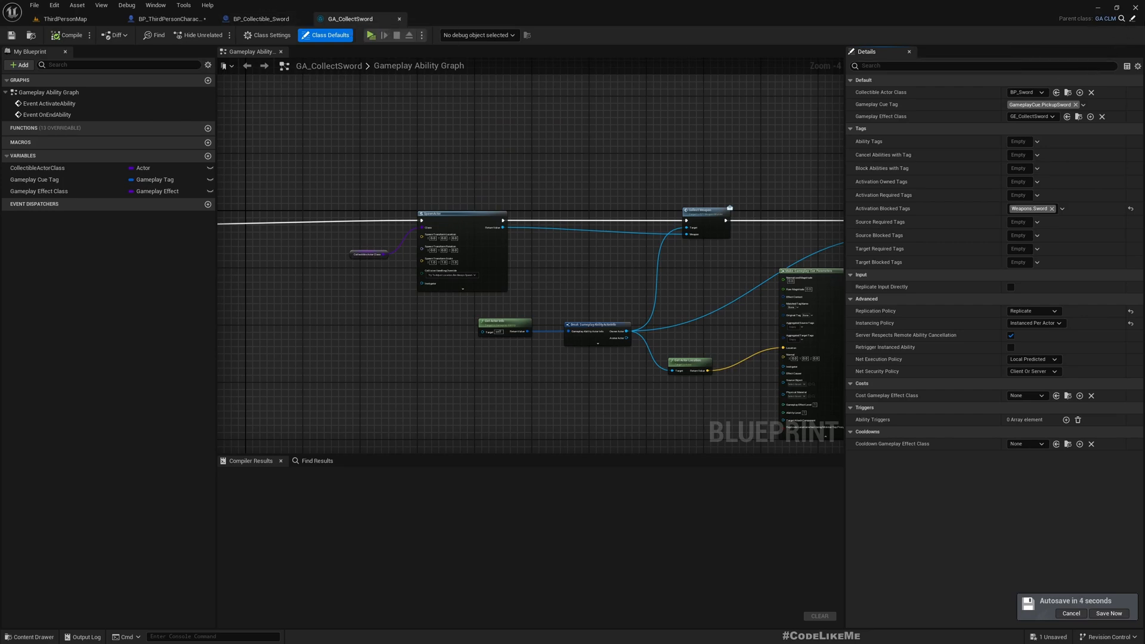
{"action": "left_click", "coordinate": [433, 18]}
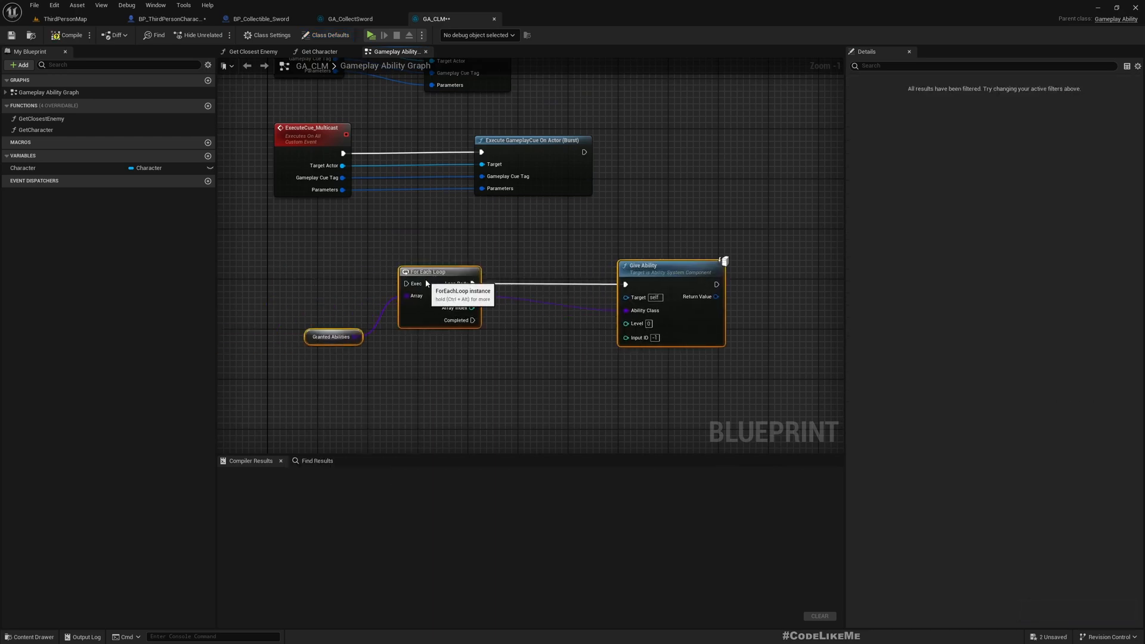
- Compile GA_CLM and drive its For Each Loop from a new GrantAbilities custom event
{"action": "right_click", "coordinate": [333, 337]}
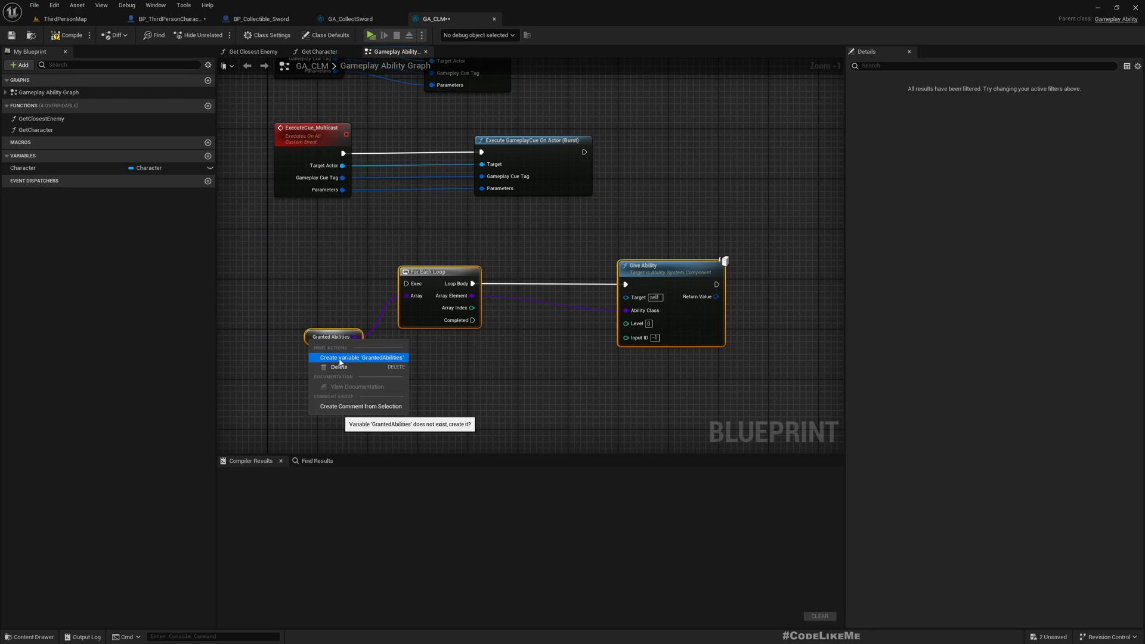
{"action": "left_click", "coordinate": [360, 356]}
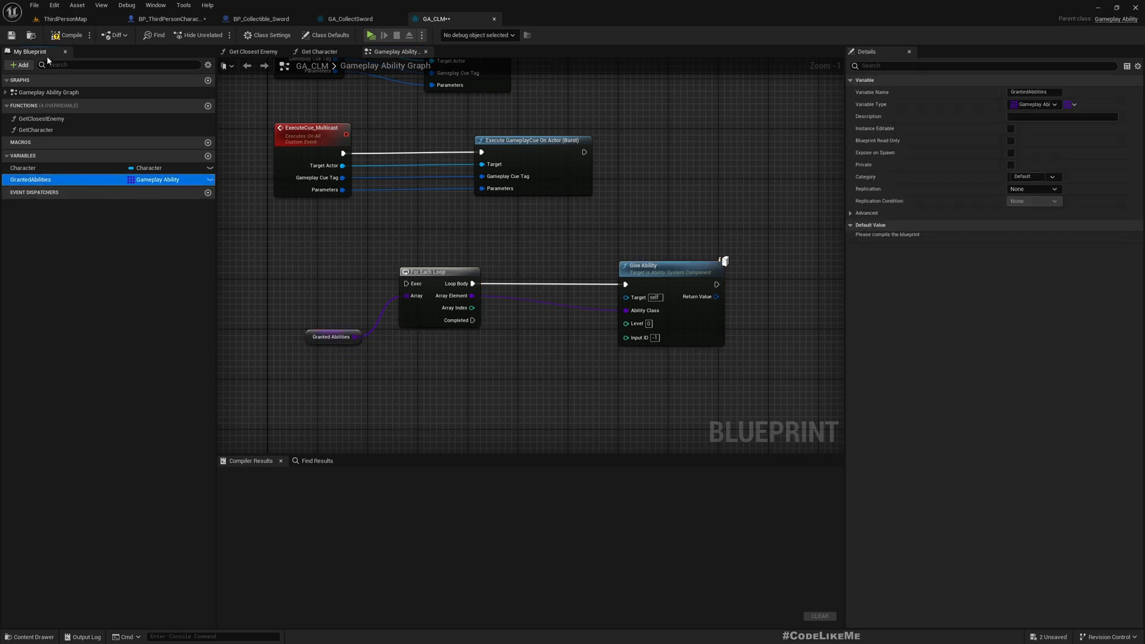
{"action": "left_click", "coordinate": [70, 35]}
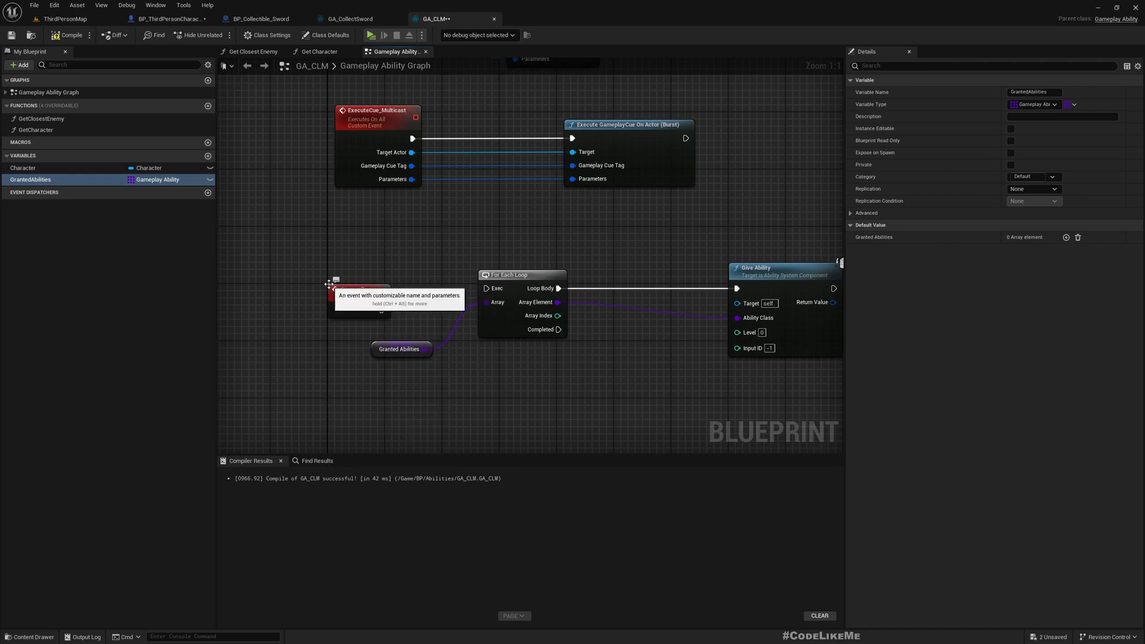
{"action": "left_click", "coordinate": [358, 289]}
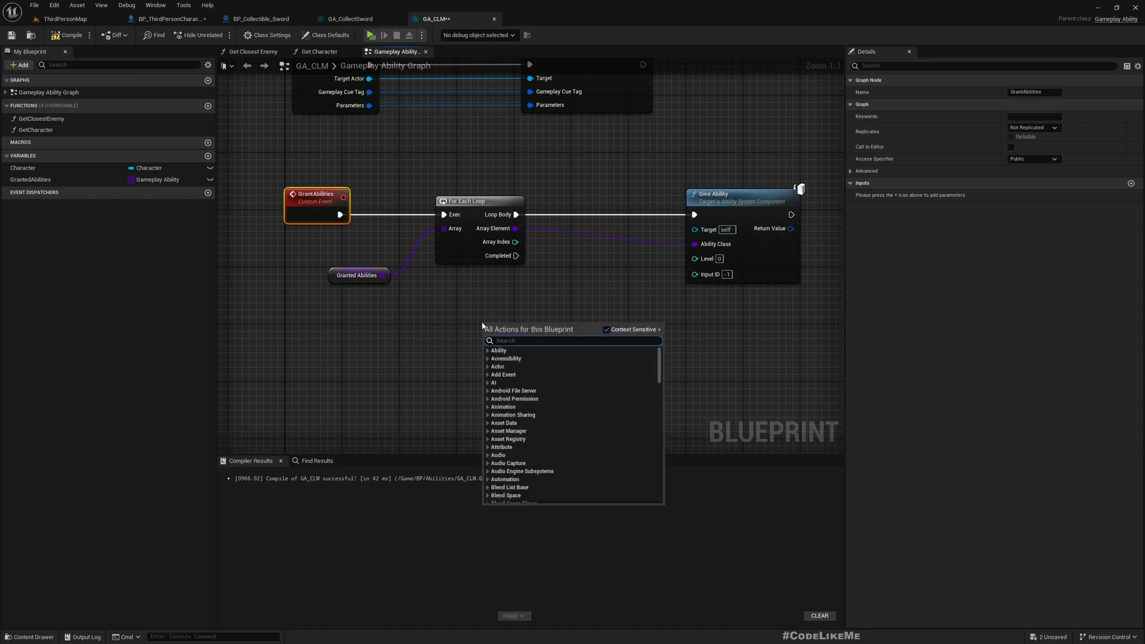
- Feed Give Ability's Target from Get Avatar Actor's Ability System Component
{"action": "type", "text": "get avatar"}
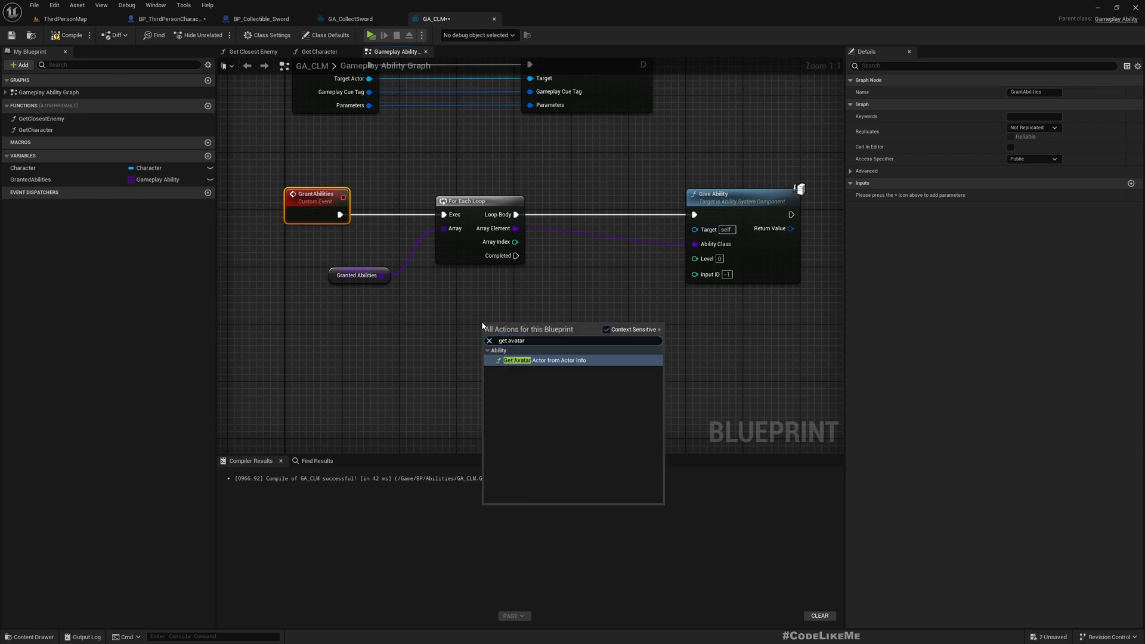
{"action": "left_click", "coordinate": [544, 360]}
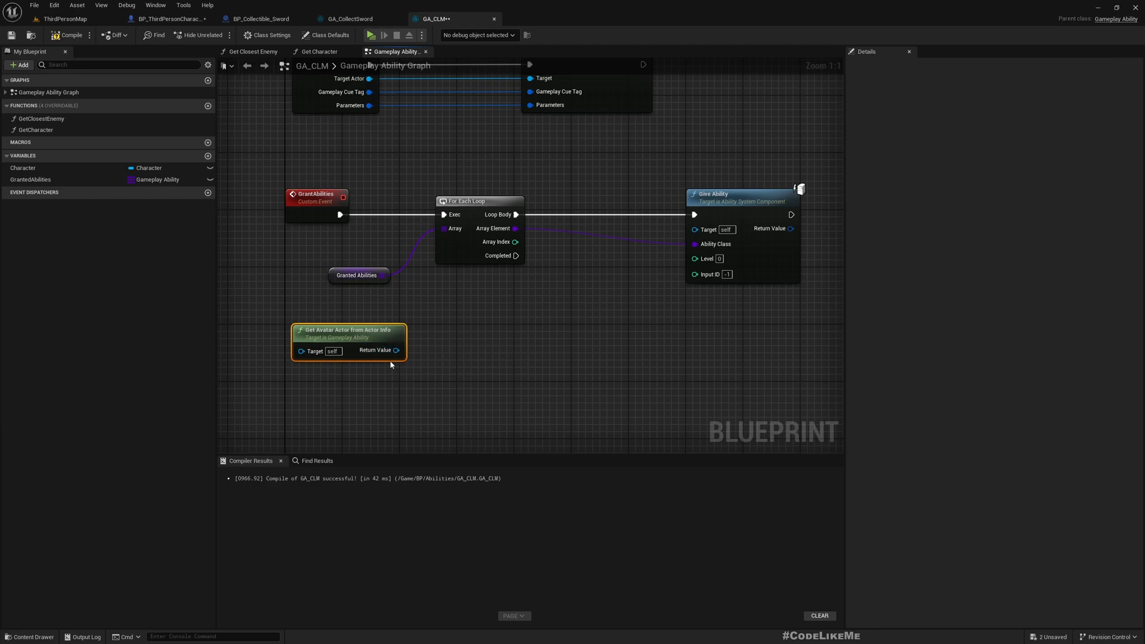
{"action": "left_click_drag", "start_coordinate": [396, 350], "coordinate": [445, 357]}
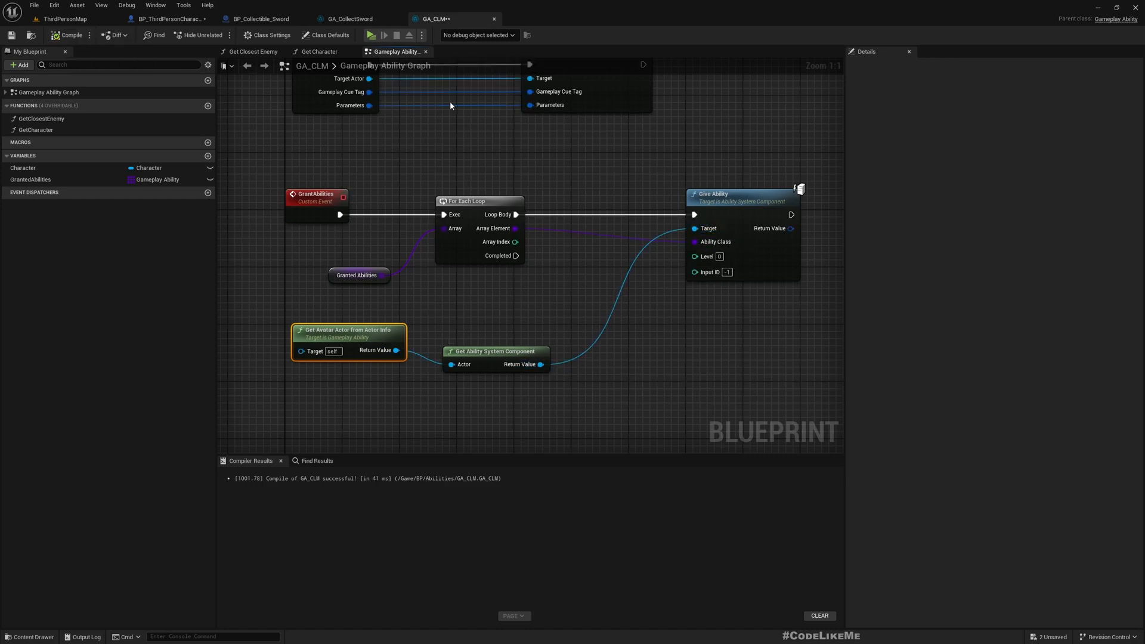
{"action": "left_click", "coordinate": [350, 18]}
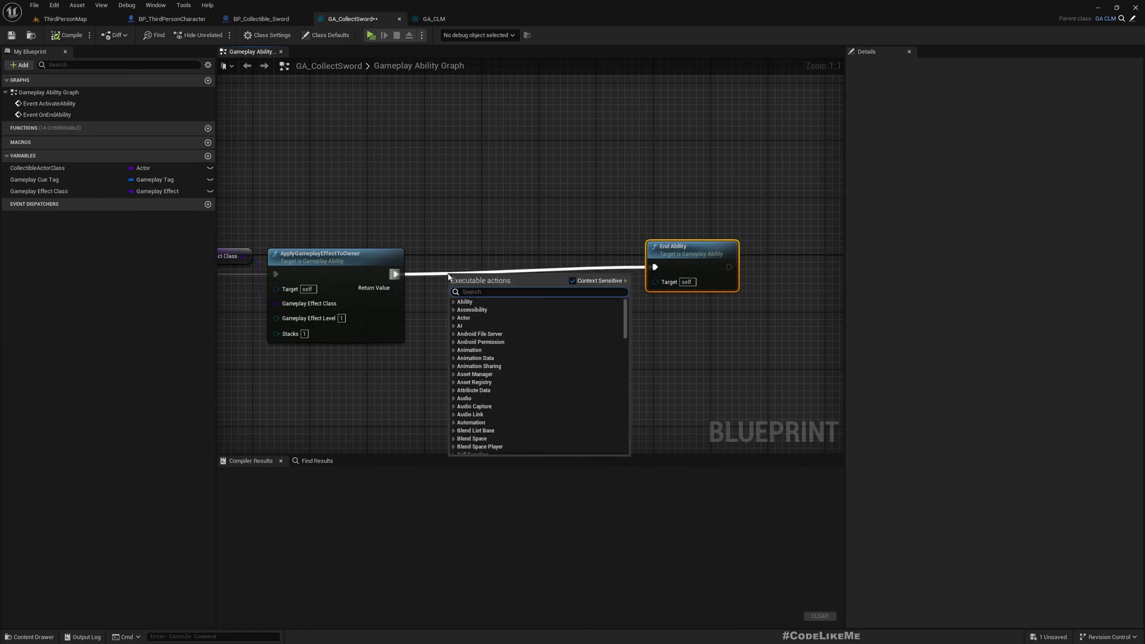
- Call Grant Abilities before End Ability in GA_CollectSword and compile
{"action": "type", "text": "grant abi"}
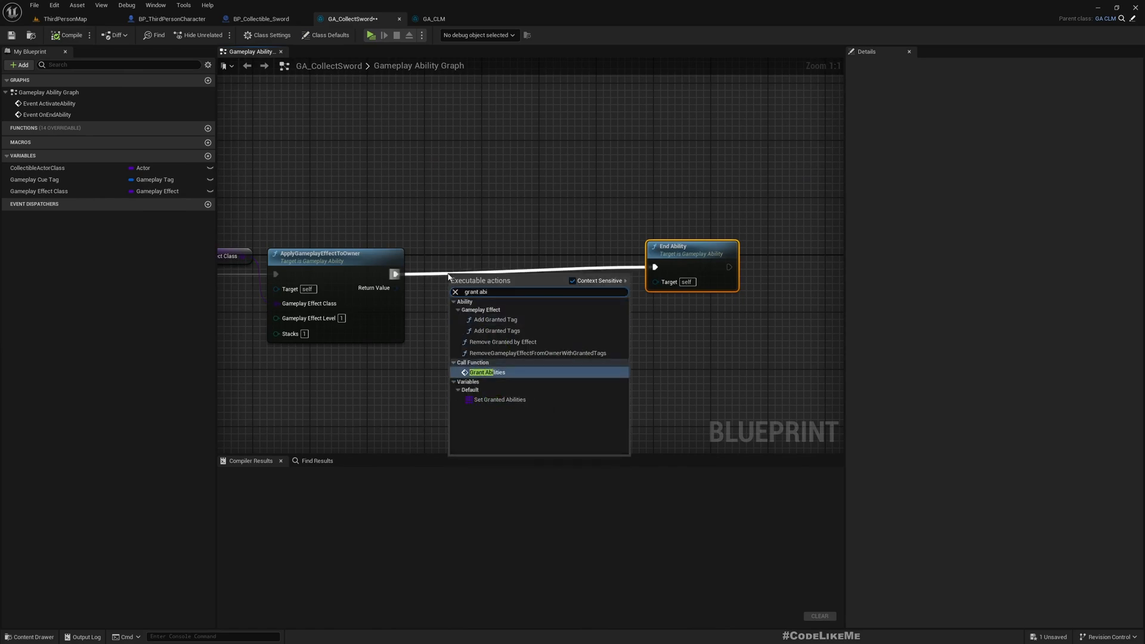
{"action": "left_click", "coordinate": [487, 372]}
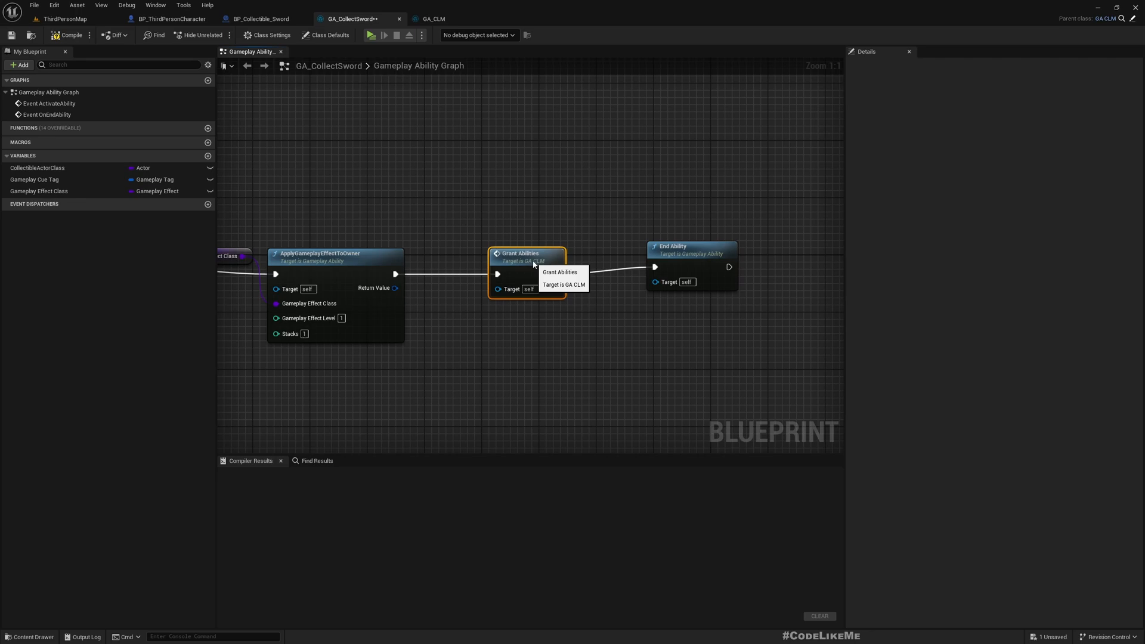
{"action": "left_click", "coordinate": [67, 34]}
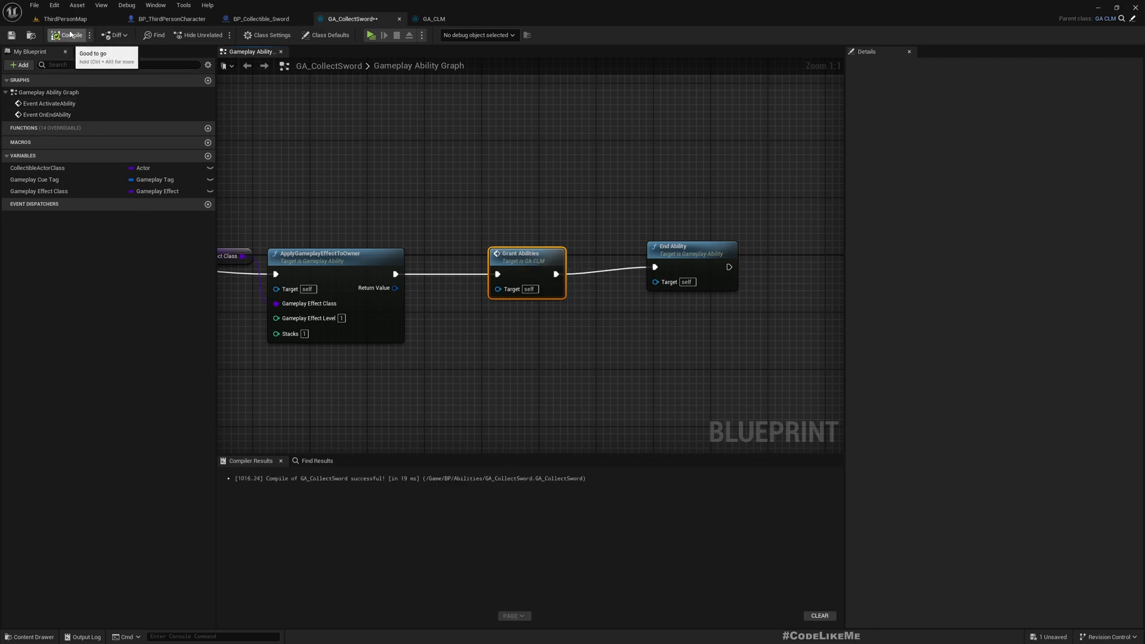
- Add two empty Granted Abilities entries in GA_CollectSword's Class Defaults
{"action": "left_click", "coordinate": [268, 35]}
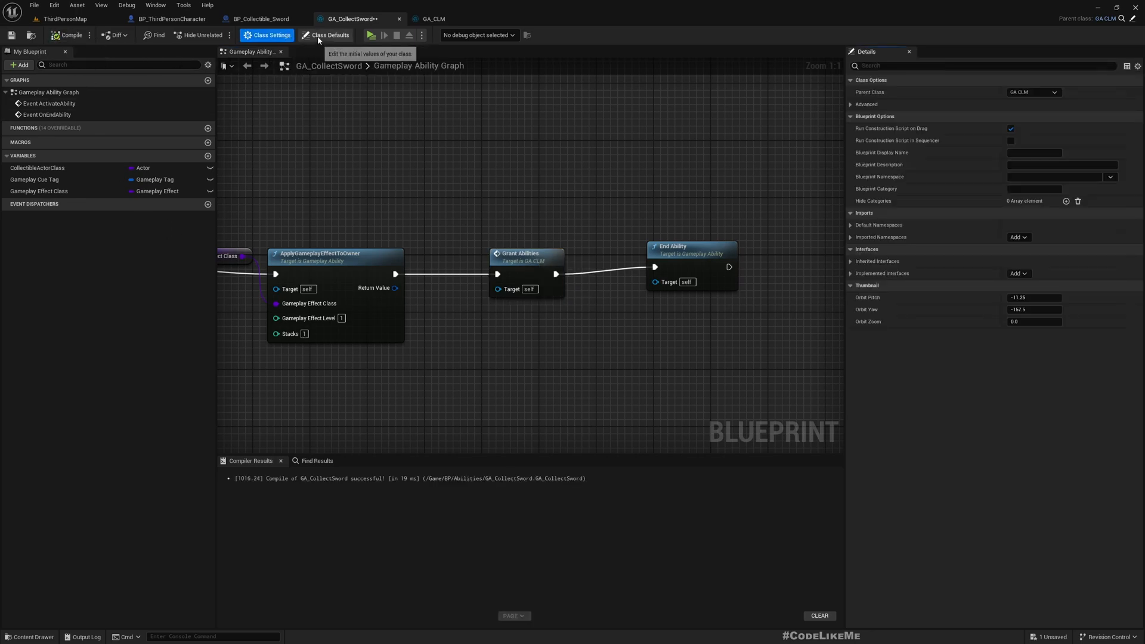
{"action": "left_click", "coordinate": [327, 34]}
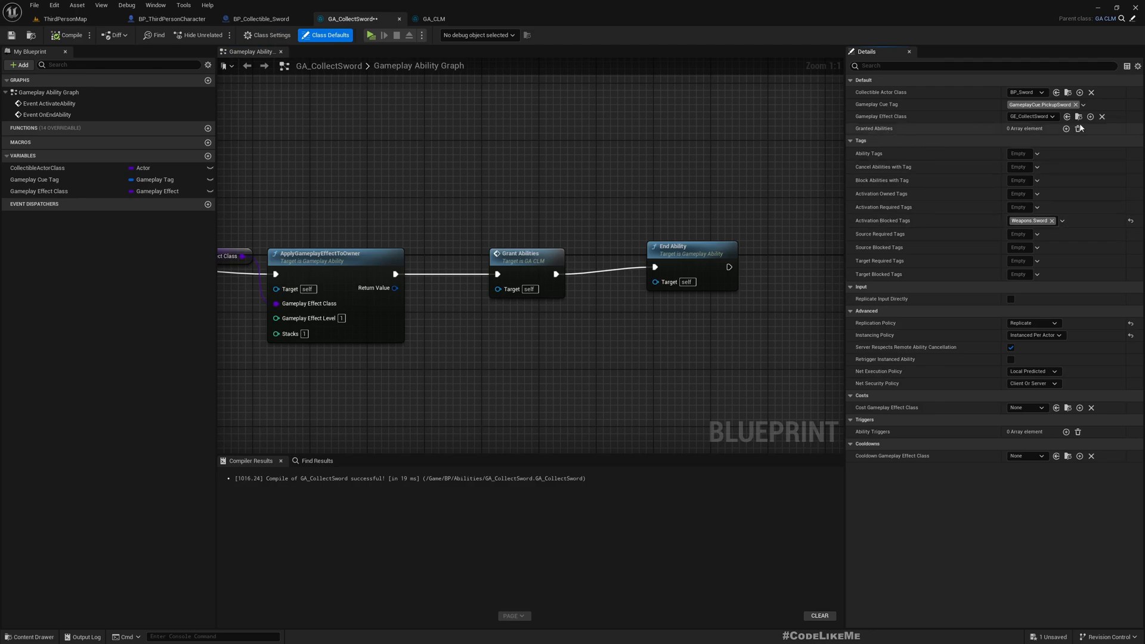
{"action": "left_click", "coordinate": [1065, 129]}
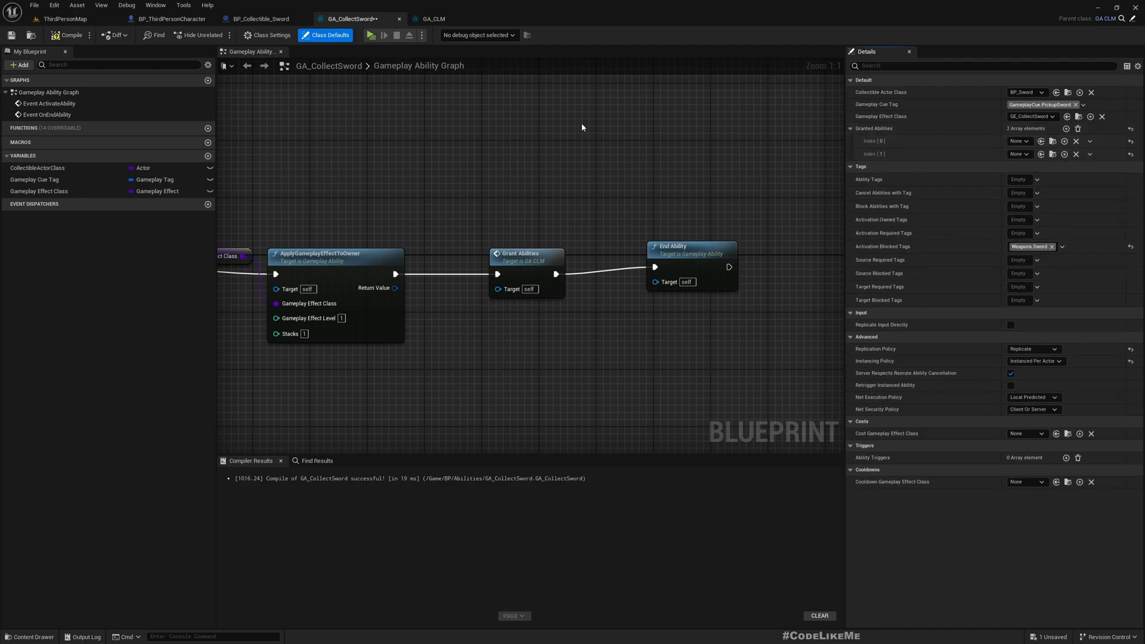
{"action": "left_click", "coordinate": [259, 18]}
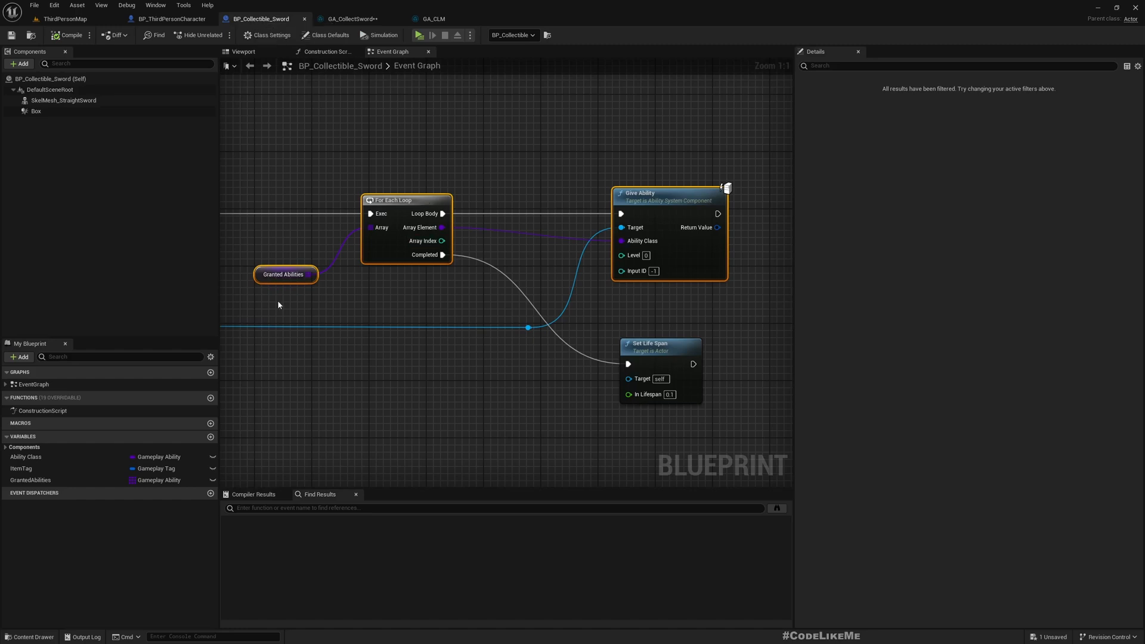
- Check BP_Collectible_Sword, then return to GA_CollectSword's Class Defaults
{"action": "left_click", "coordinate": [284, 274]}
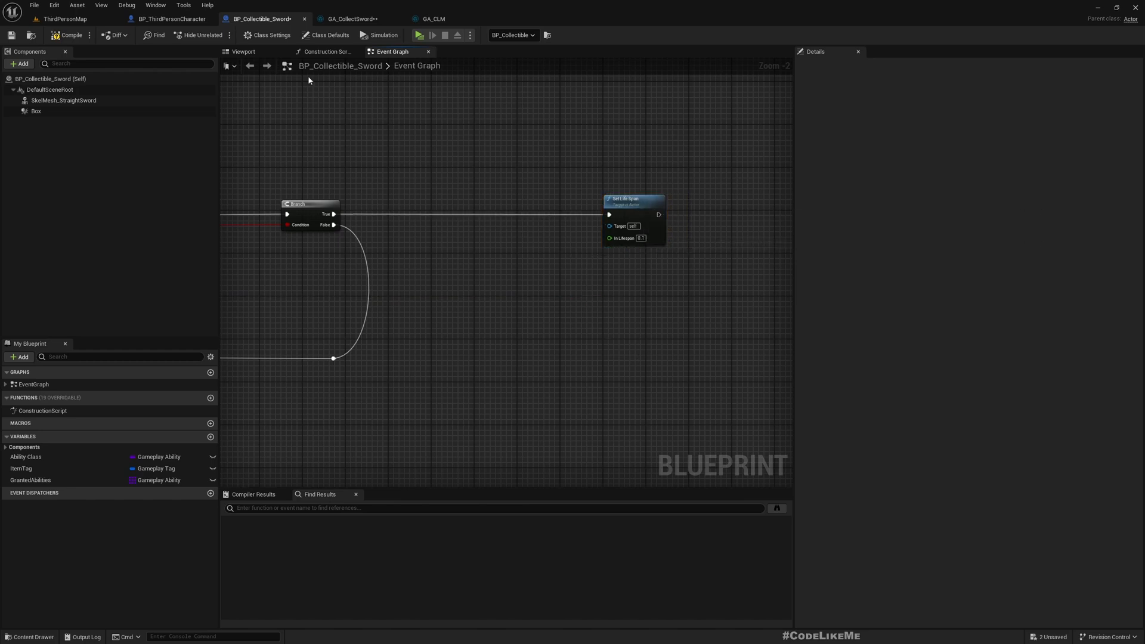
{"action": "left_click", "coordinate": [351, 18]}
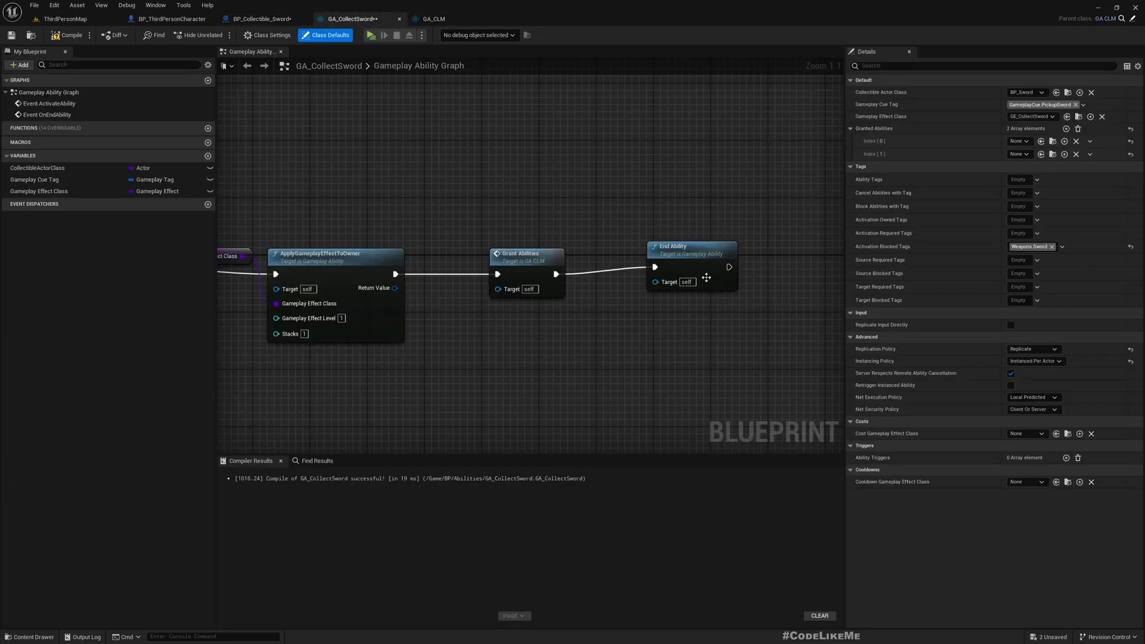
{"action": "left_click", "coordinate": [691, 253]}
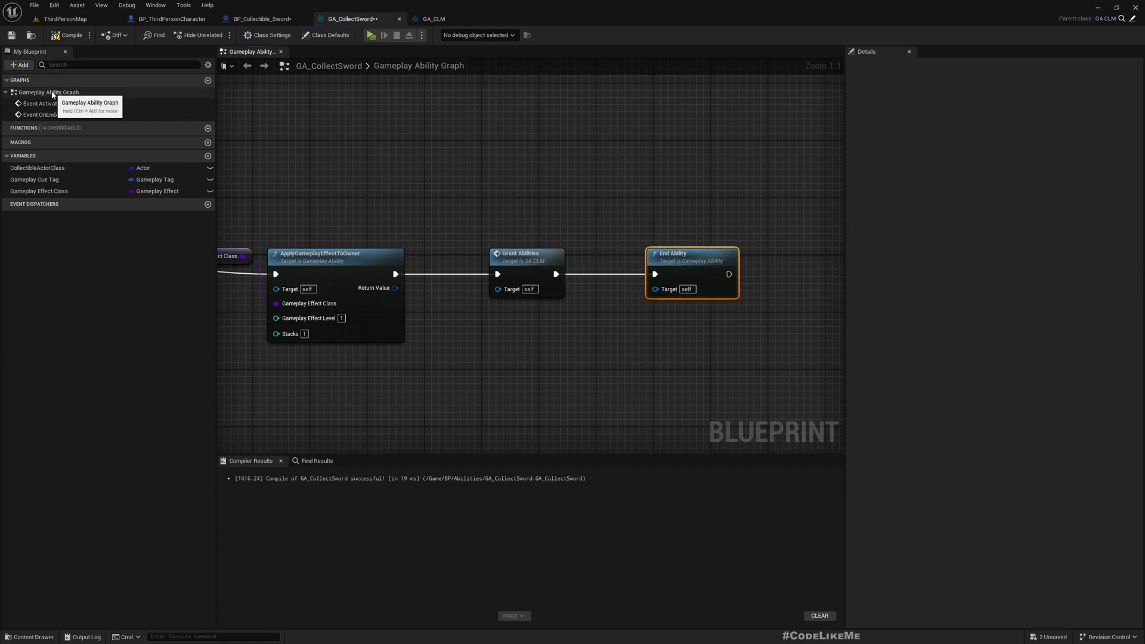
{"action": "left_click", "coordinate": [326, 35]}
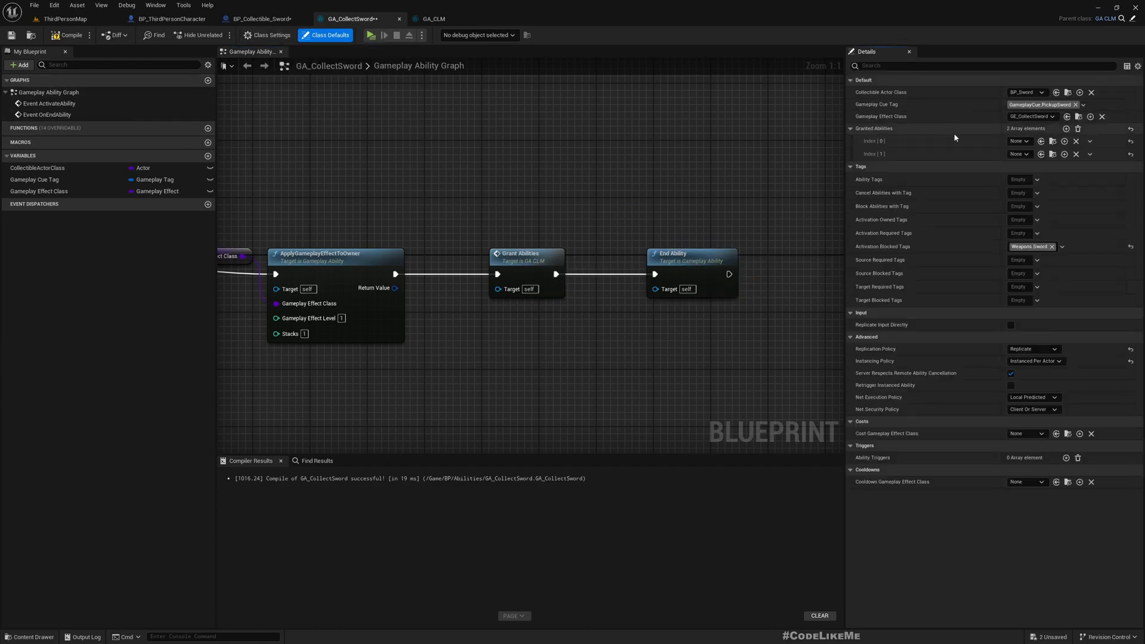
- Set Granted Abilities entries to GA_EquipSword and GA_UnEquipSword
{"action": "left_click", "coordinate": [1020, 141]}
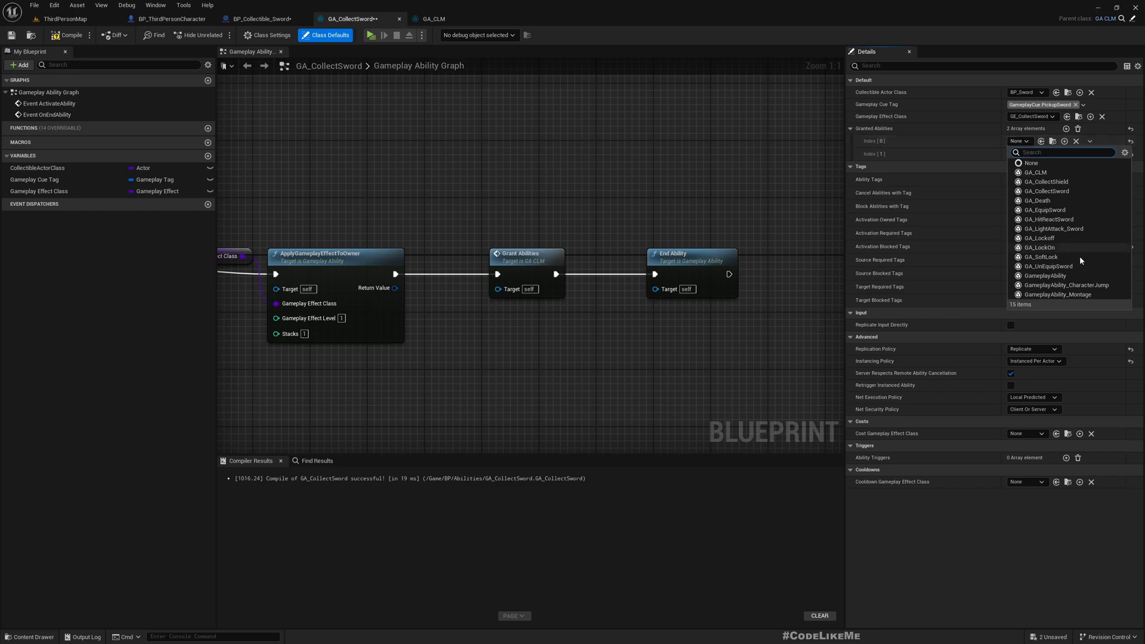
{"action": "type", "text": "e"}
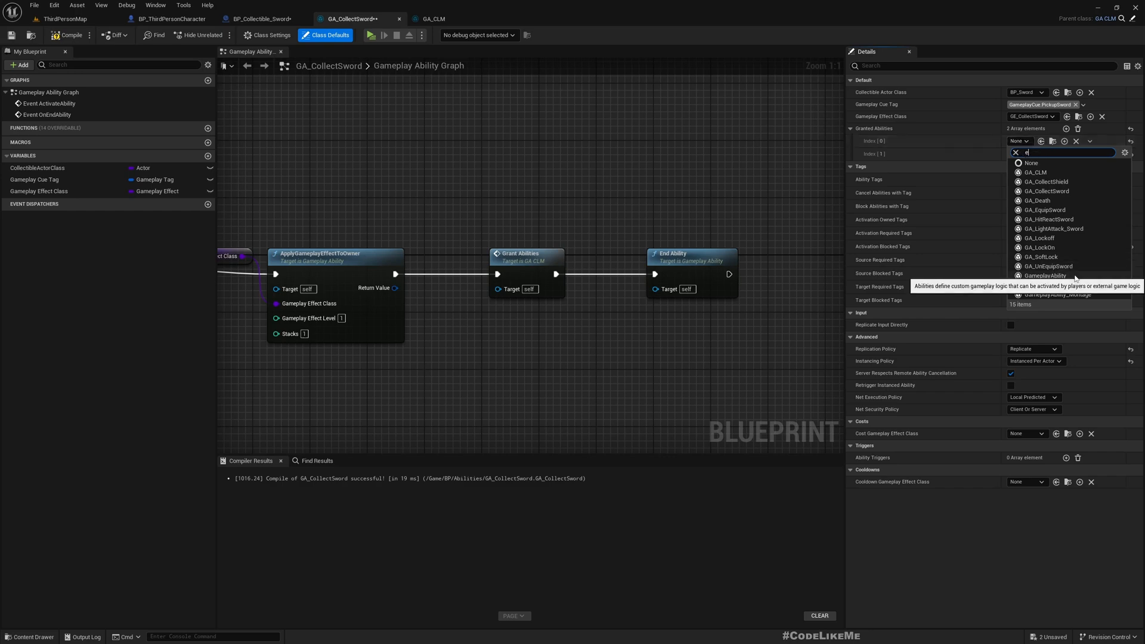
{"action": "left_click", "coordinate": [1046, 210]}
{"action": "type", "text": "un"}
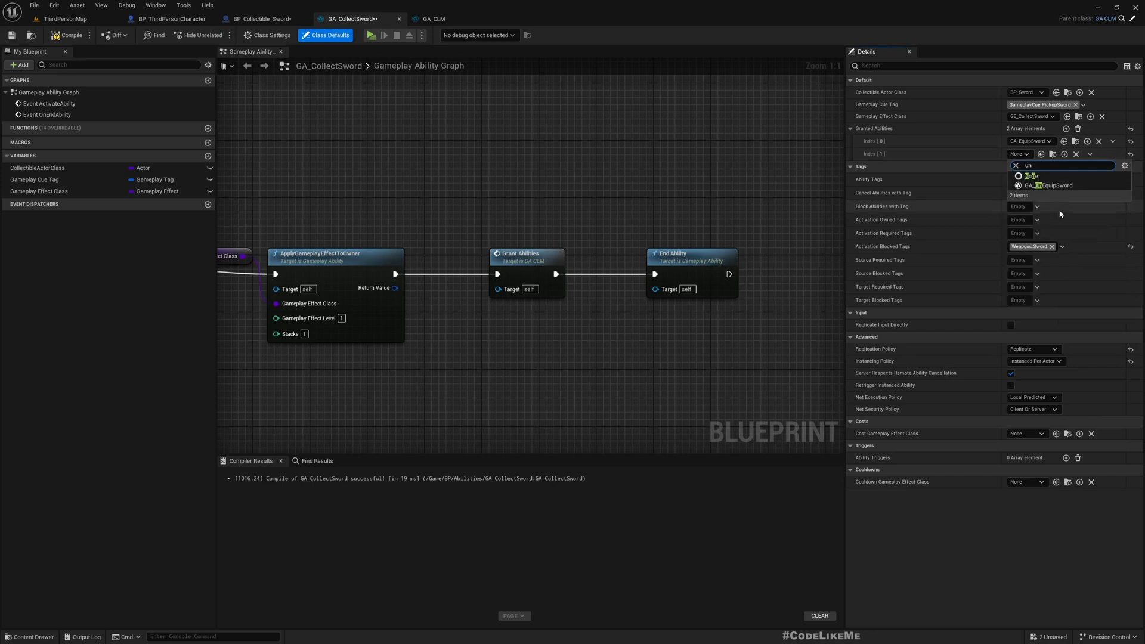
{"action": "left_click", "coordinate": [1050, 184]}
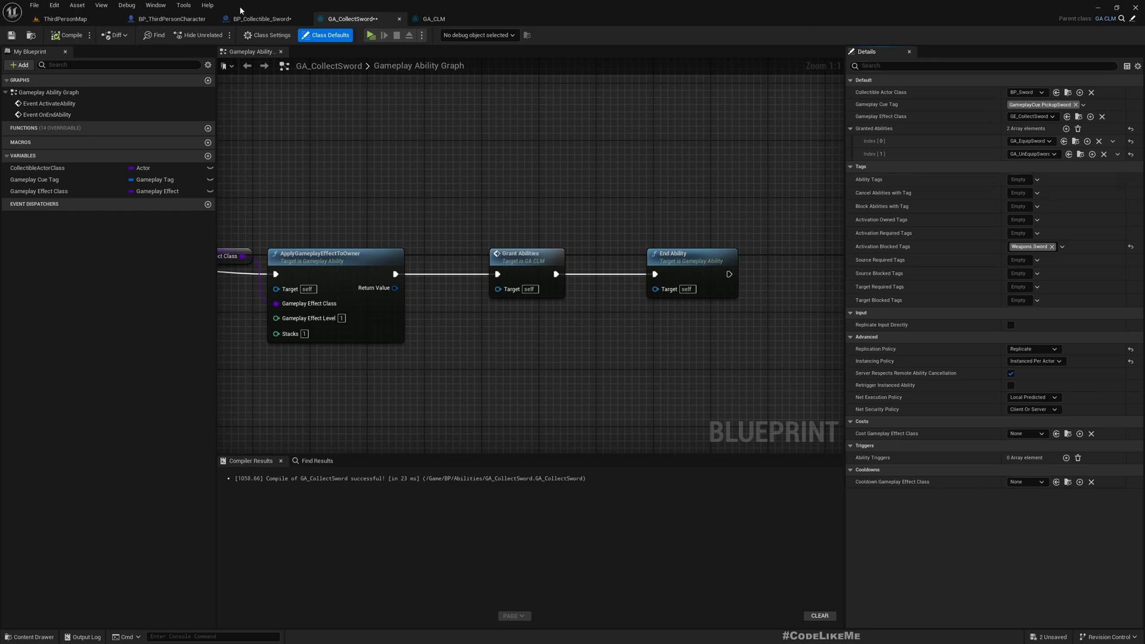
{"action": "mouse_move", "coordinate": [70, 34]}
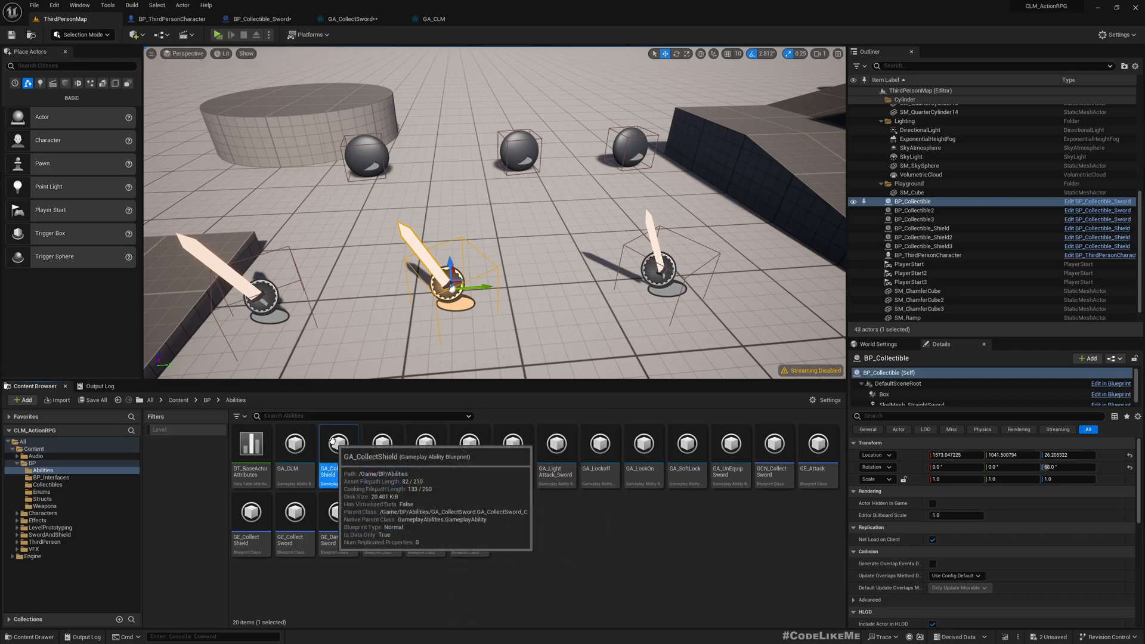
- Open GA_CollectShield and compare its defaults with GA_CLM's GrantedAbilities variable
{"action": "double_click", "coordinate": [337, 443]}
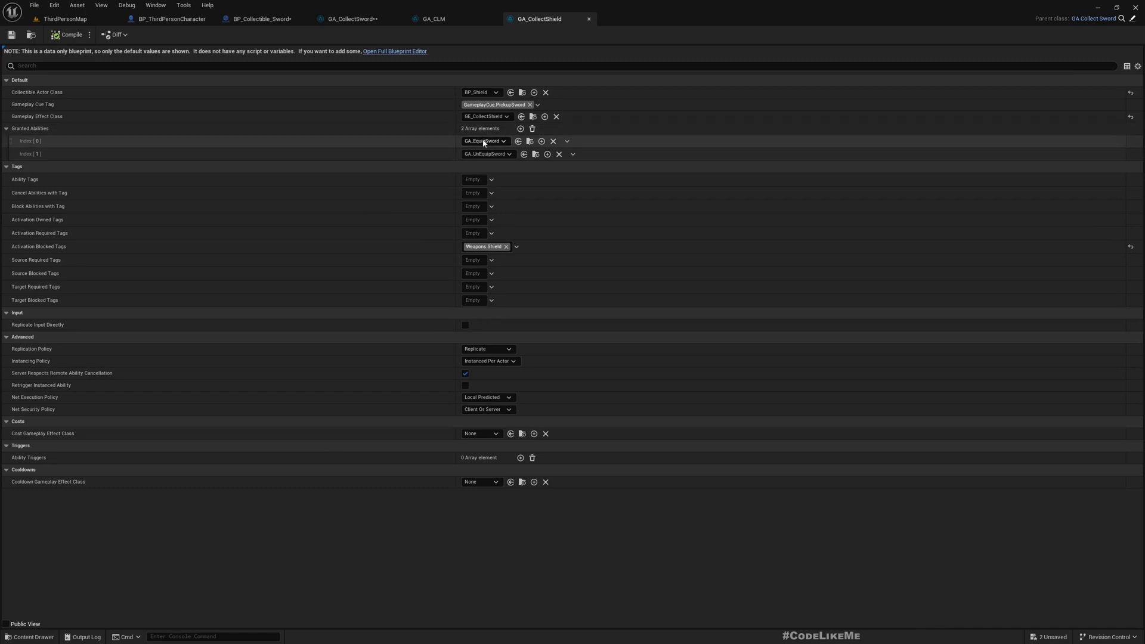
{"action": "left_click", "coordinate": [434, 17]}
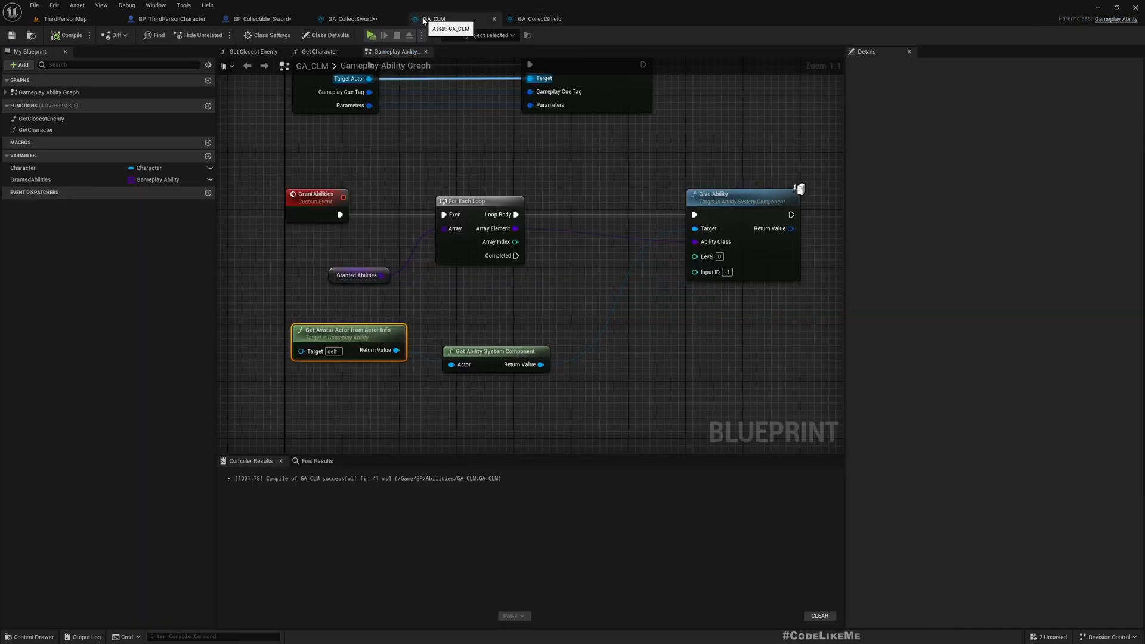
{"action": "left_click", "coordinate": [327, 35]}
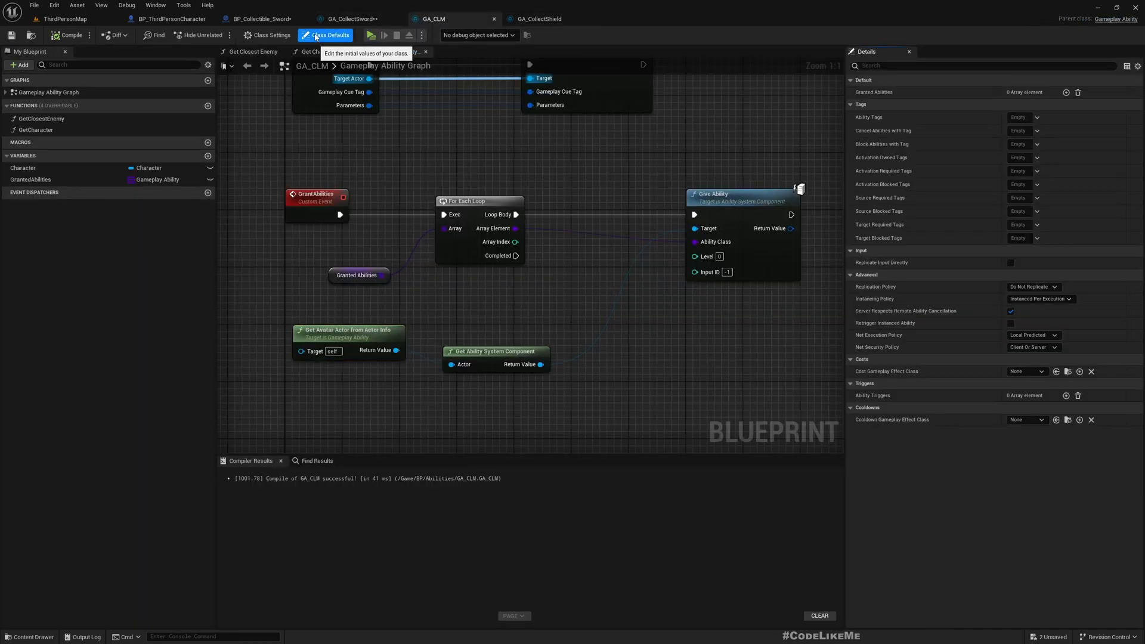
{"action": "left_click", "coordinate": [29, 180]}
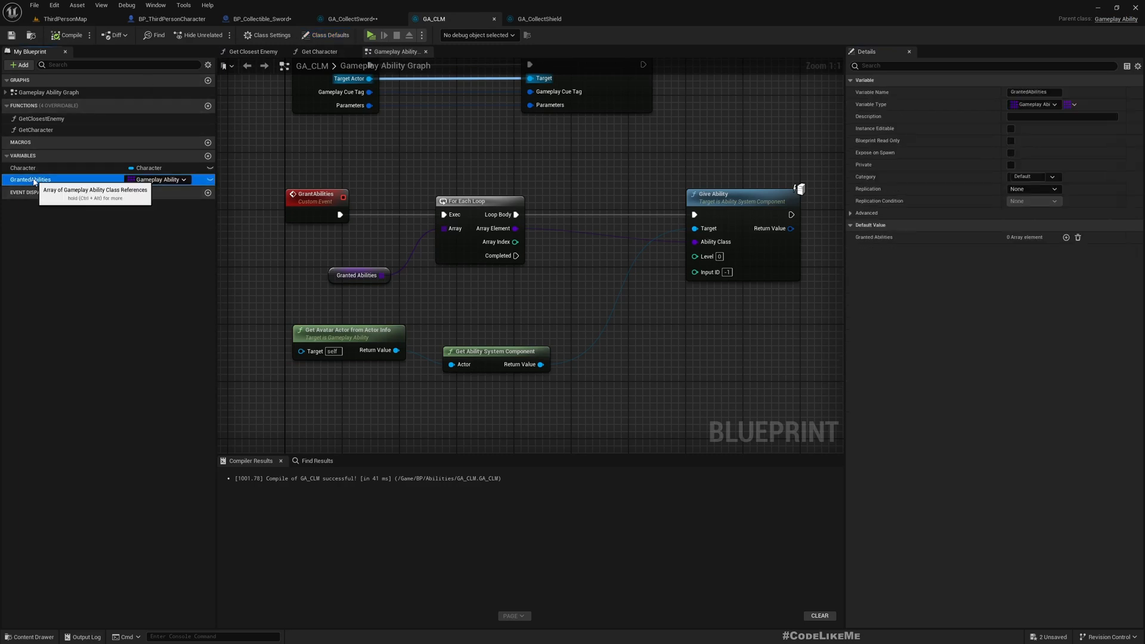
{"action": "left_click", "coordinate": [539, 18]}
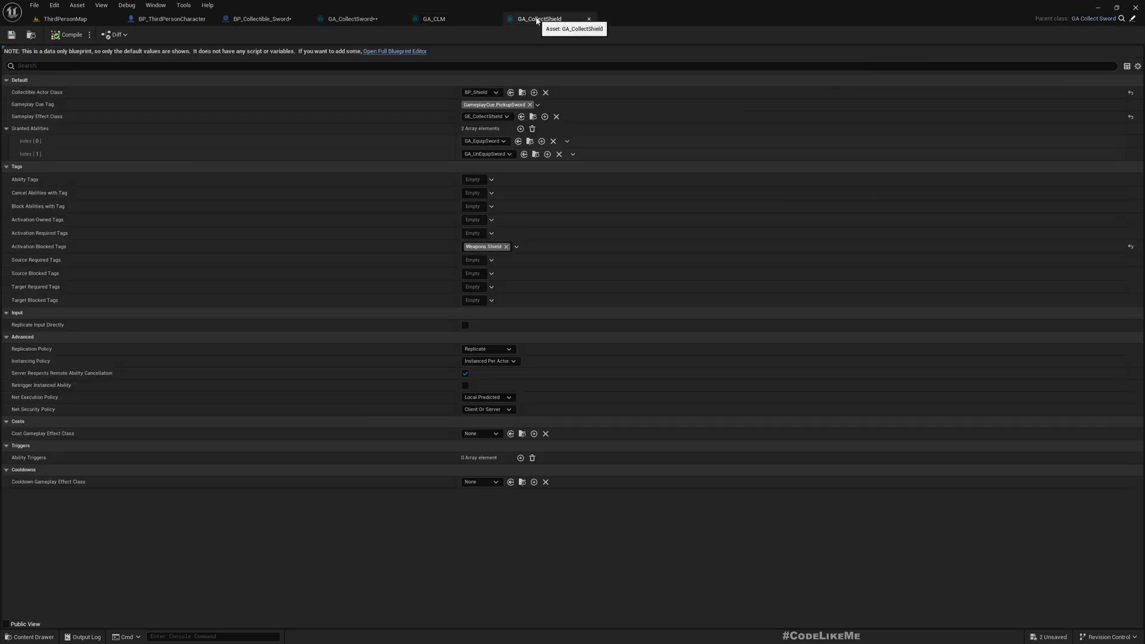
{"action": "mouse_move", "coordinate": [444, 91]}
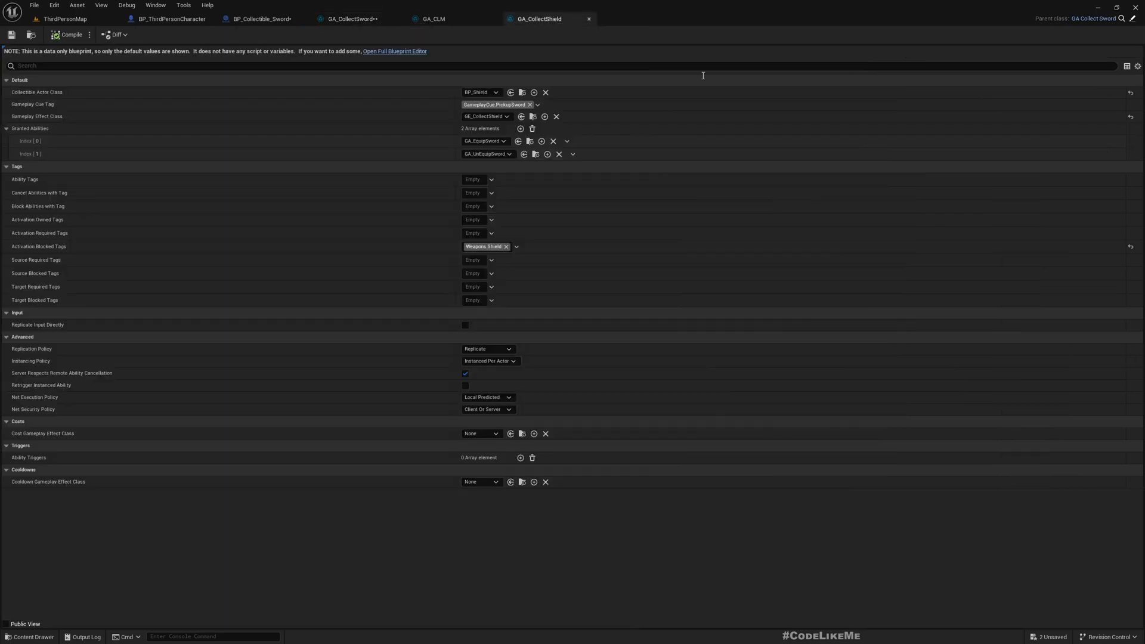
- Compile GA_CollectShield successfully and return to the ThirdPersonMap level
{"action": "left_click", "coordinate": [67, 34]}
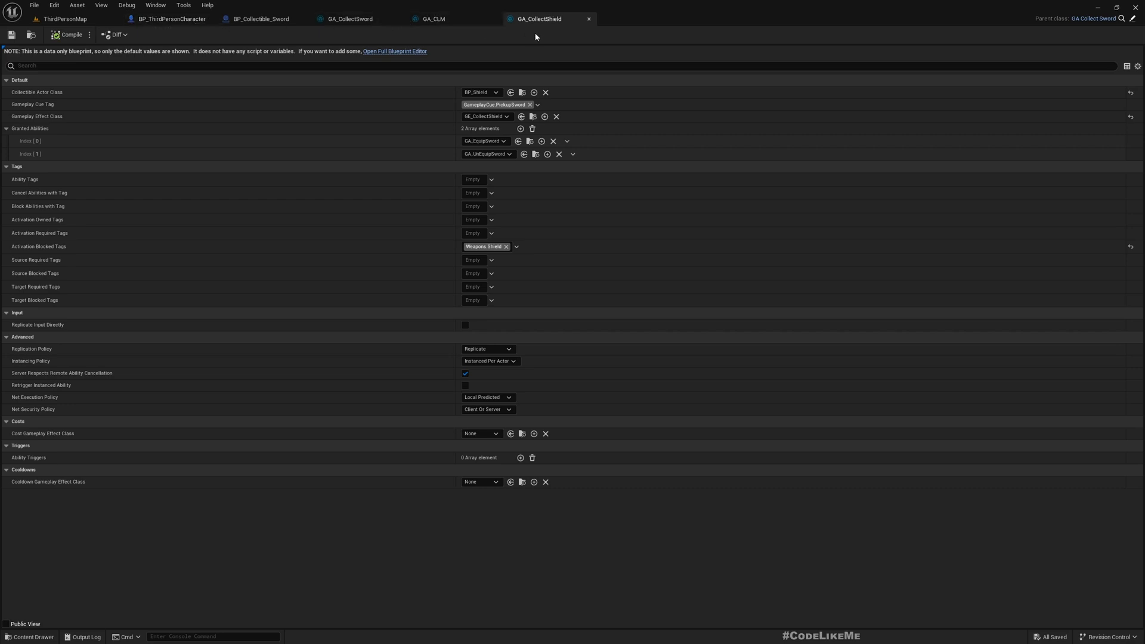
{"action": "left_click", "coordinate": [392, 51]}
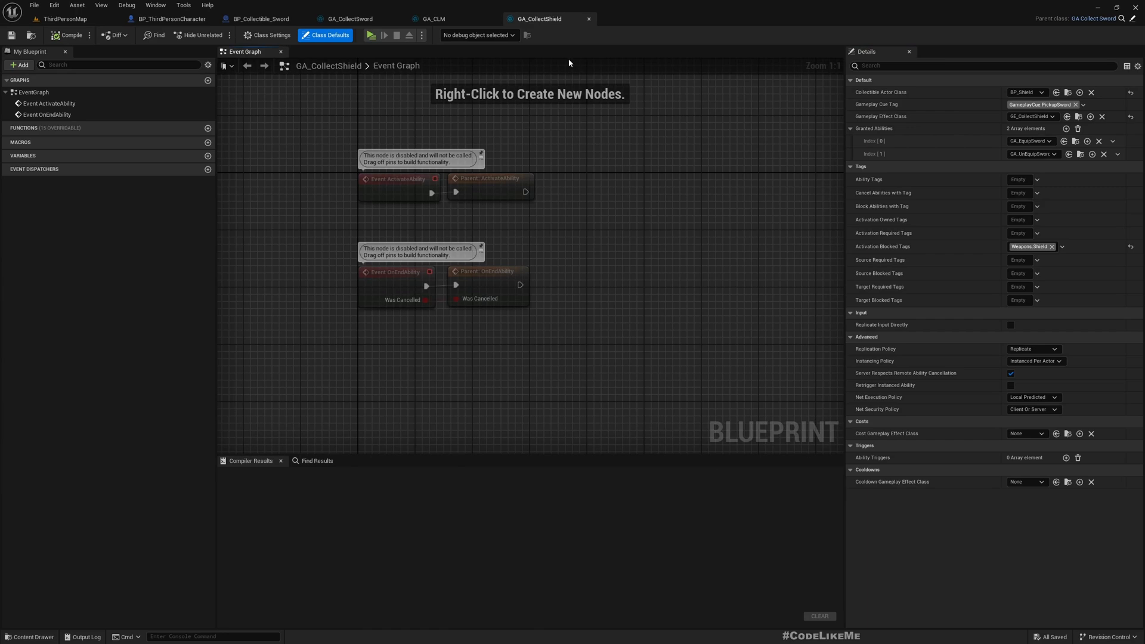
{"action": "mouse_move", "coordinate": [1132, 18]}
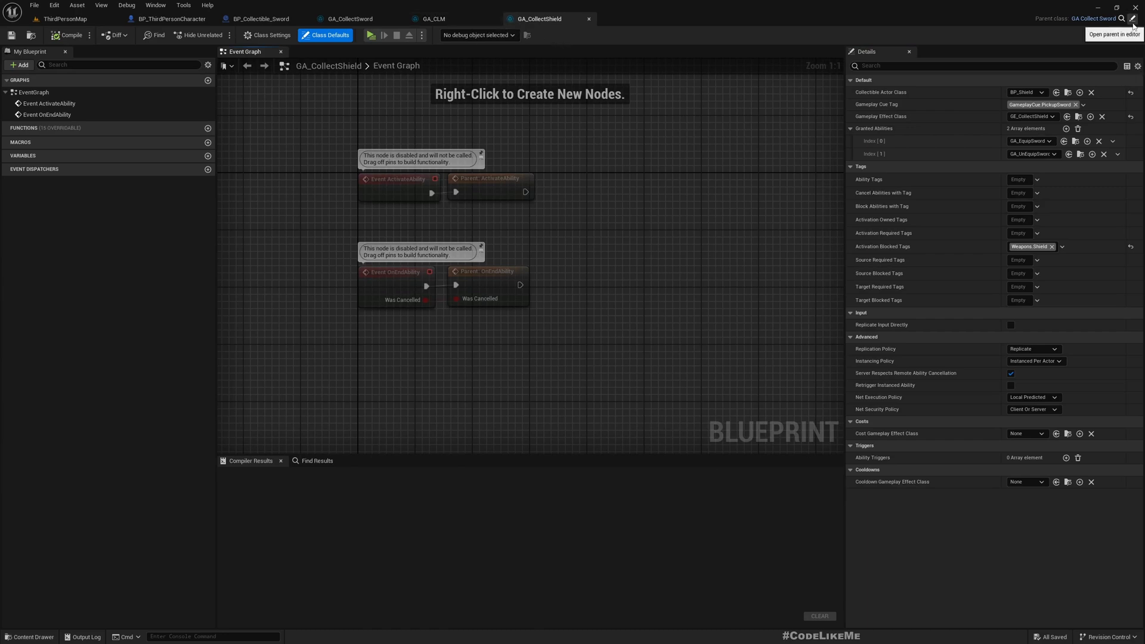
{"action": "mouse_move", "coordinate": [556, 27]}
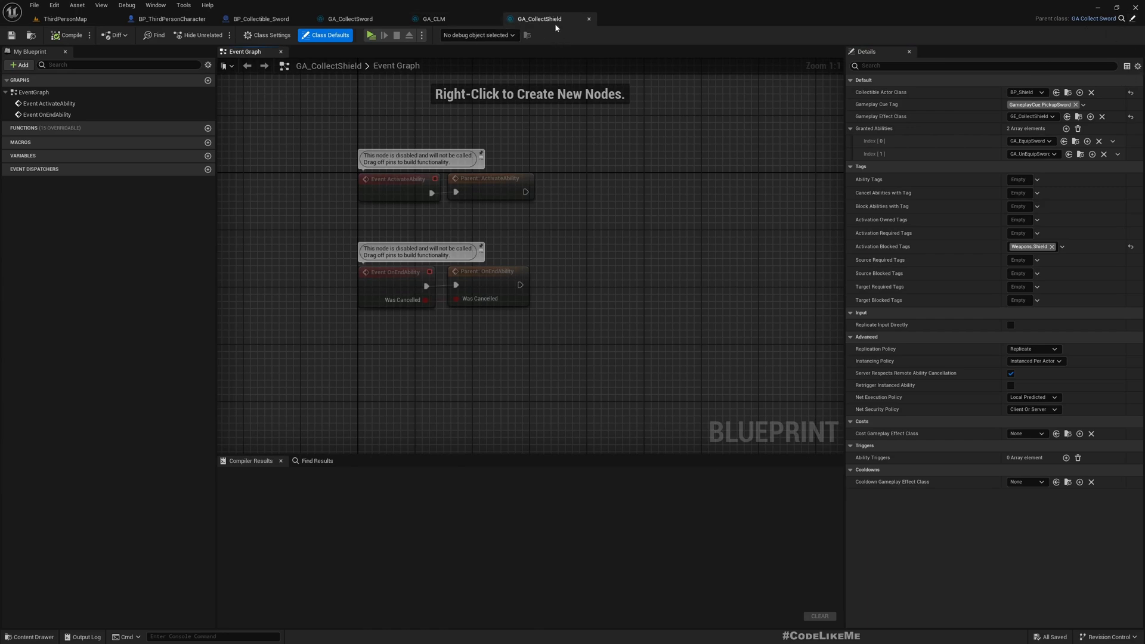
{"action": "mouse_move", "coordinate": [269, 35]}
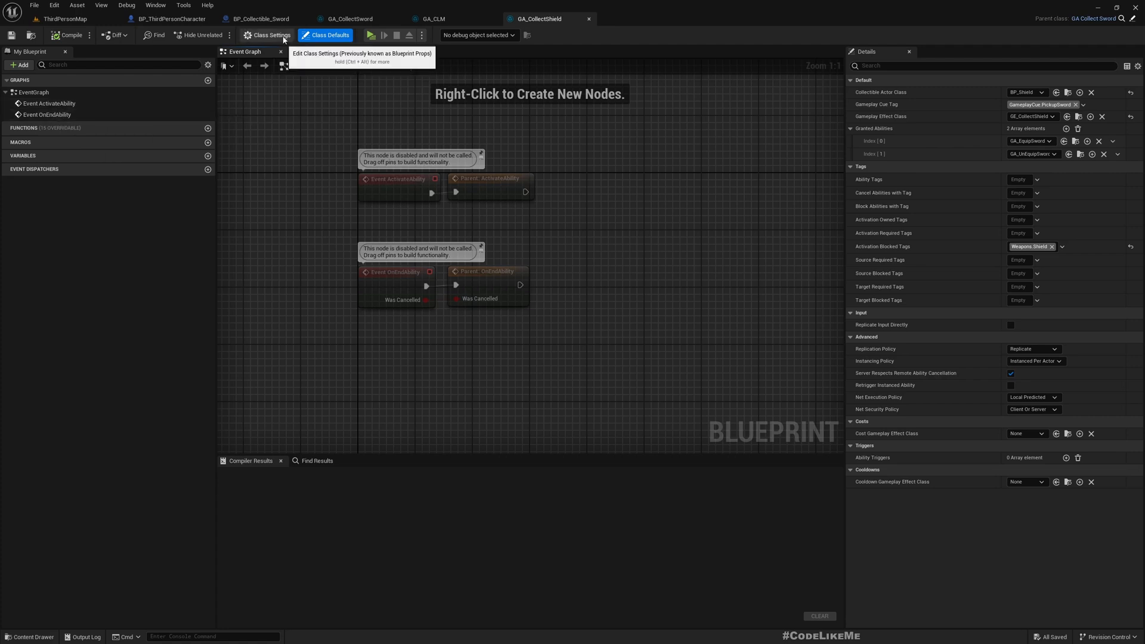
{"action": "left_click", "coordinate": [71, 35]}
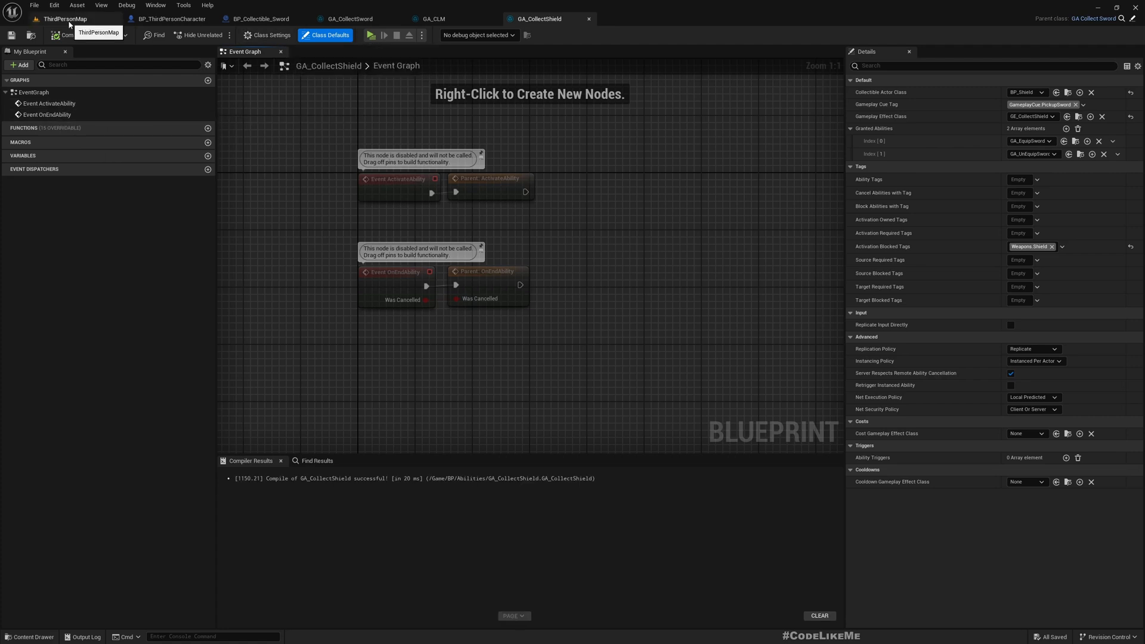
{"action": "left_click", "coordinate": [64, 18]}
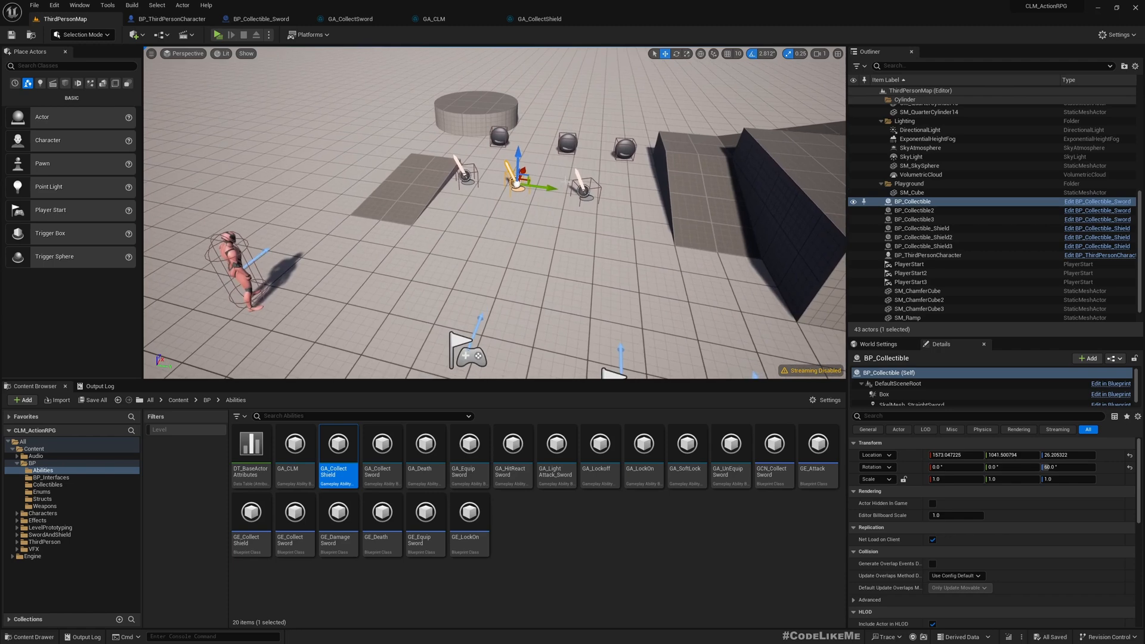
- Play-test the level, picking up weapons, surfacing Accessed None errors on WeaponR
{"action": "left_click", "coordinate": [214, 35]}
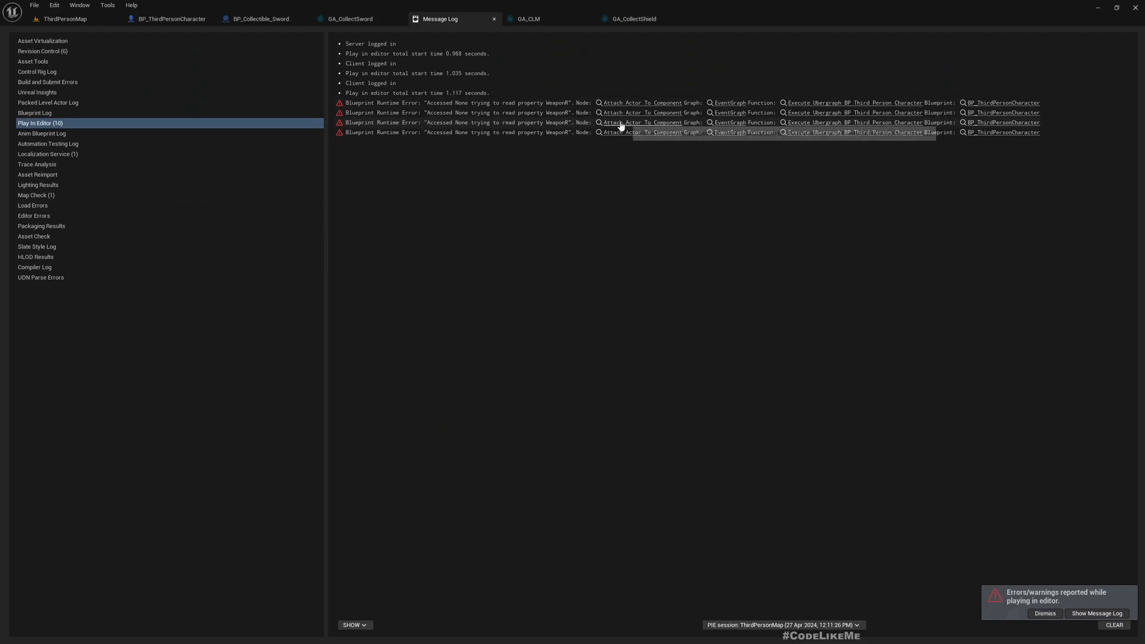
- Convert Weapon R to a Validated Get before Attach Actor To Component in BP_ThirdPersonCharacter
{"action": "left_click", "coordinate": [171, 18]}
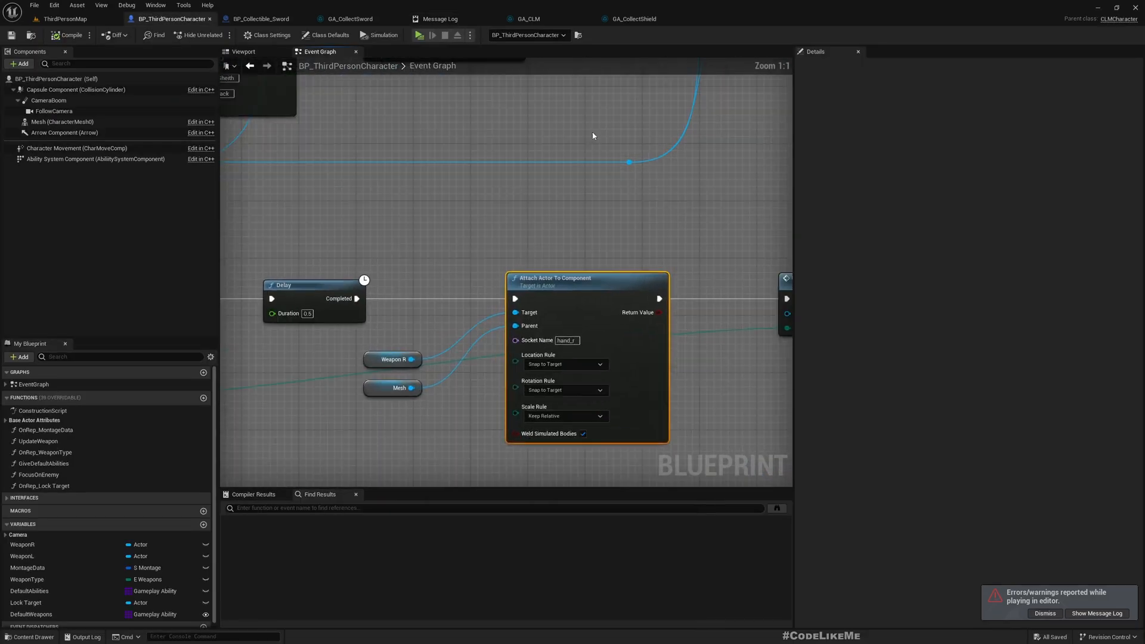
{"action": "scroll", "scroll_direction": "down", "scroll_amount": 3}
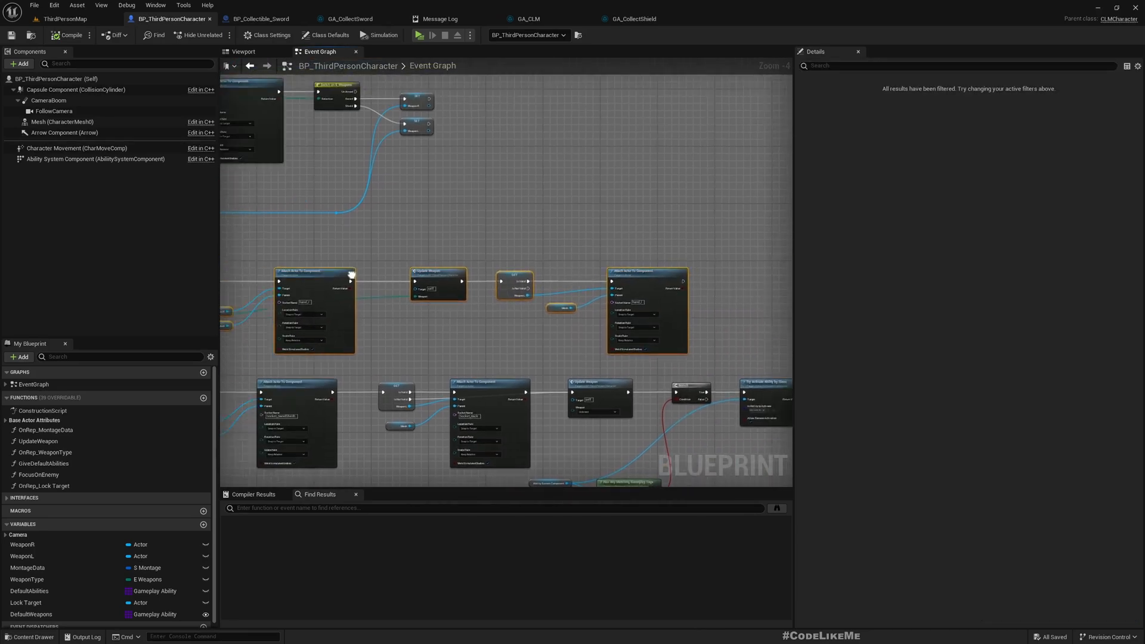
{"action": "scroll", "scroll_direction": "down", "scroll_amount": 3}
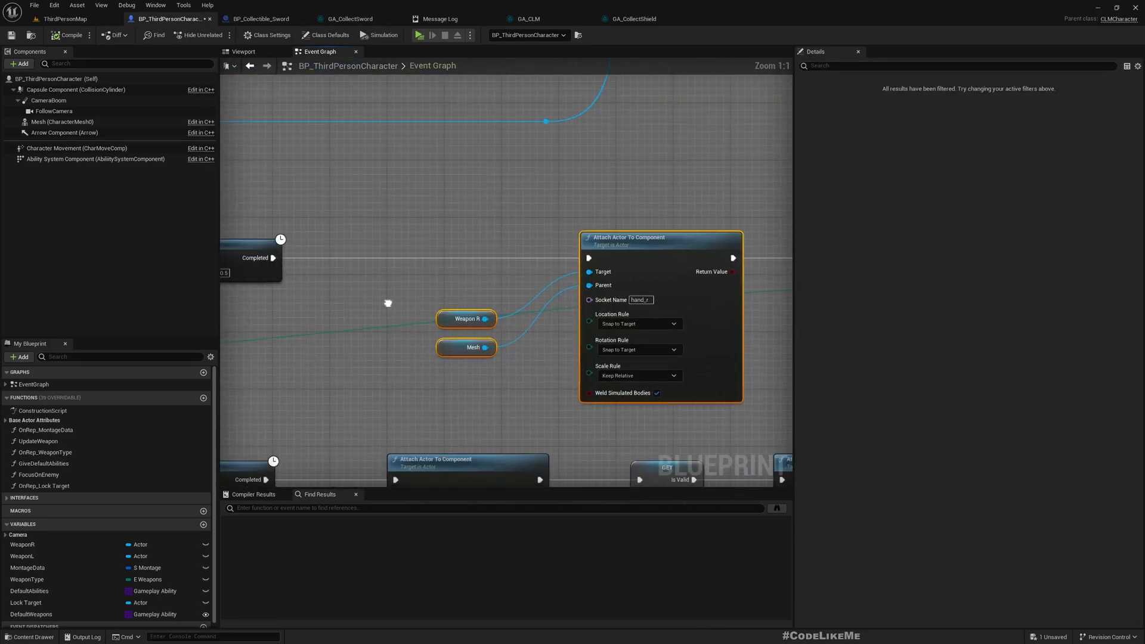
{"action": "right_click", "coordinate": [466, 318]}
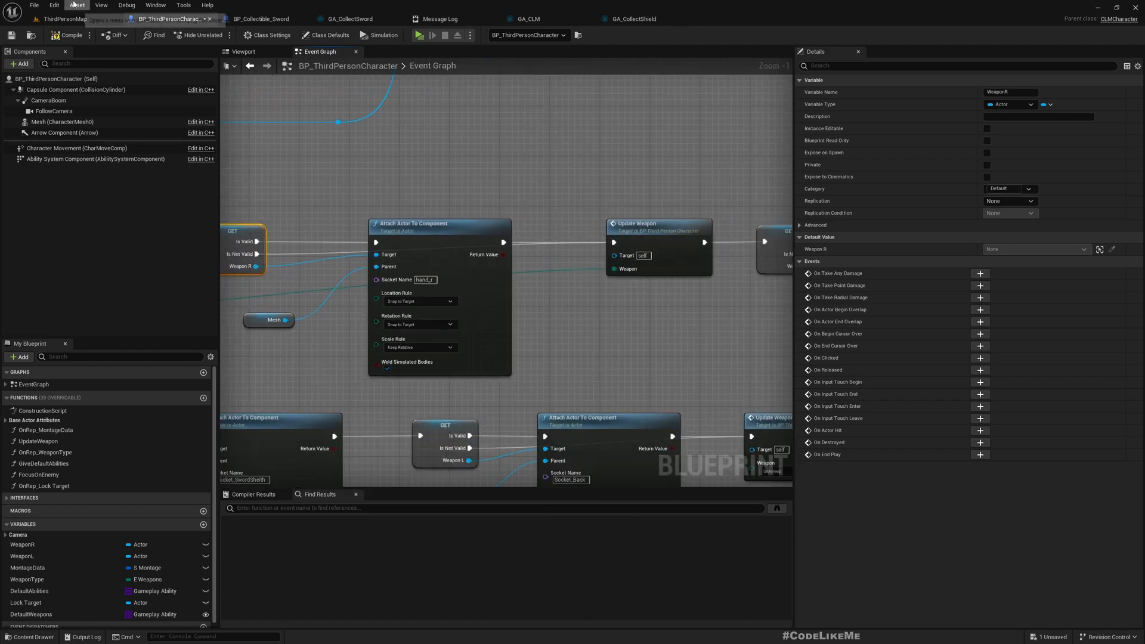
- Return to ThirdPersonMap and play-test the level again
{"action": "left_click", "coordinate": [59, 18]}
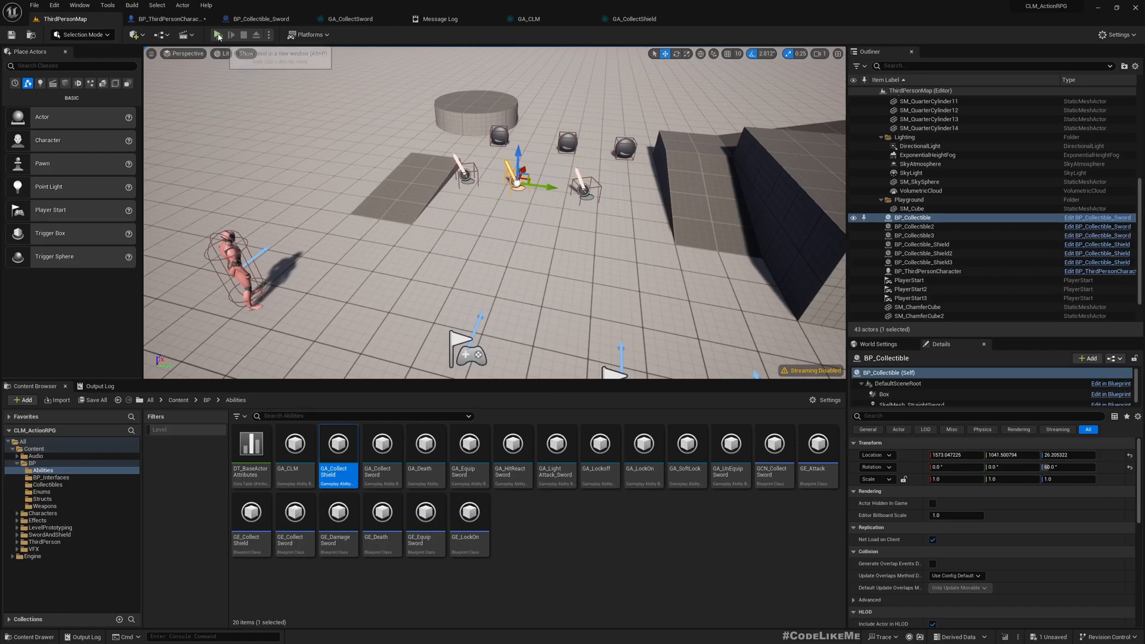
{"action": "left_click", "coordinate": [217, 35]}
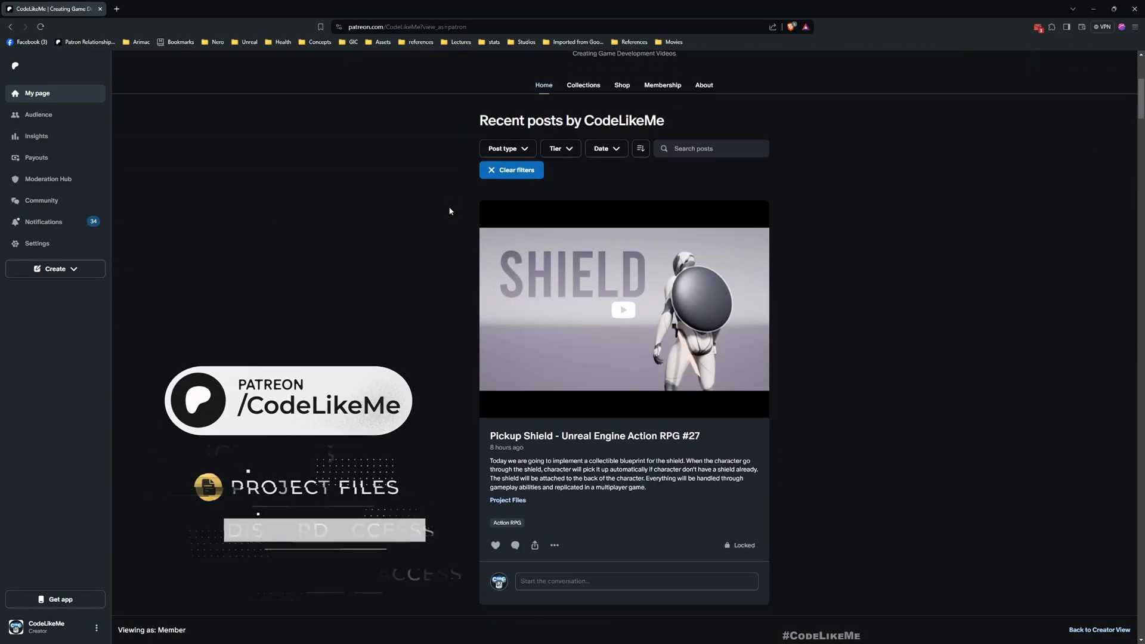
{"action": "scroll", "scroll_direction": "down", "scroll_amount": 3}
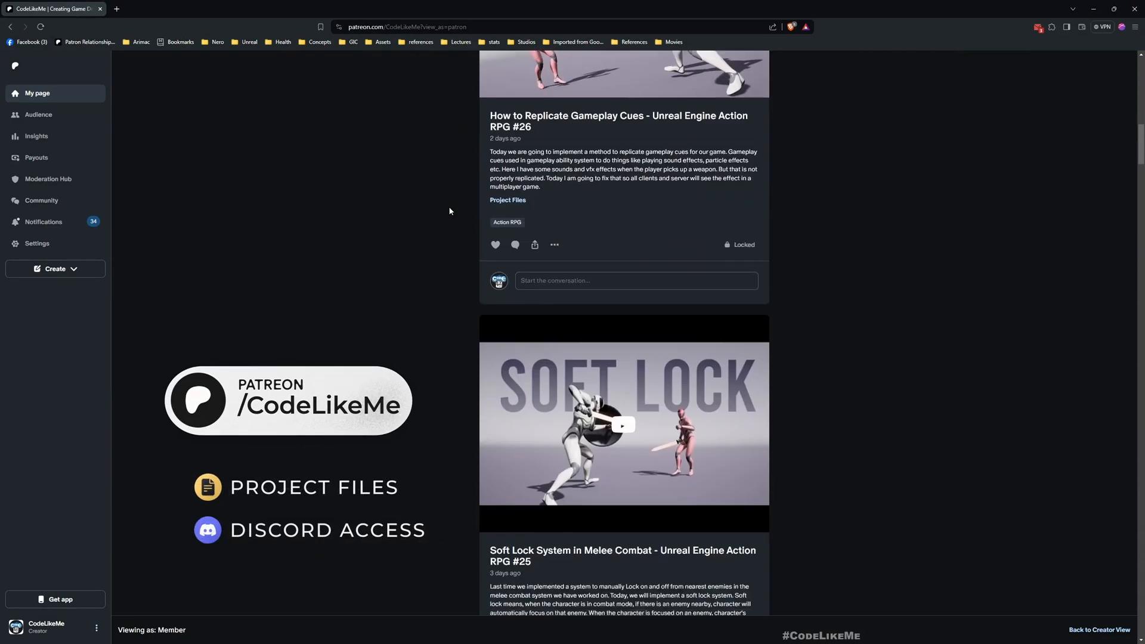
{"action": "scroll", "scroll_direction": "down", "scroll_amount": 3}
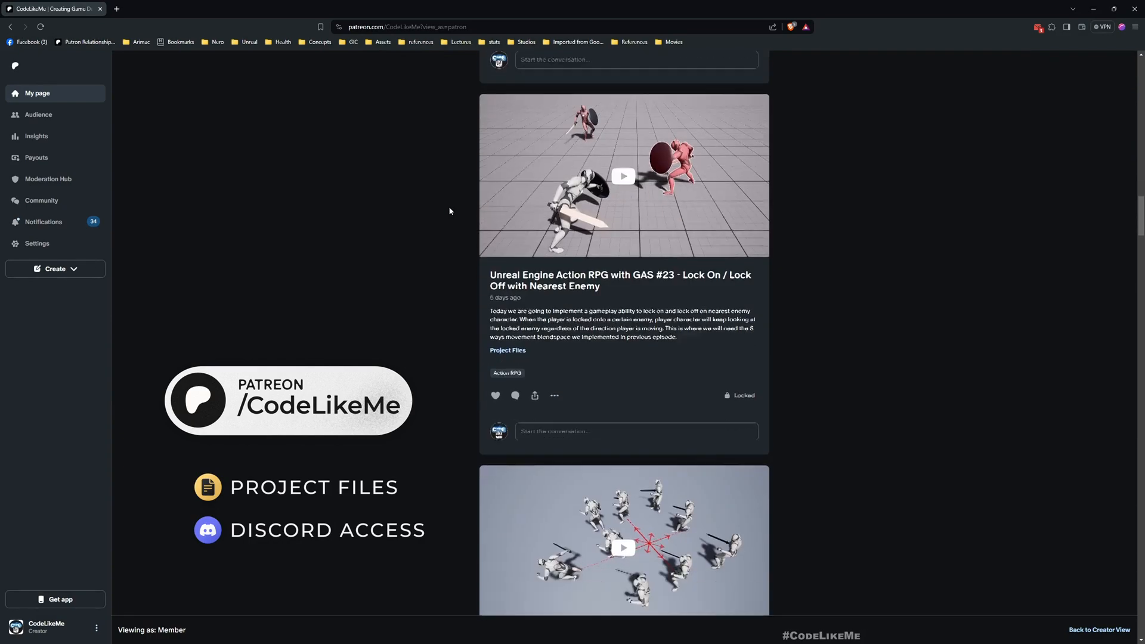
{"action": "scroll", "scroll_direction": "down", "scroll_amount": 3}
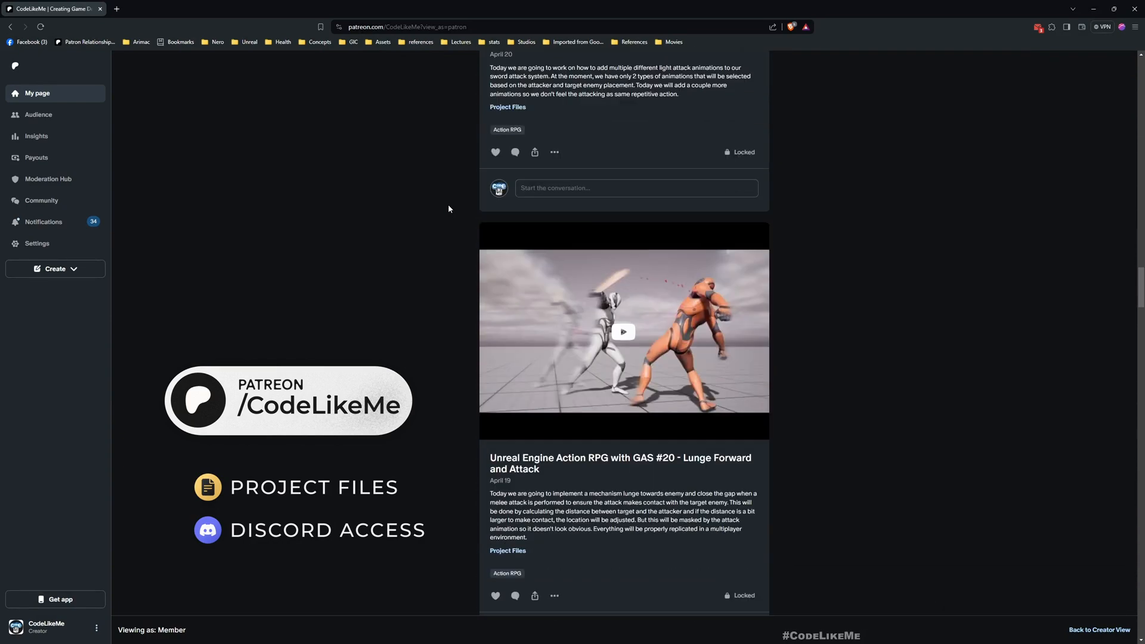
{"action": "scroll", "scroll_direction": "down", "scroll_amount": 3}
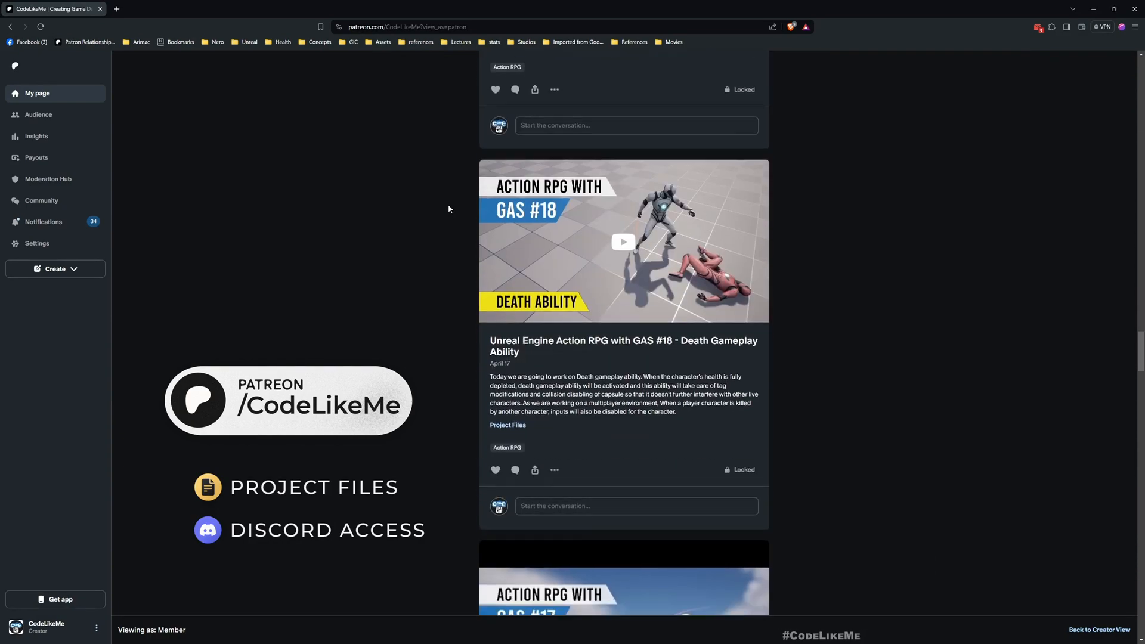
{"action": "scroll", "scroll_direction": "down", "scroll_amount": 3}
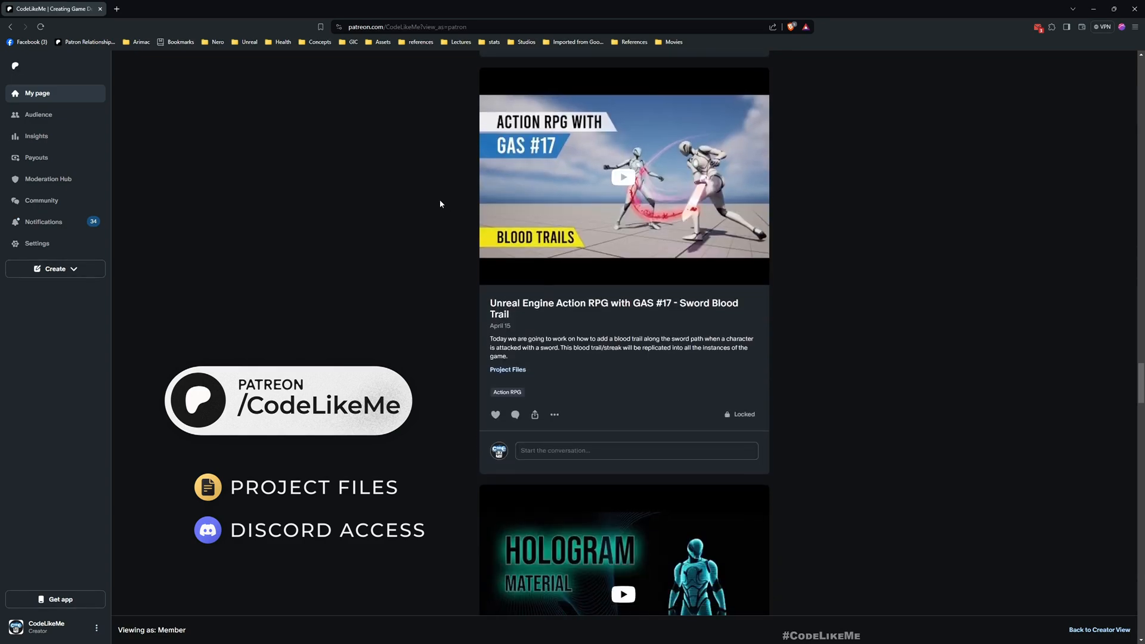
{"action": "scroll", "scroll_direction": "down", "scroll_amount": 3}
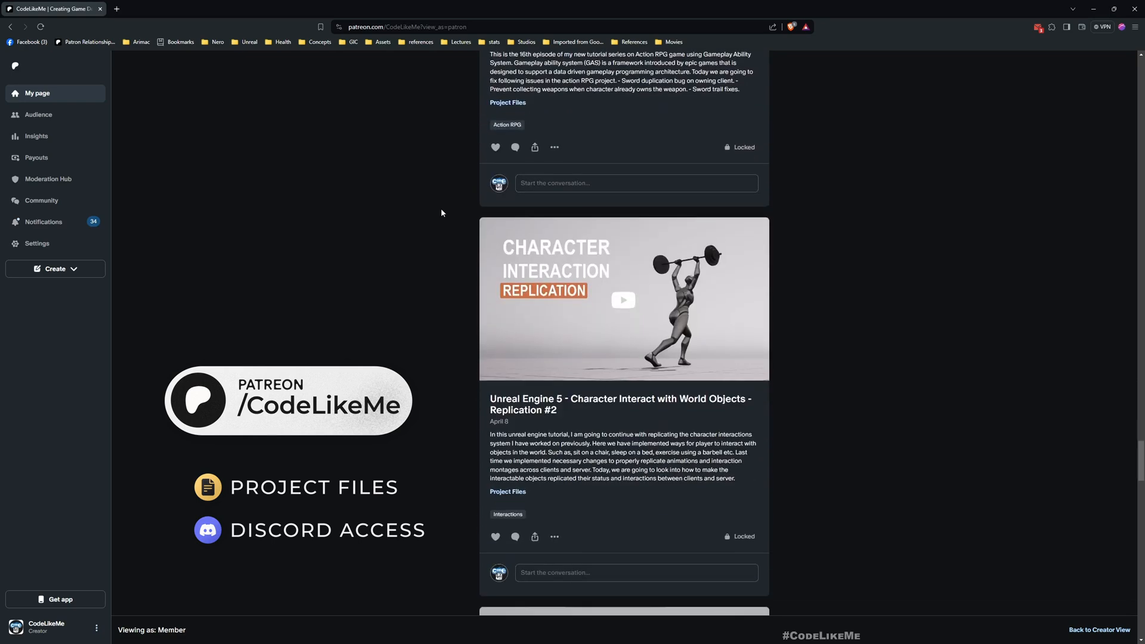
{"action": "scroll", "scroll_direction": "down", "scroll_amount": 3}
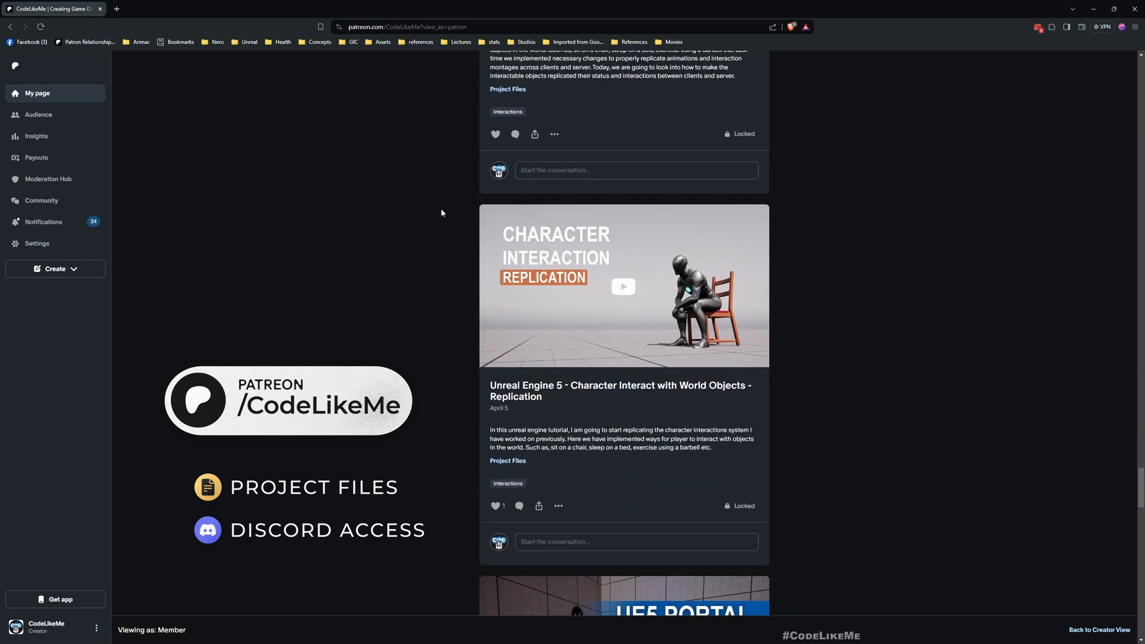
{"action": "scroll", "scroll_direction": "down", "scroll_amount": 3}
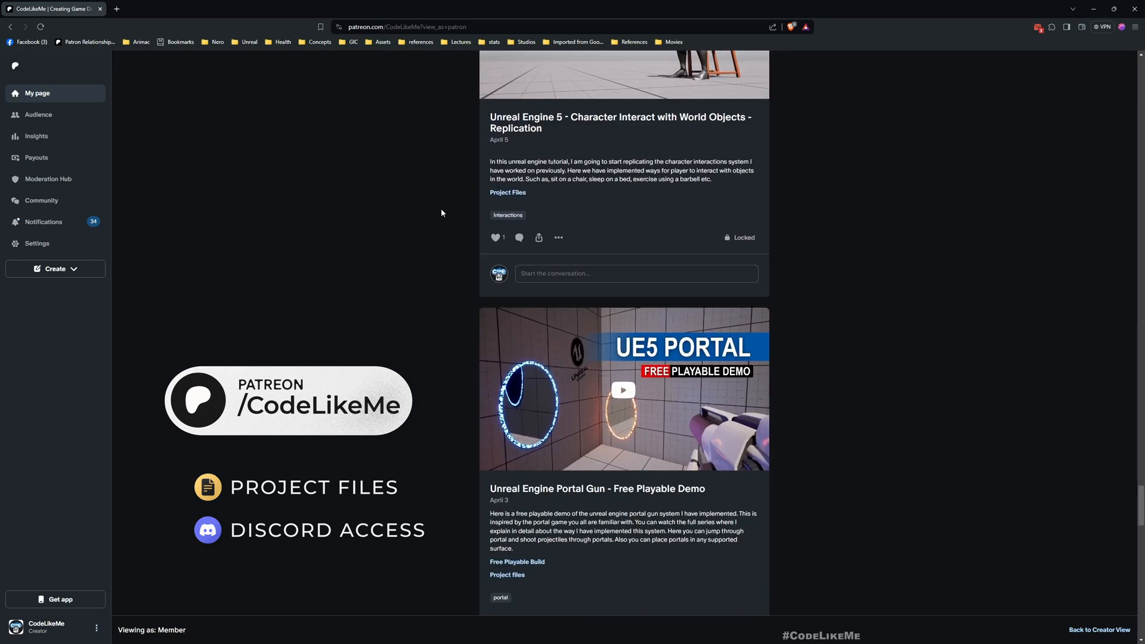
{"action": "scroll", "scroll_direction": "down", "scroll_amount": 3}
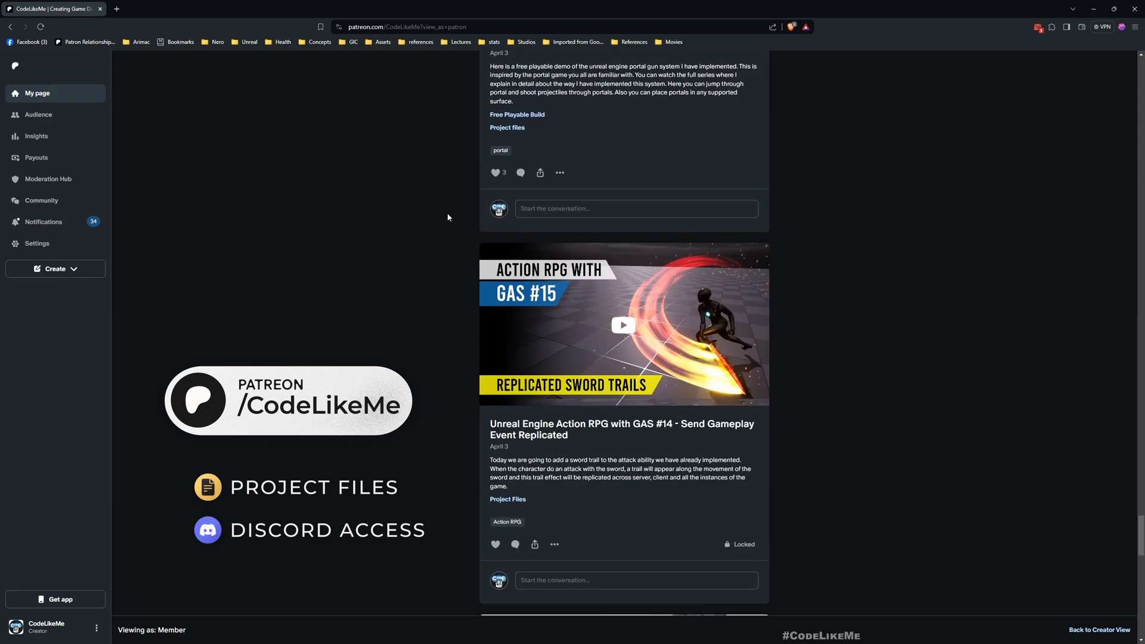
{"action": "scroll", "scroll_direction": "down", "scroll_amount": 3}
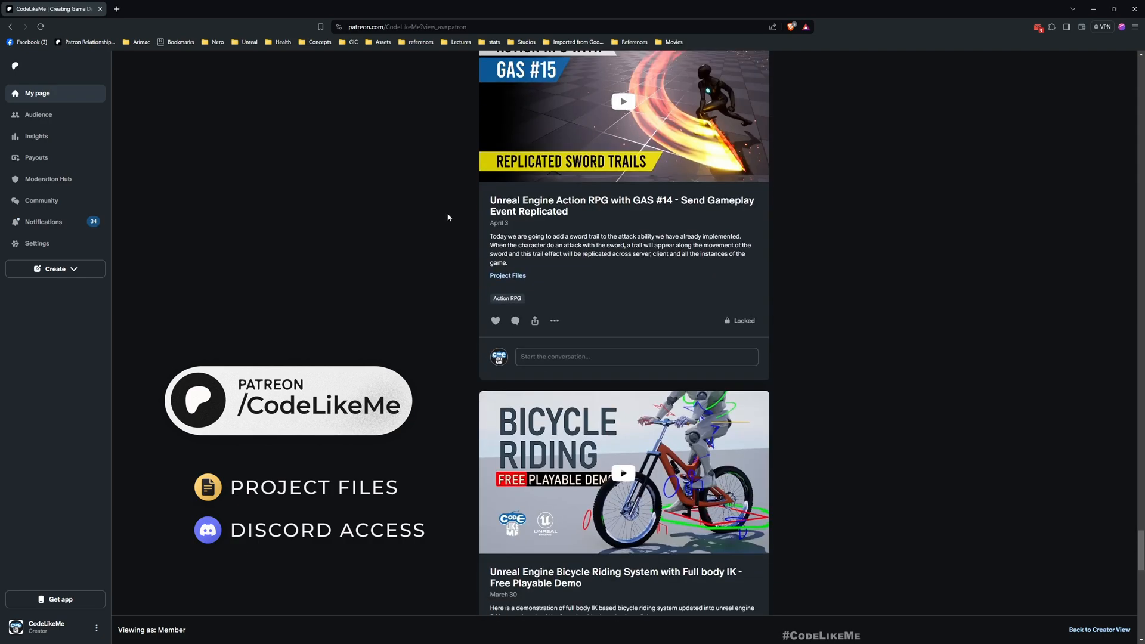
{"action": "scroll", "scroll_direction": "down", "scroll_amount": 3}
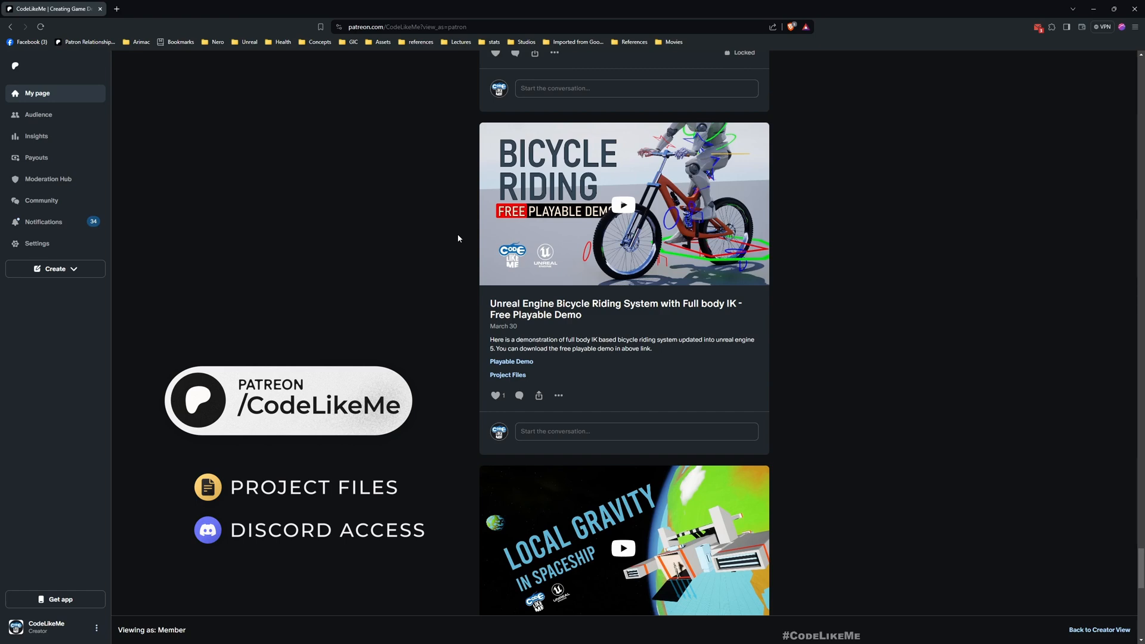
{"action": "scroll", "scroll_direction": "down", "scroll_amount": 3}
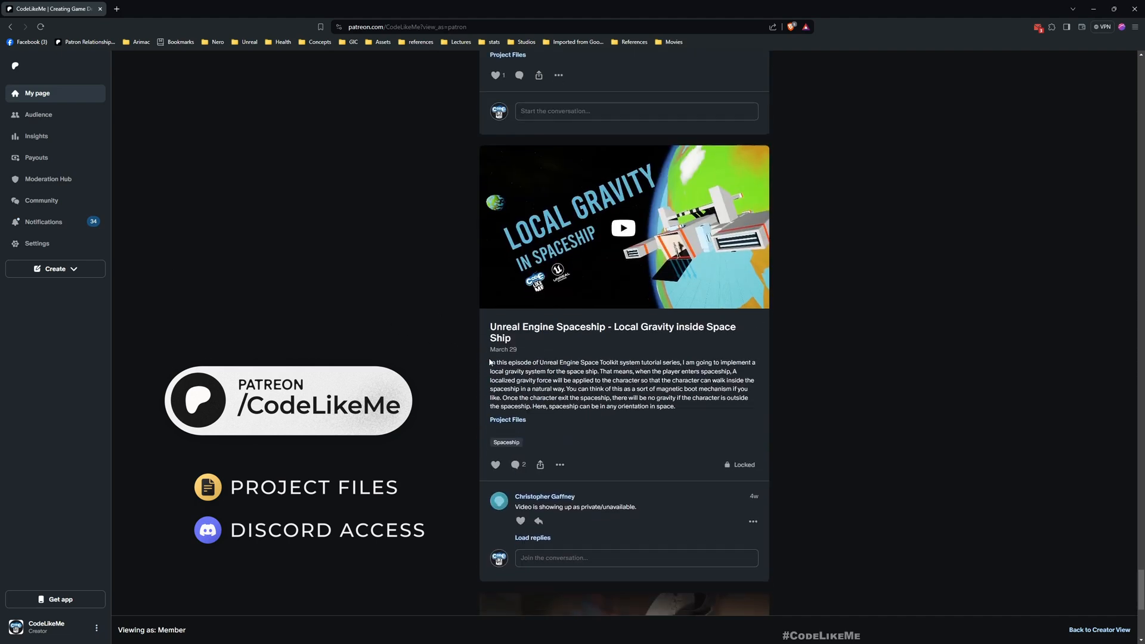
{"action": "scroll", "scroll_direction": "down", "scroll_amount": 3}
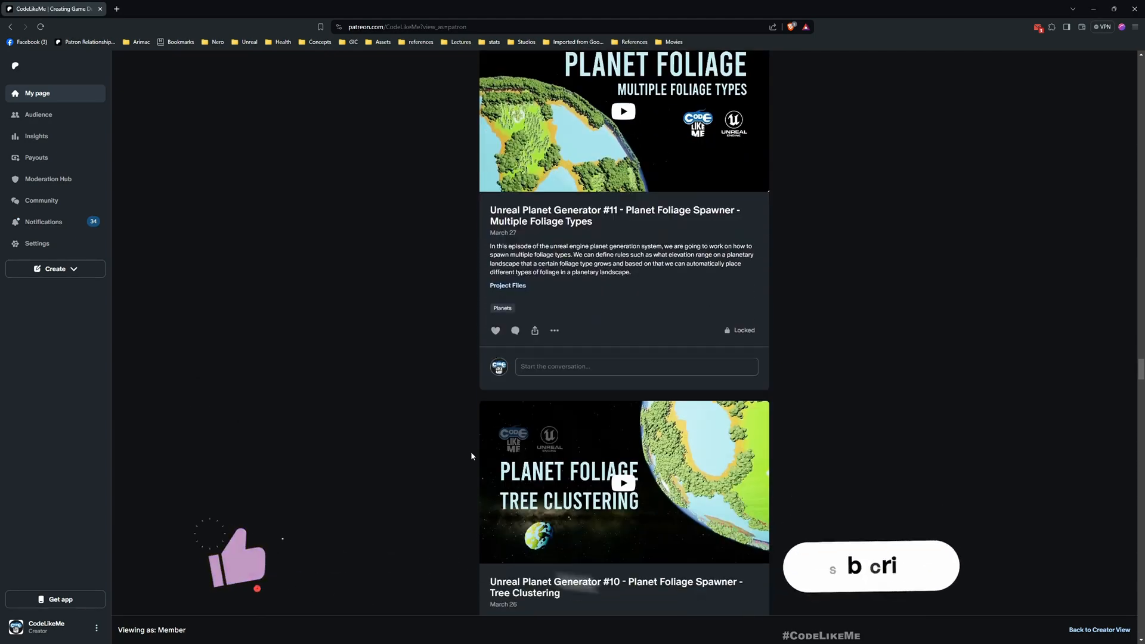
{"action": "scroll", "scroll_direction": "down", "scroll_amount": 3}
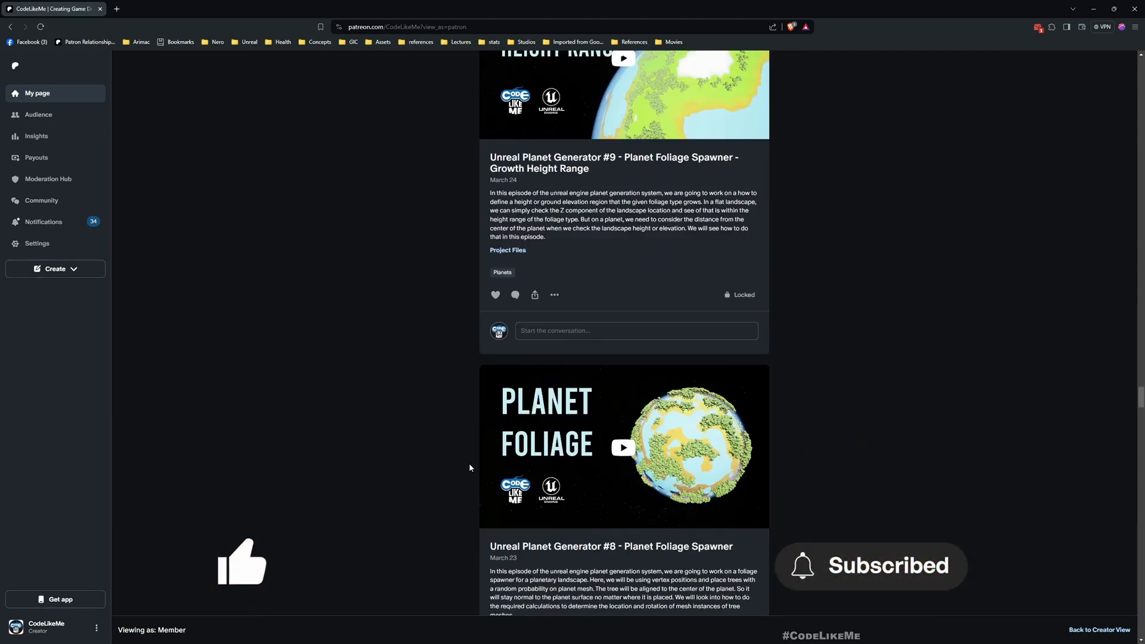